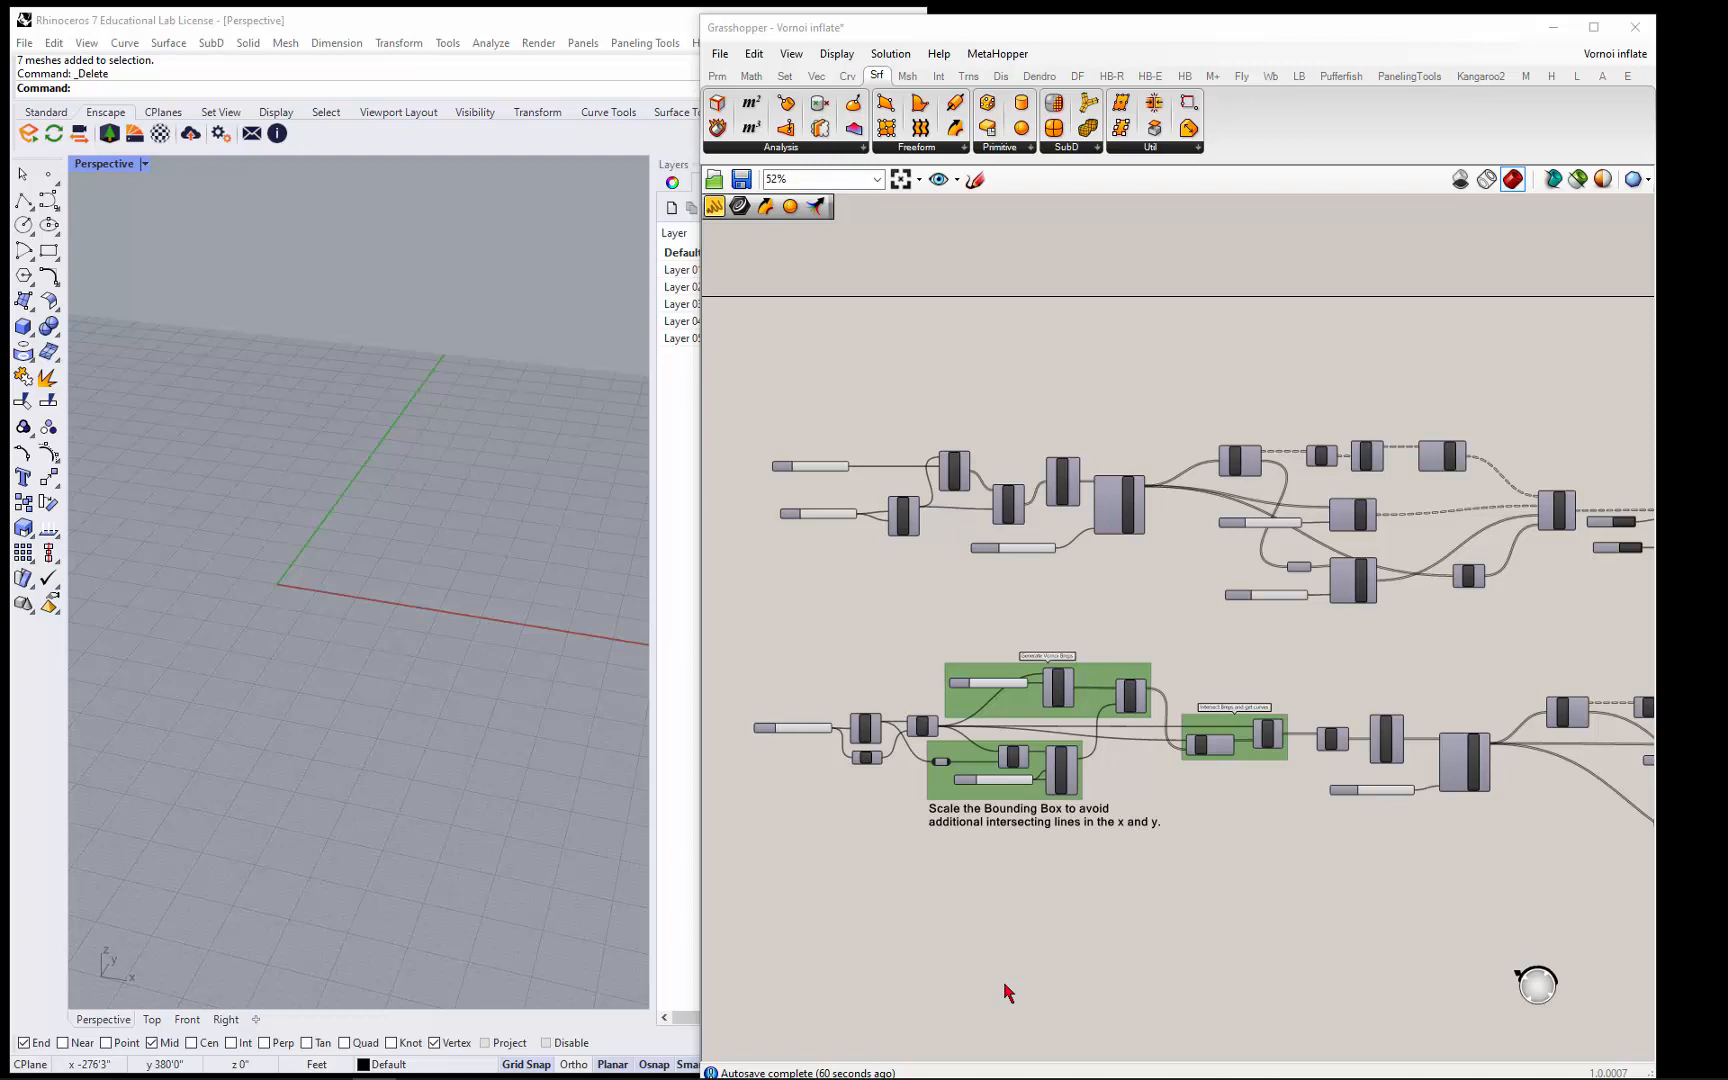
{"action": "mouse_move", "coordinate": [966, 922]}
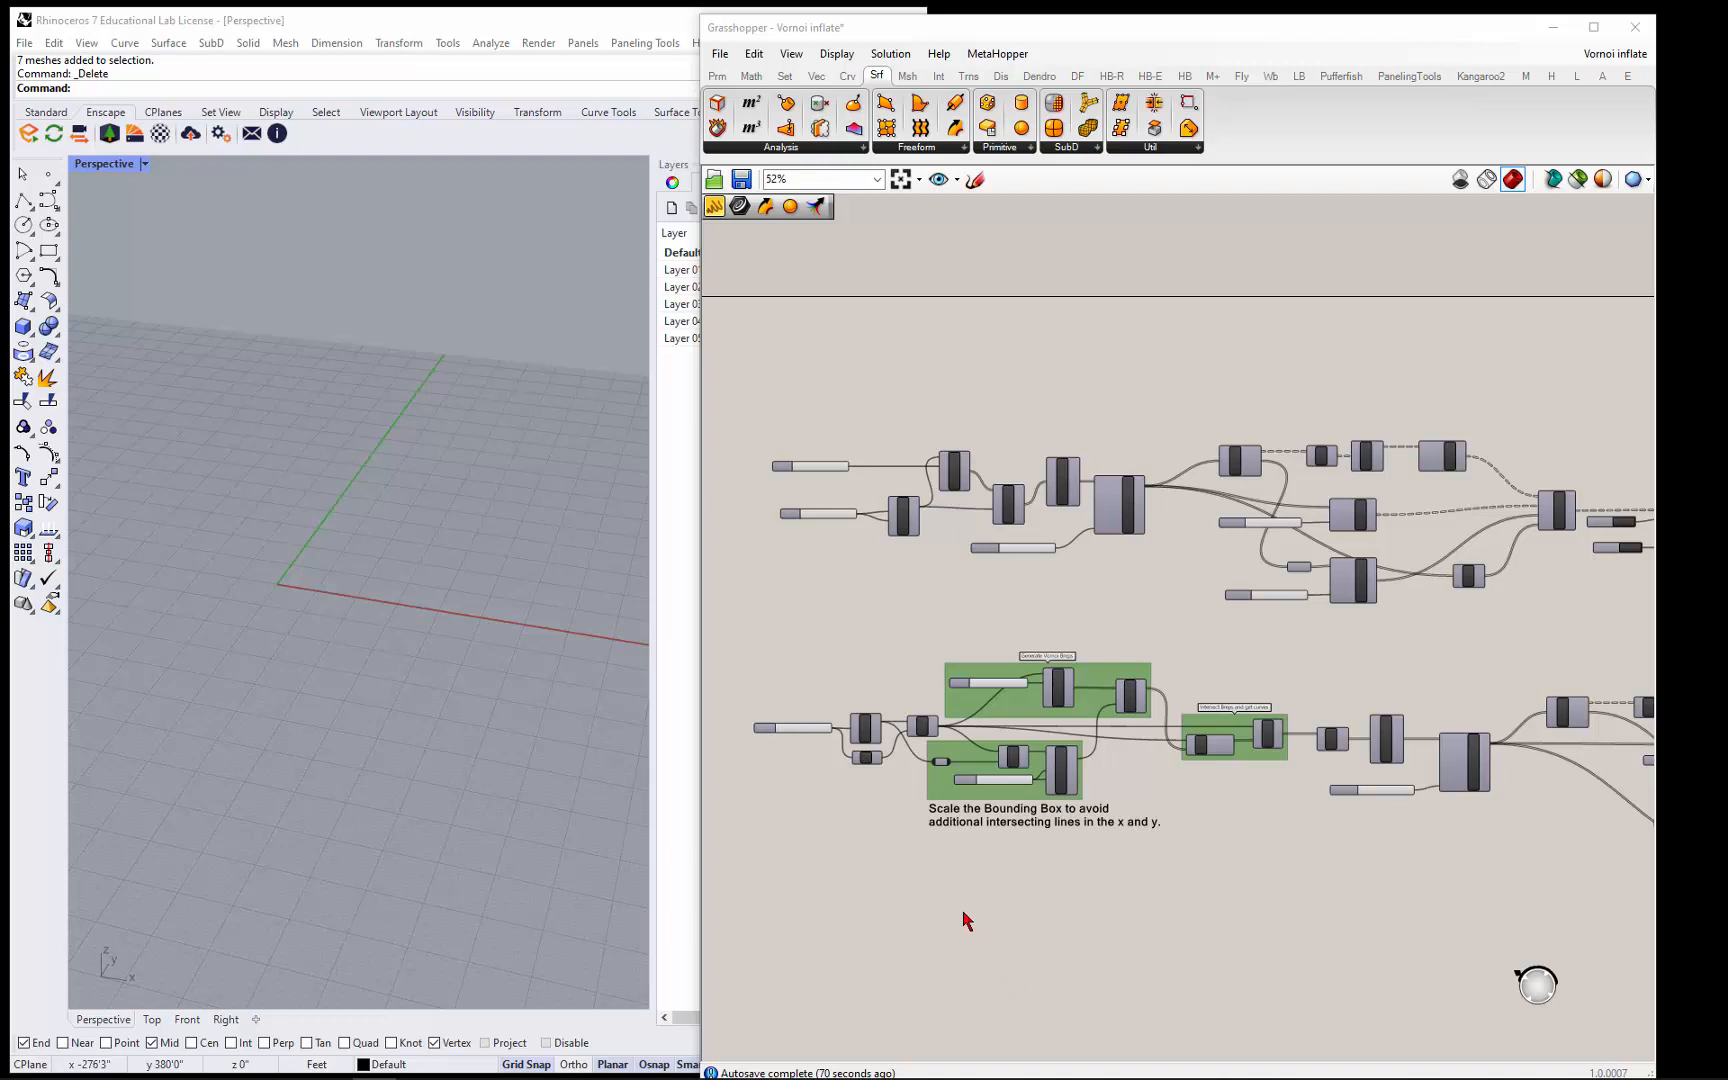
{"action": "mouse_move", "coordinate": [888, 584]}
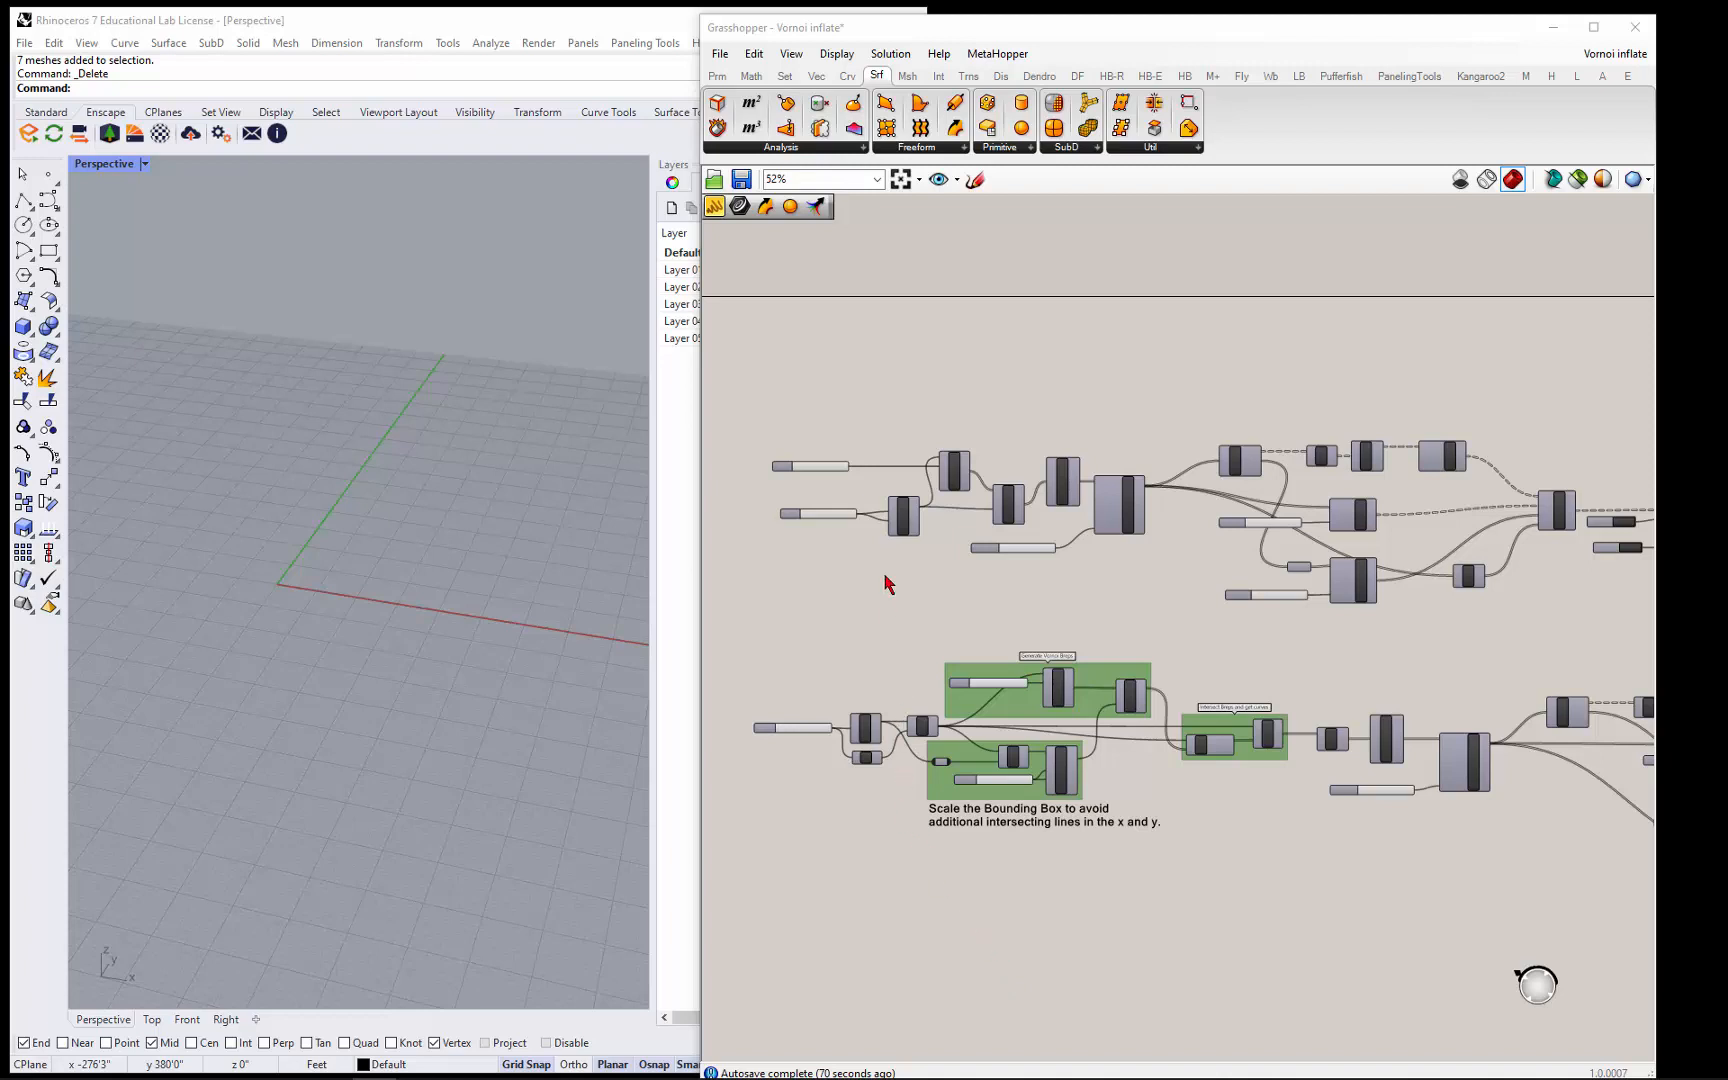
- Select the rectangle Voronoi components and enable their TriRemesh preview in Rhino
{"action": "scroll", "scroll_direction": "down", "scroll_amount": 3}
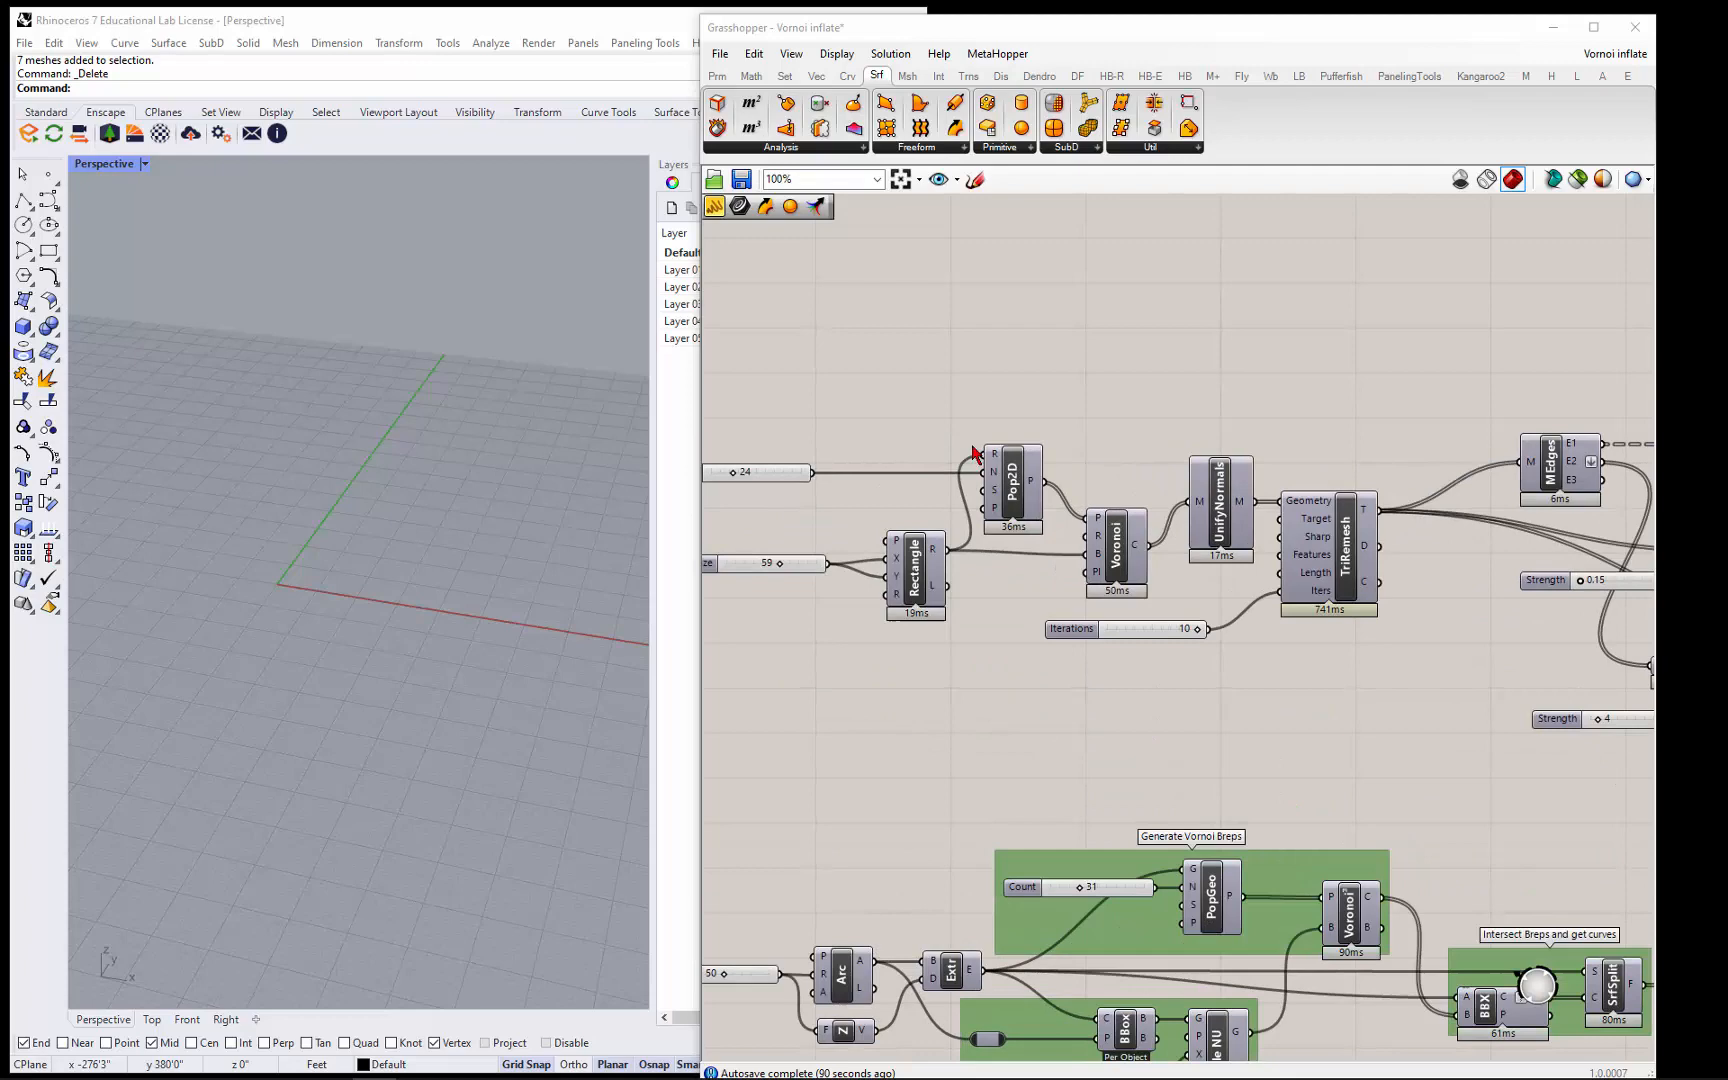
{"action": "scroll", "scroll_direction": "down", "scroll_amount": 3}
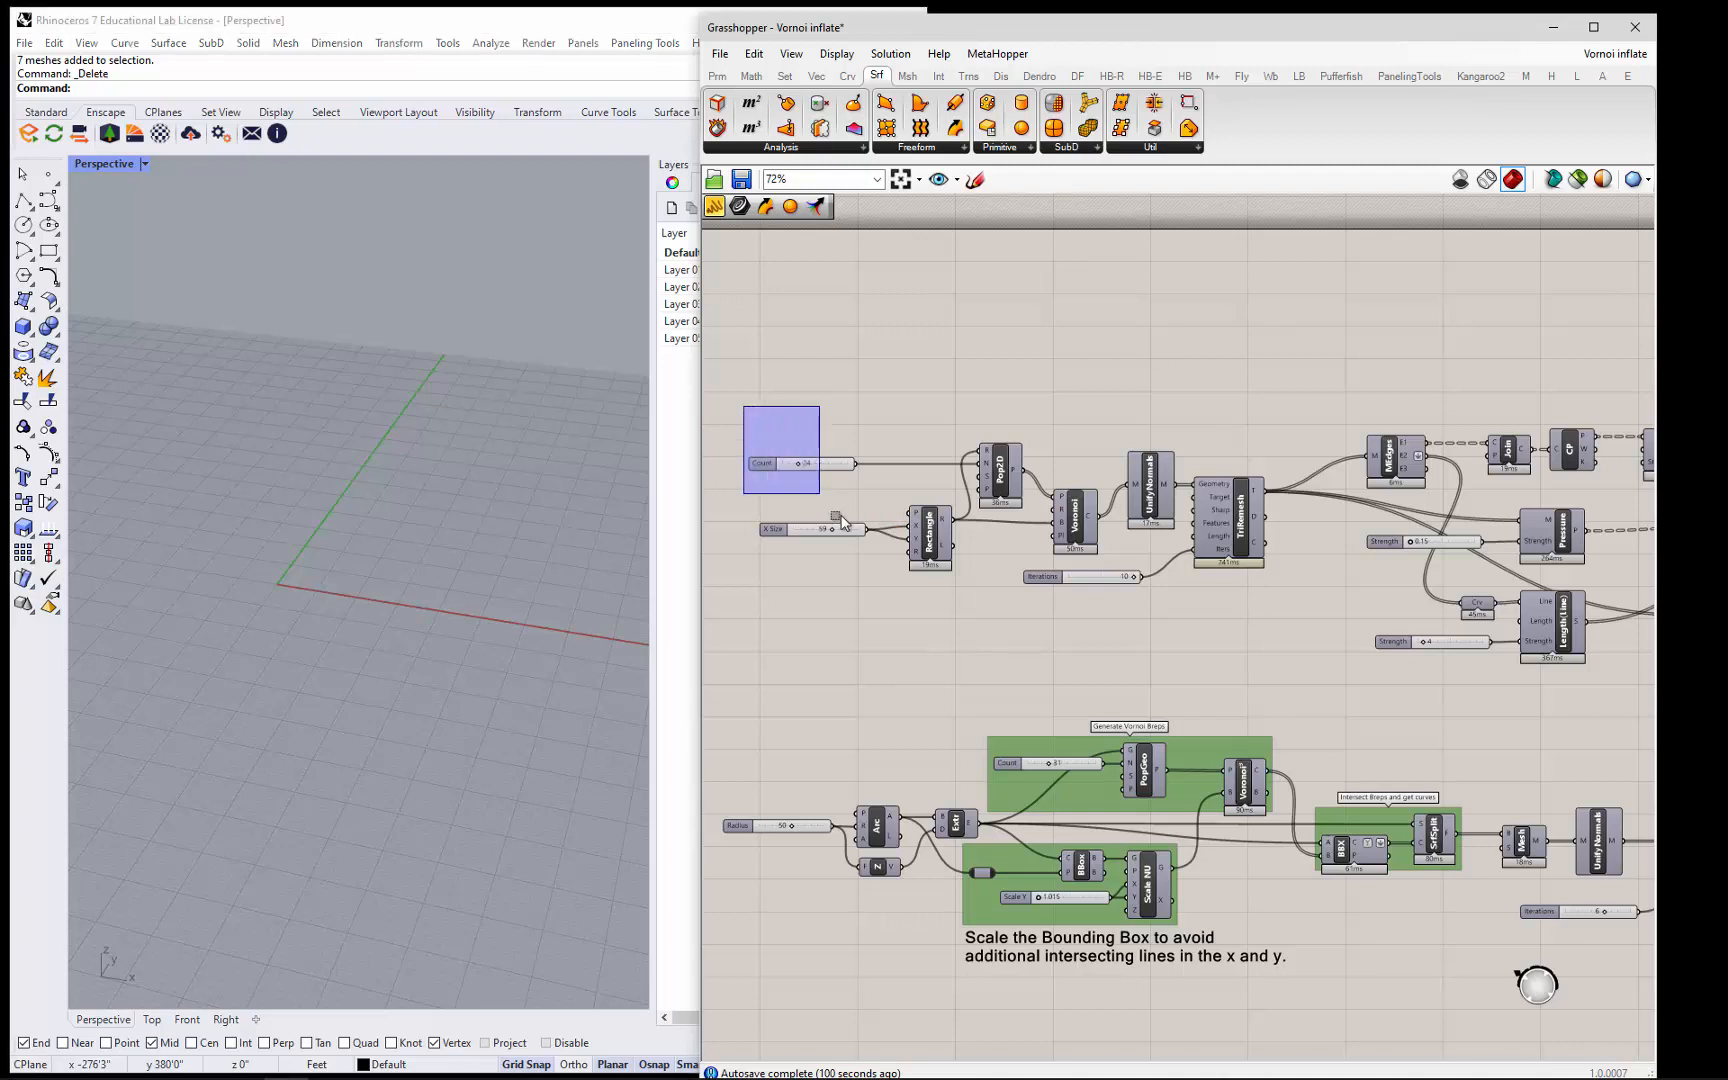
{"action": "left_click_drag", "start_coordinate": [834, 516], "coordinate": [1136, 630]}
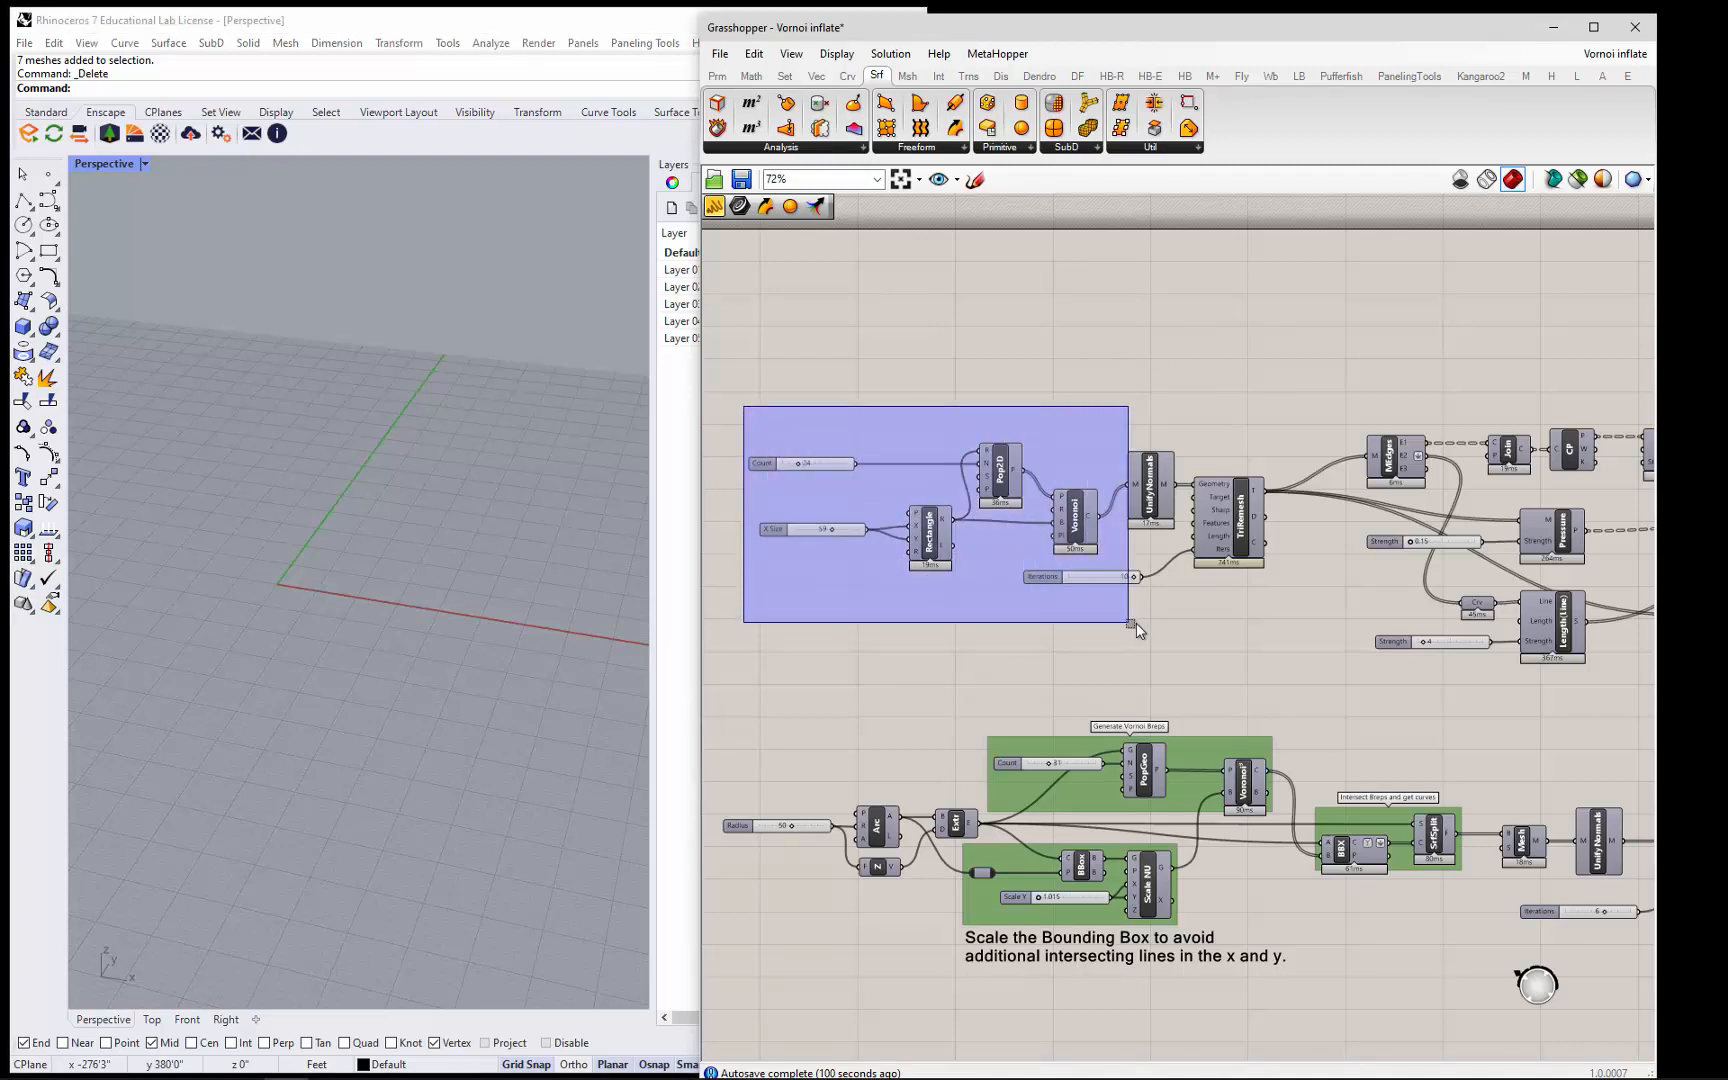
{"action": "left_click_drag", "start_coordinate": [1136, 628], "coordinate": [1180, 626]}
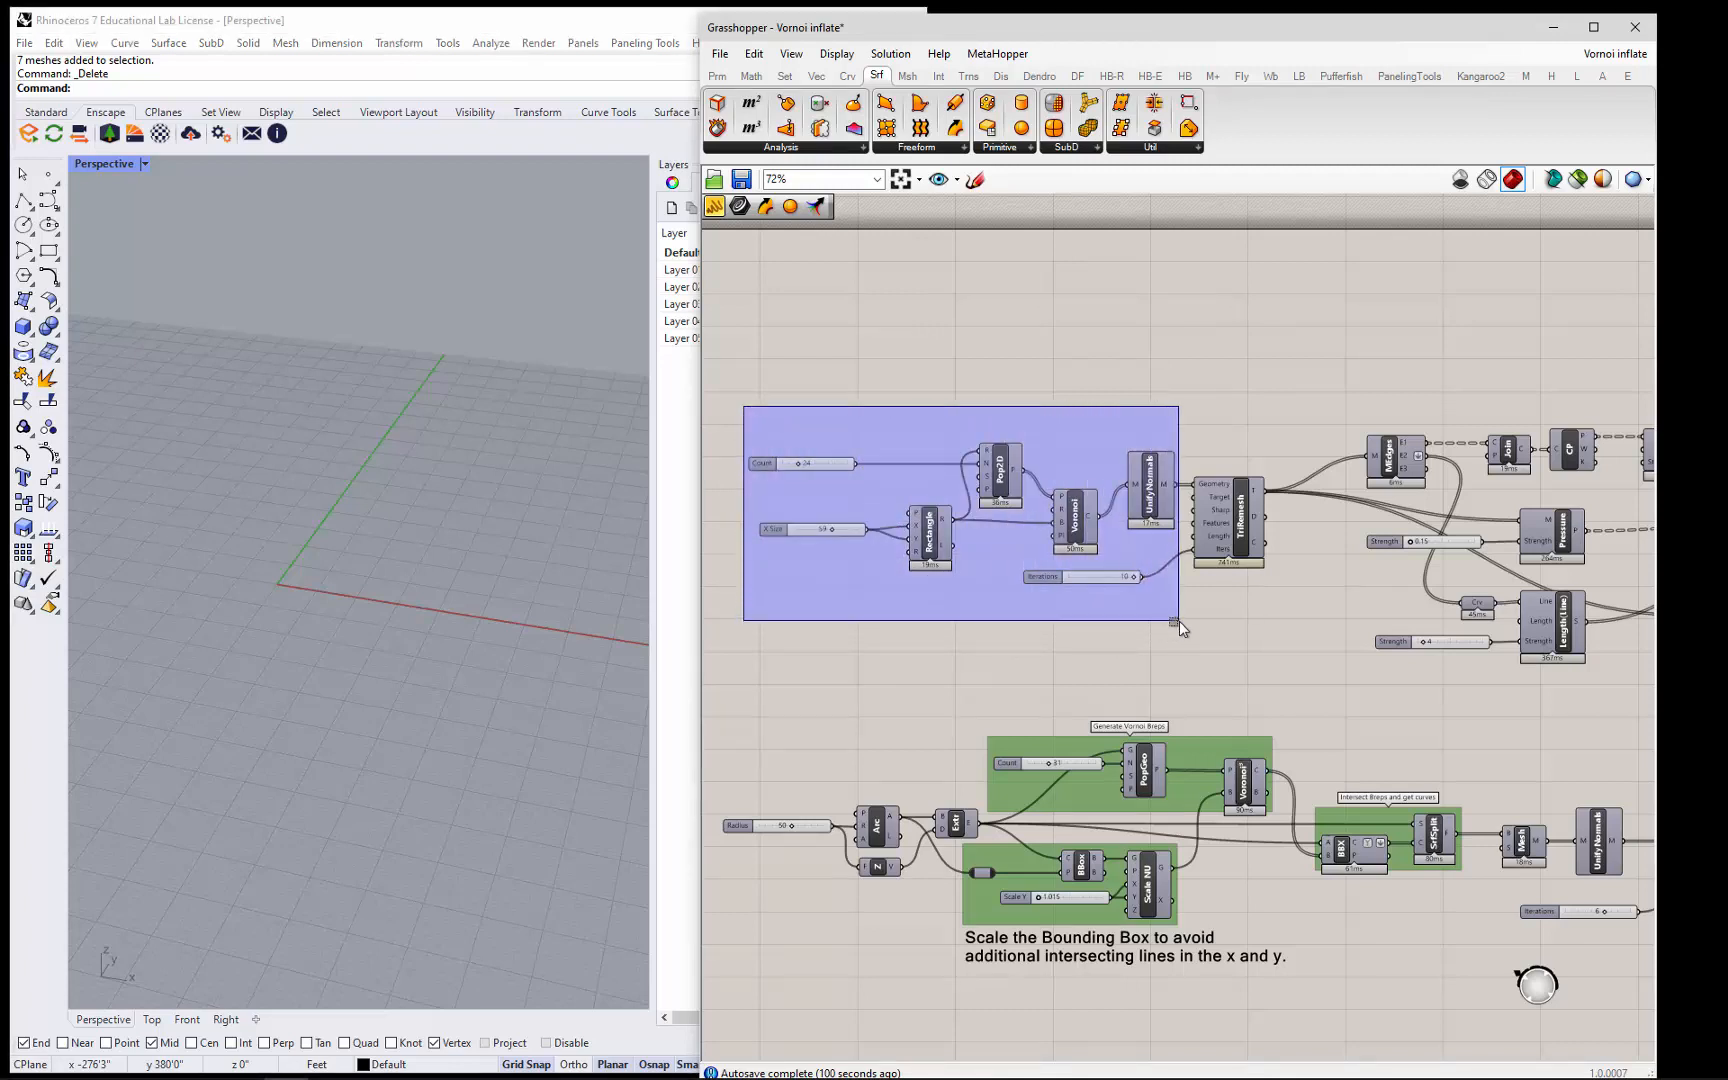
{"action": "right_click", "coordinate": [1014, 546]}
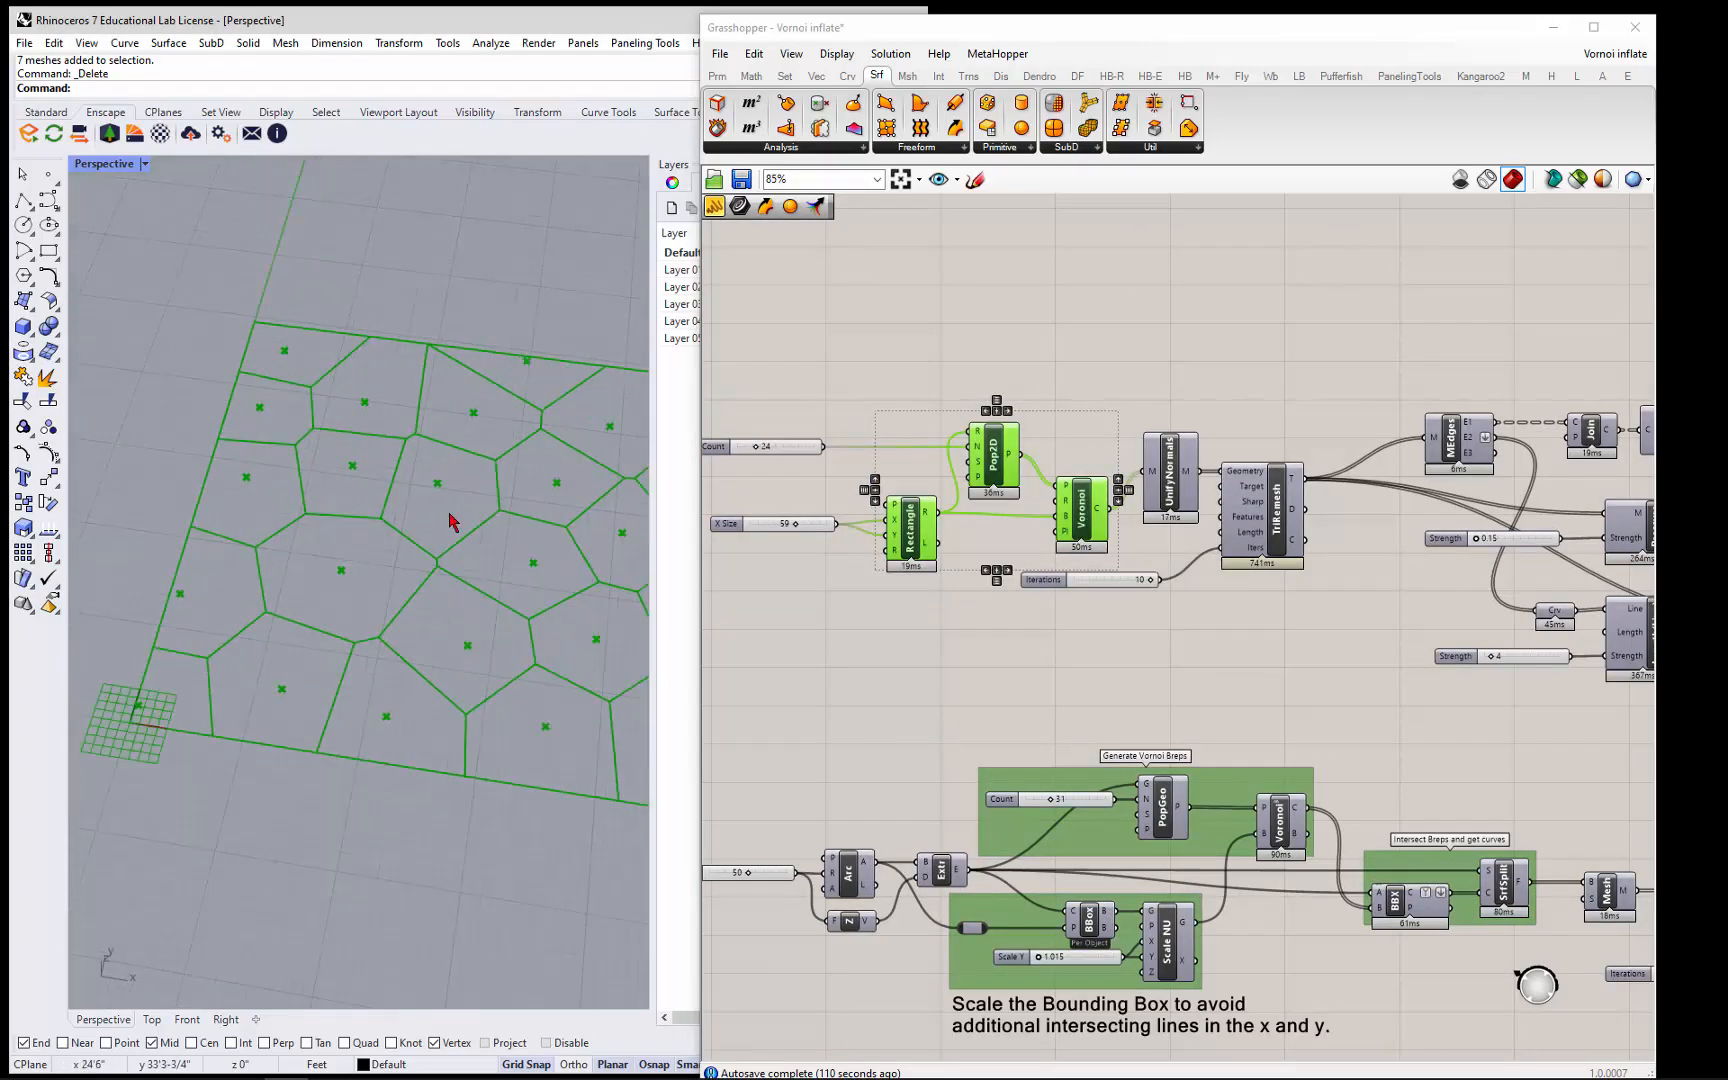
{"action": "scroll", "scroll_direction": "down", "scroll_amount": 3}
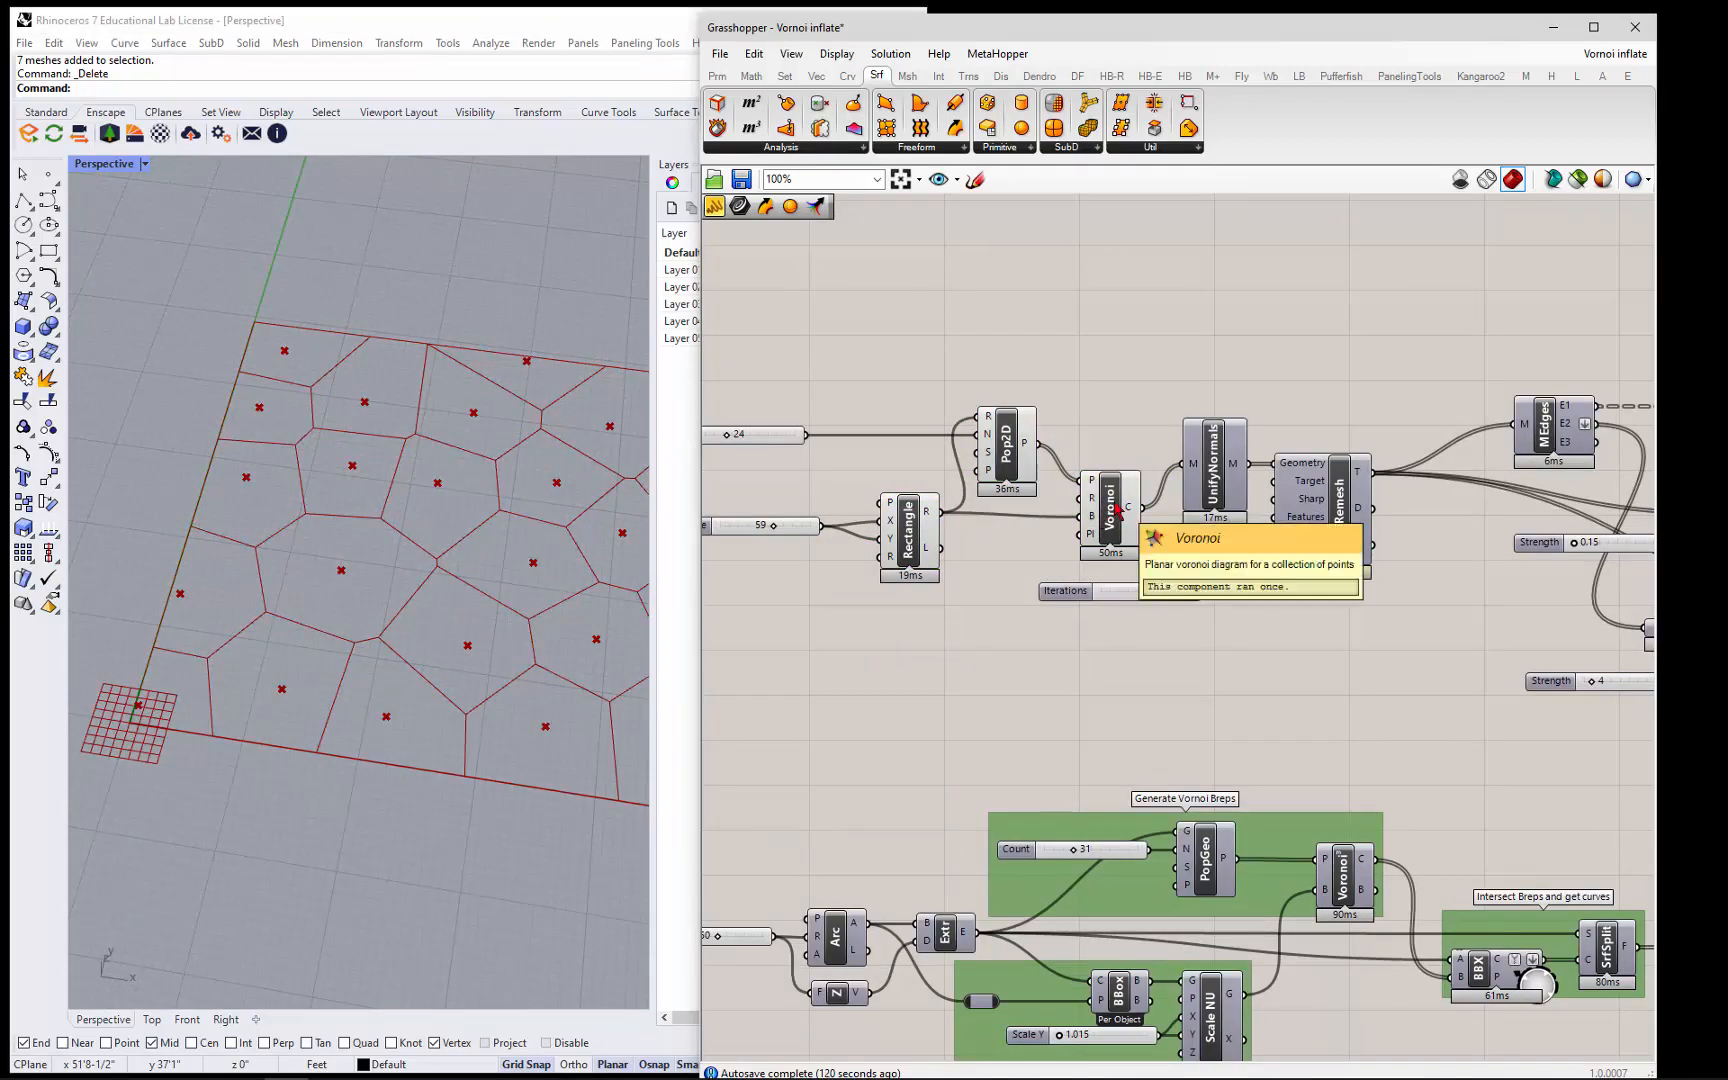
{"action": "mouse_move", "coordinate": [1212, 468]}
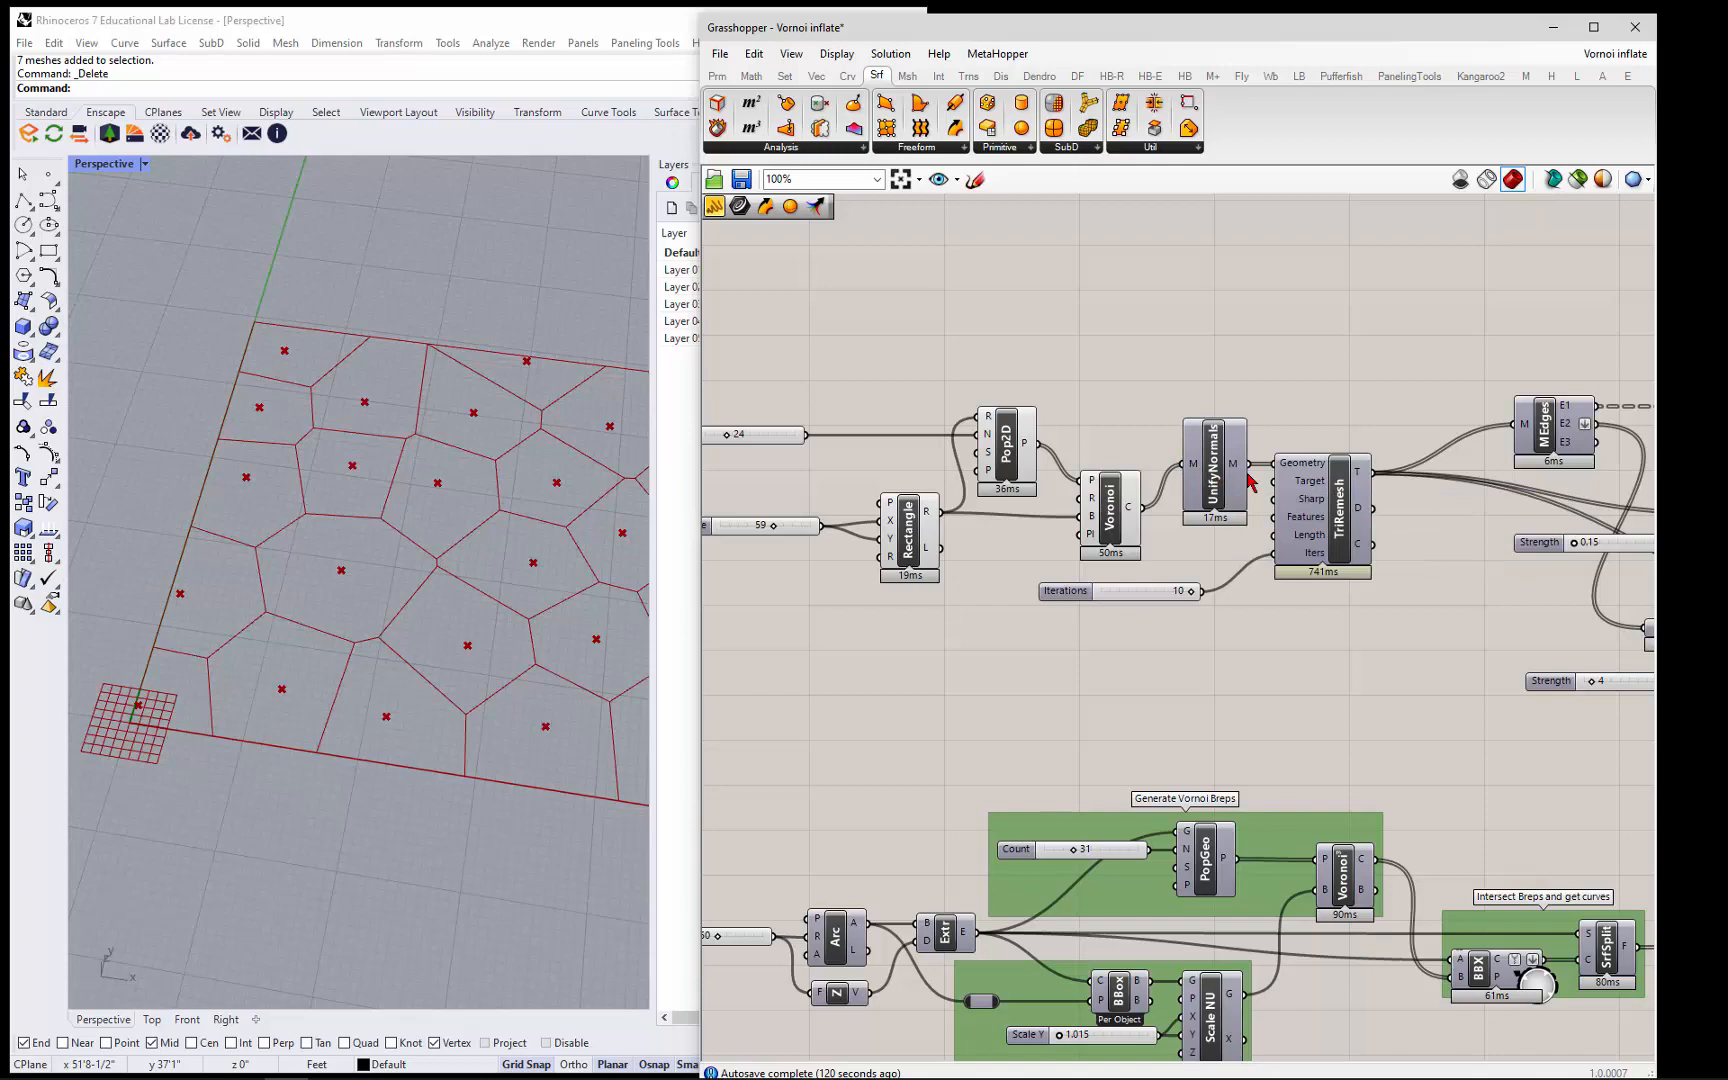
{"action": "mouse_move", "coordinate": [1336, 508]}
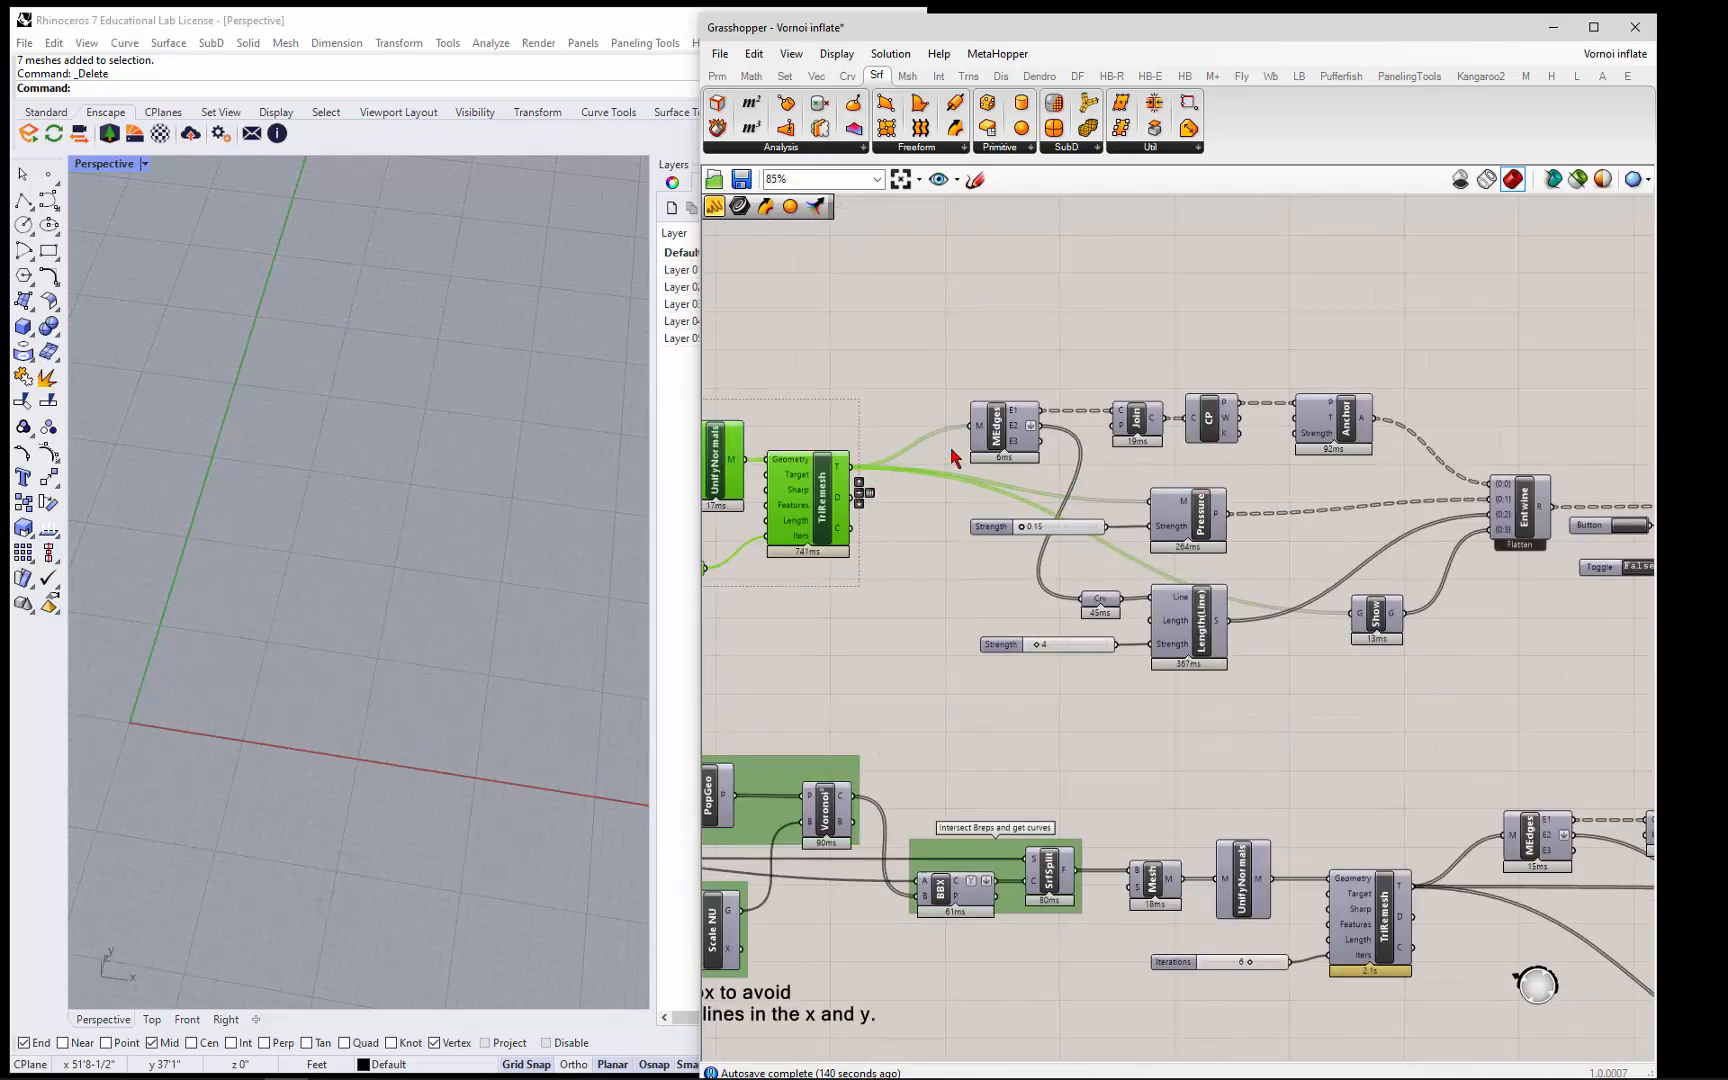
- Turn on preview of the CP component so the Voronoi cell boundary points show on top
{"action": "left_click", "coordinate": [996, 428]}
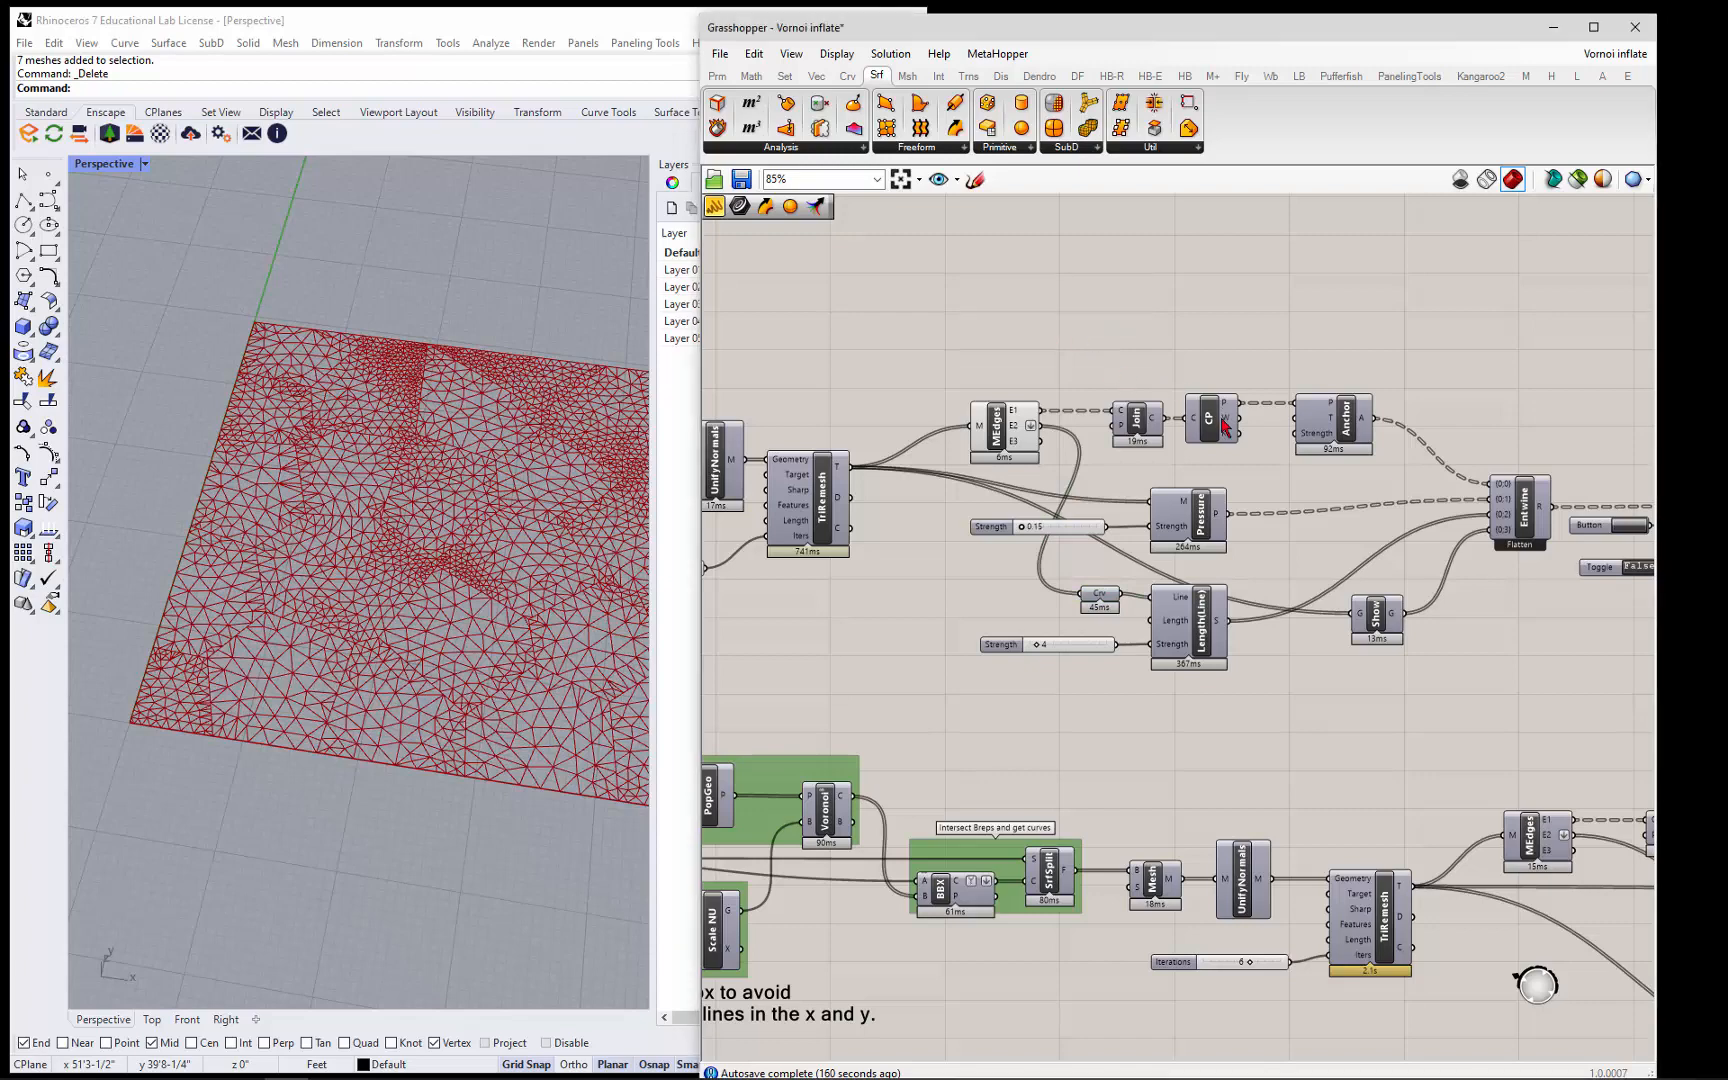
{"action": "right_click", "coordinate": [1208, 420]}
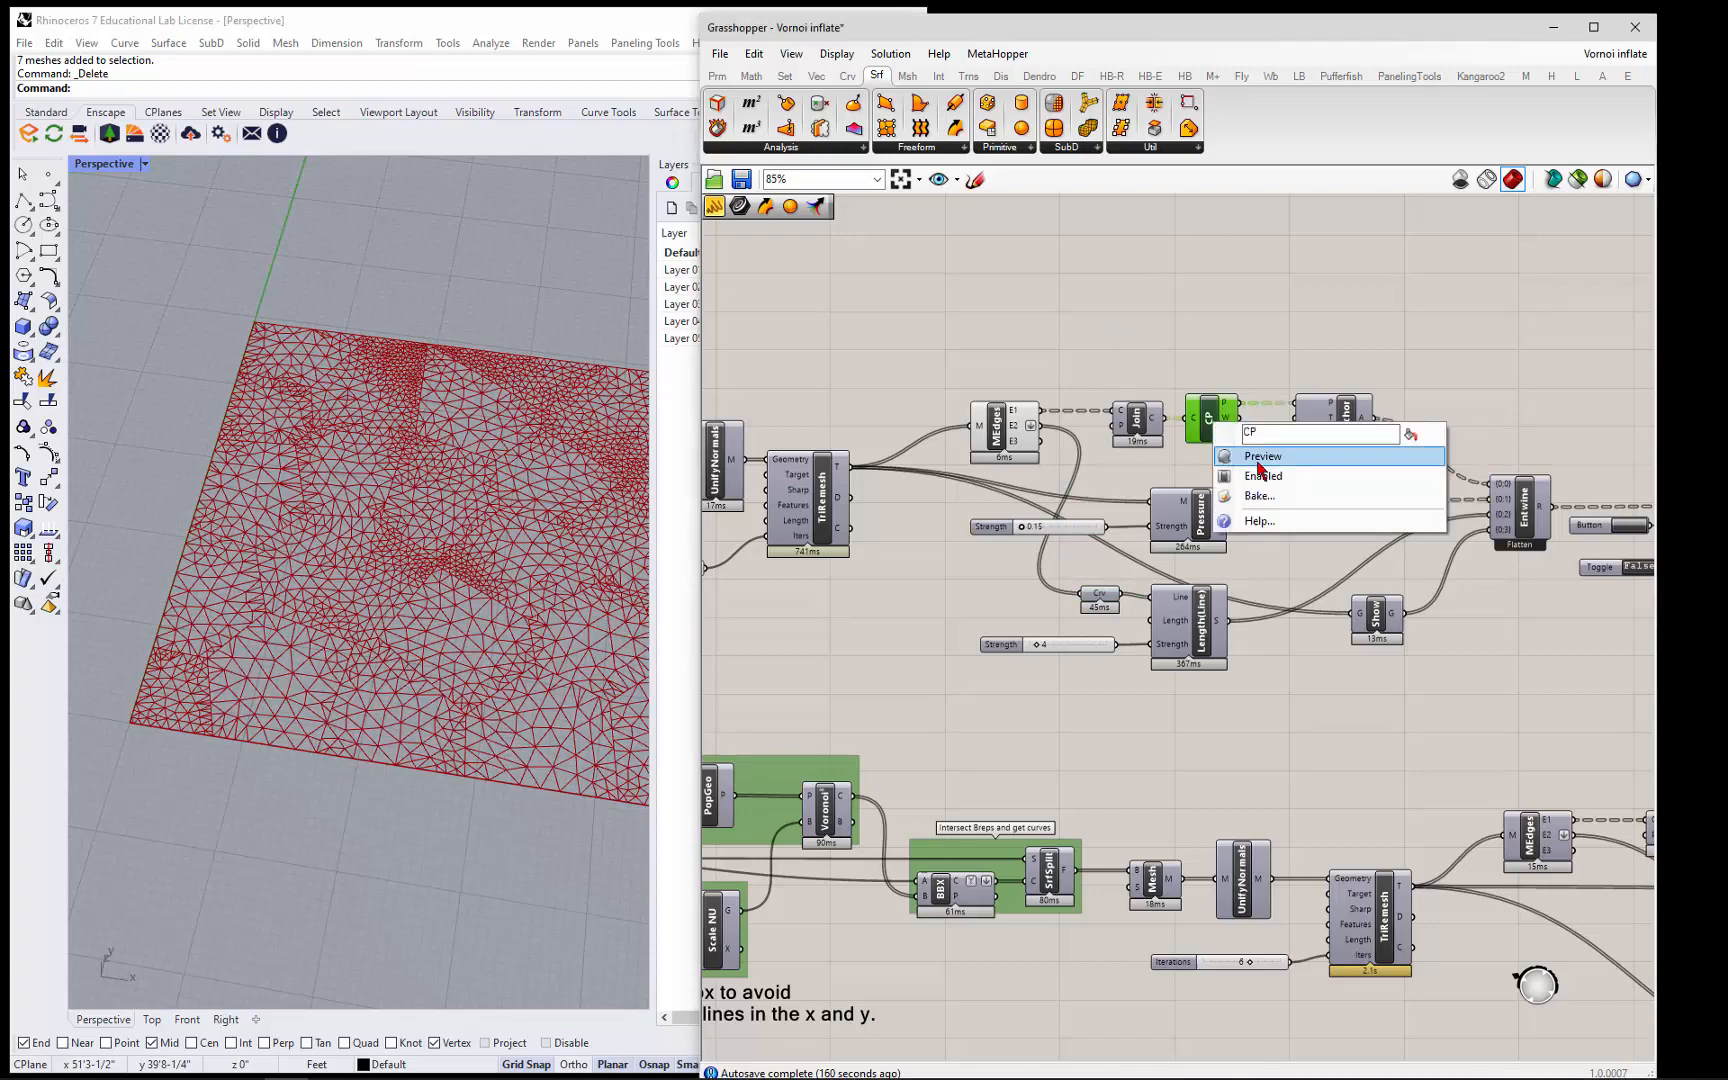
{"action": "left_click", "coordinate": [1262, 456]}
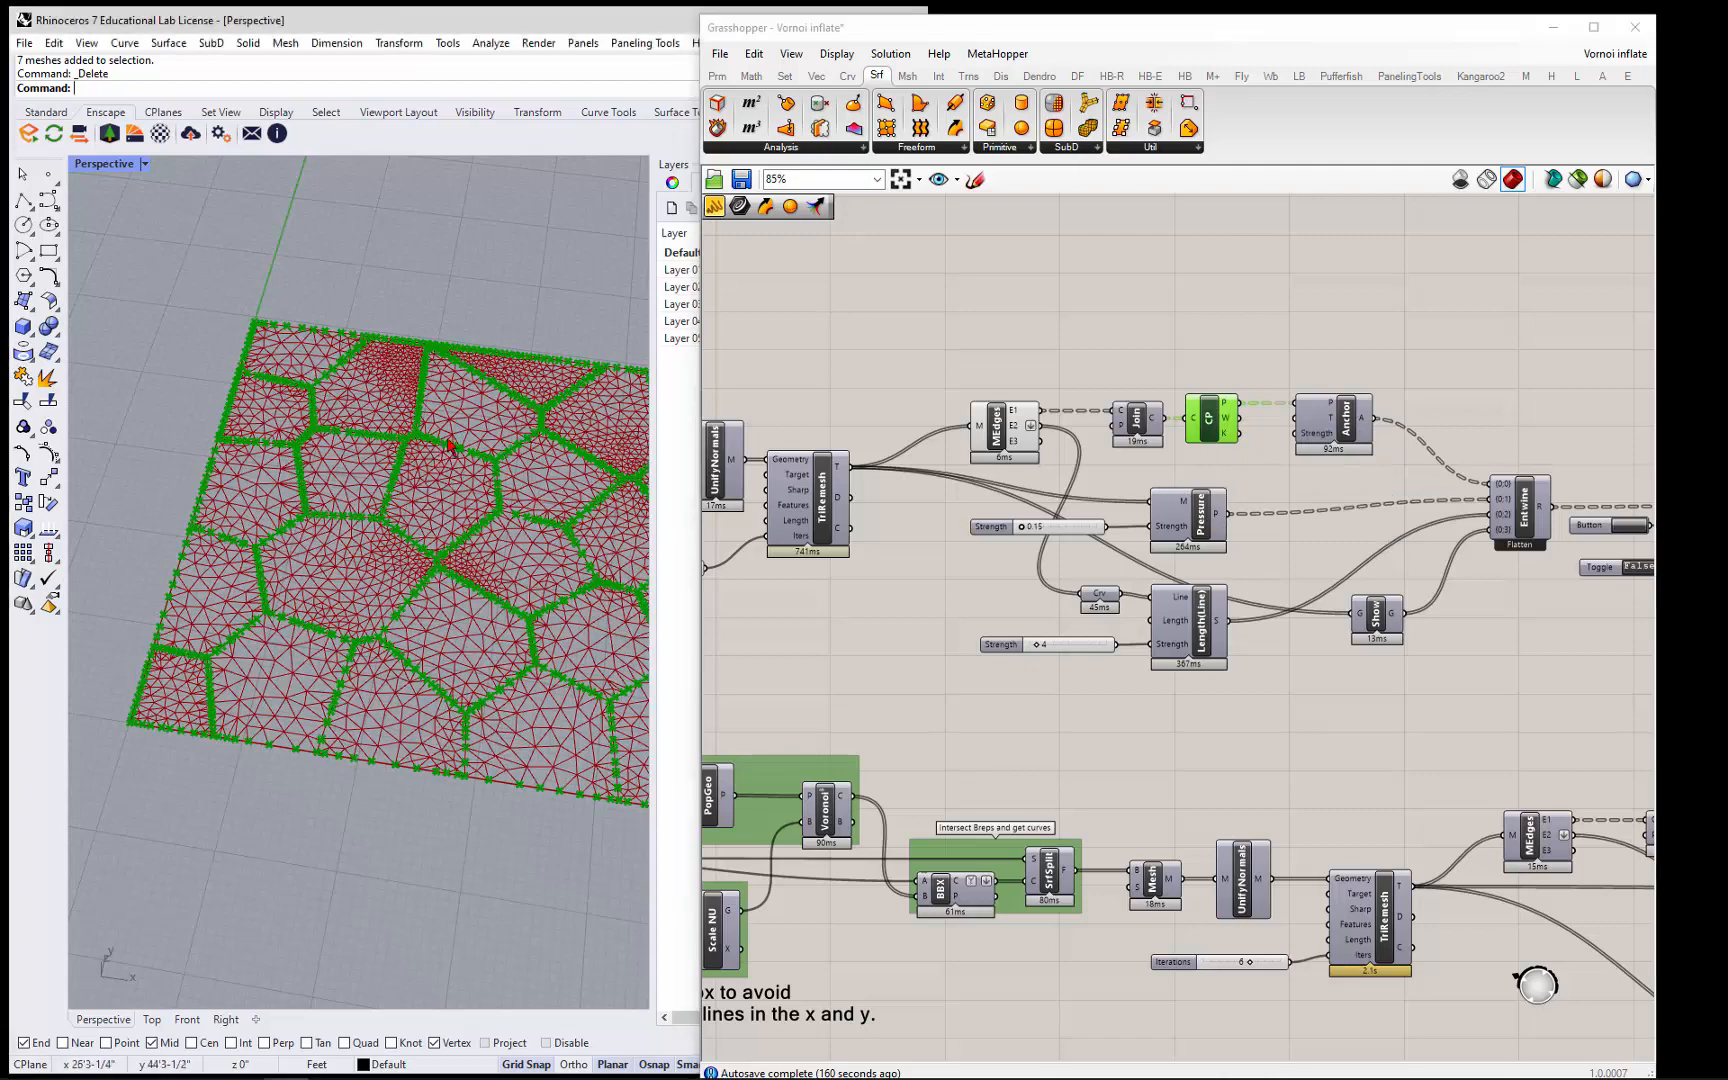
{"action": "mouse_move", "coordinate": [1016, 418]}
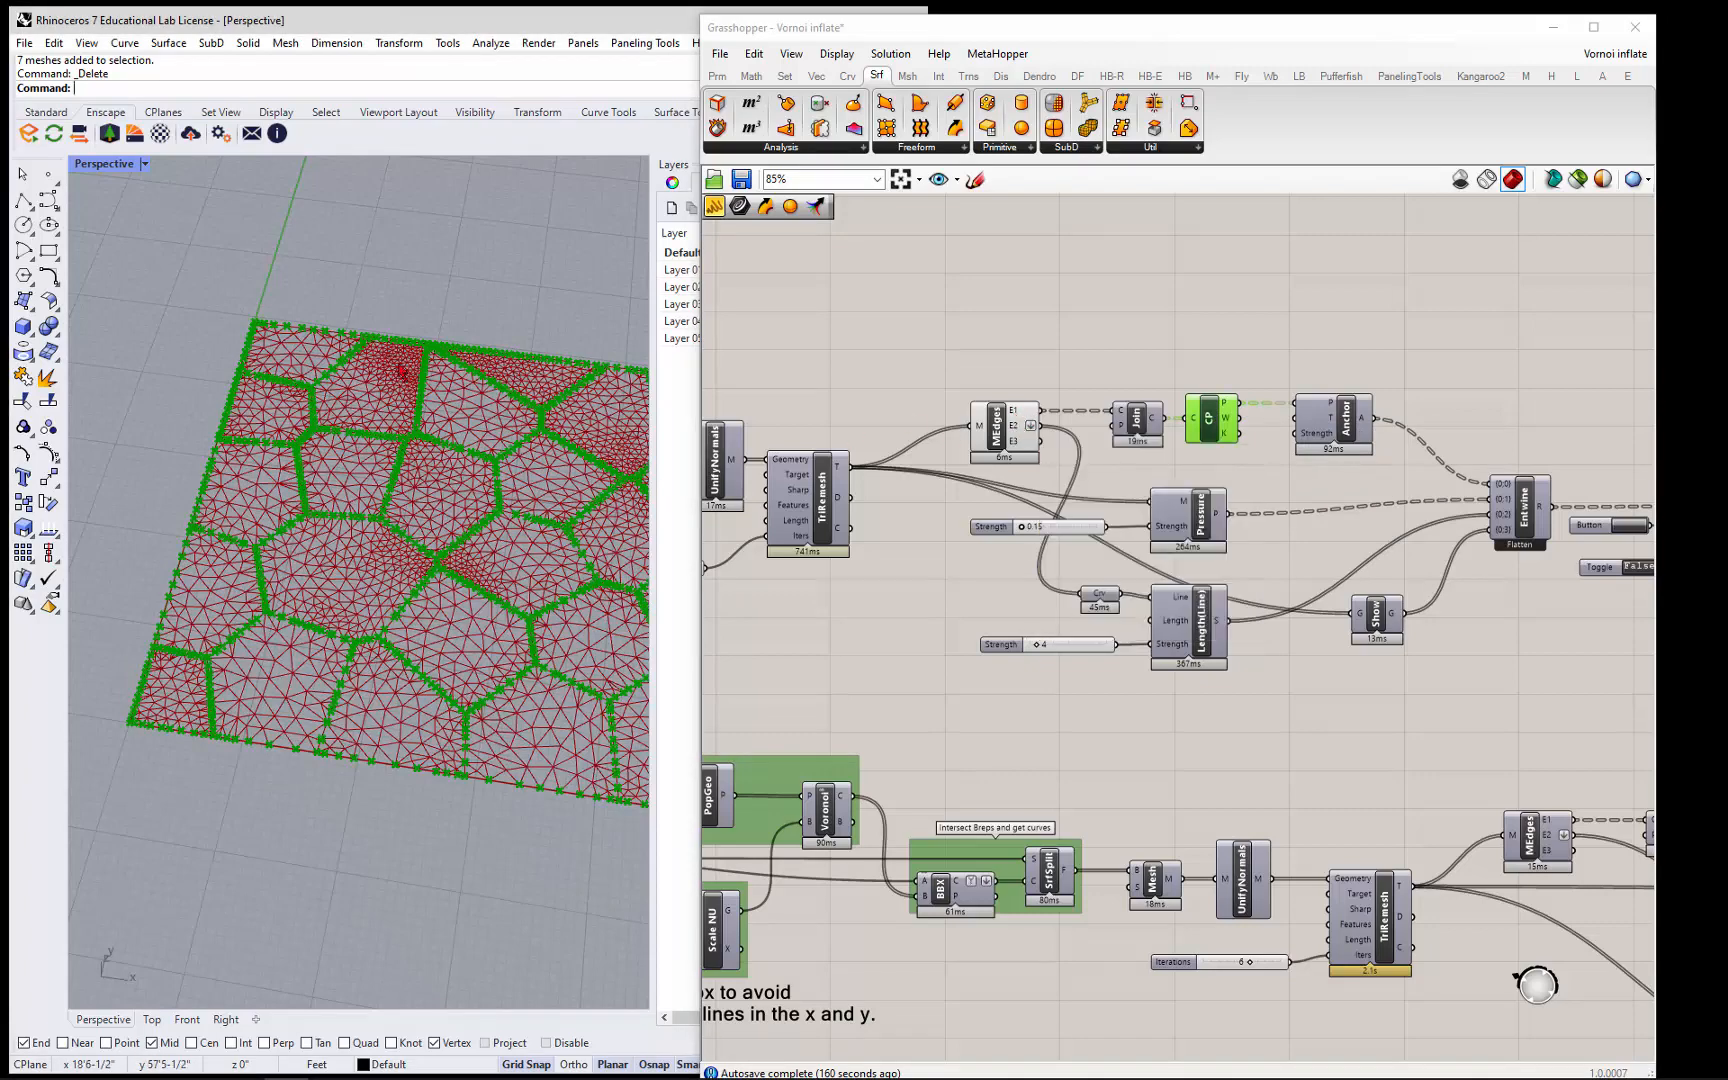
{"action": "mouse_move", "coordinate": [496, 560]}
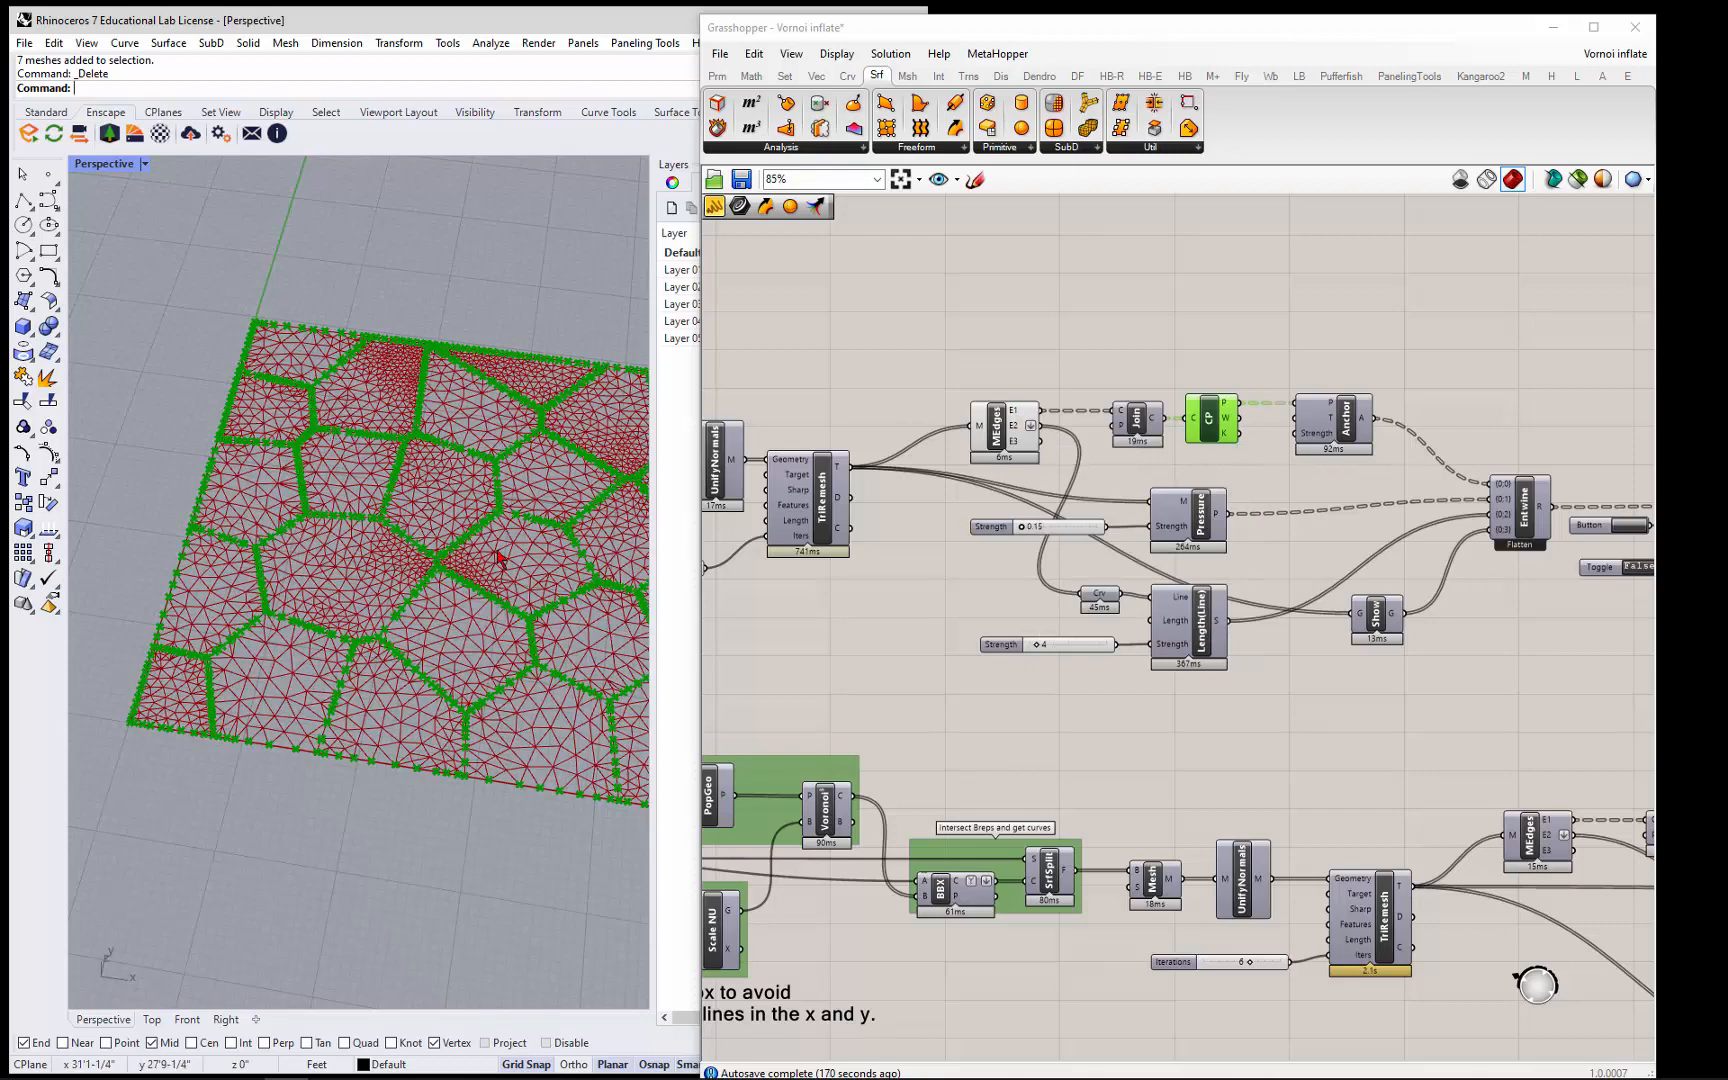
{"action": "mouse_move", "coordinate": [1032, 426]}
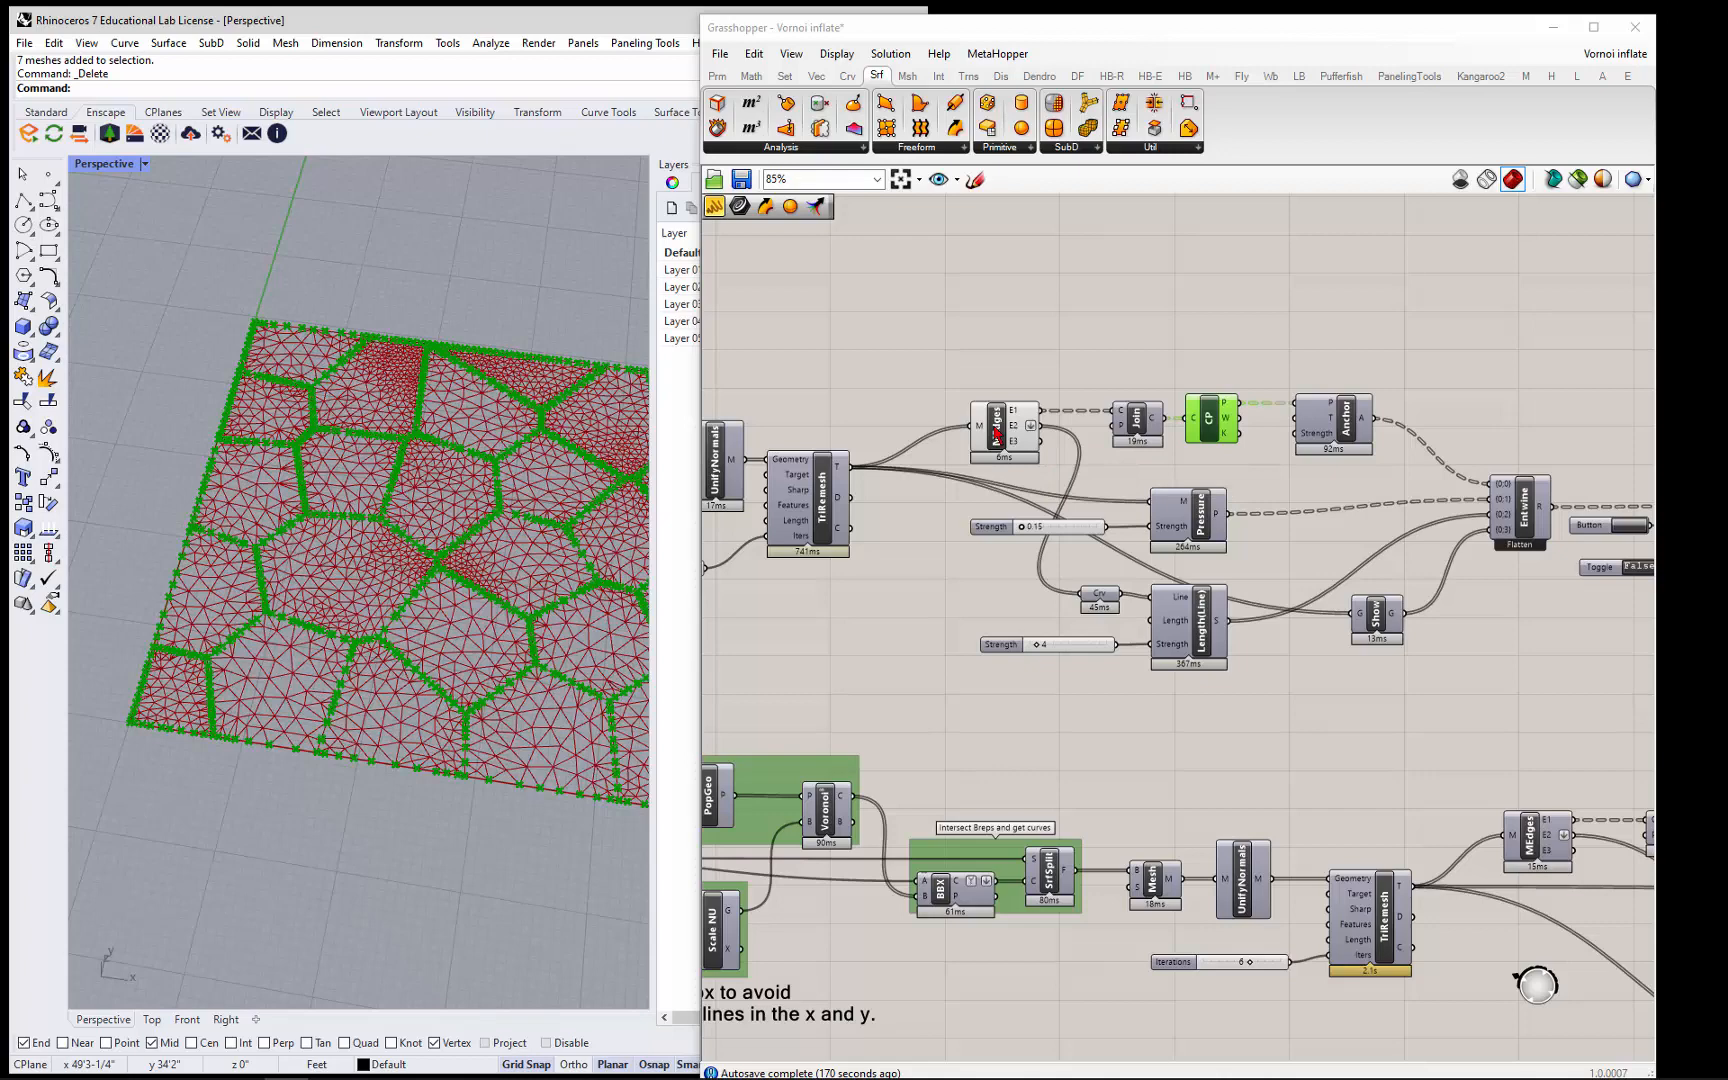
{"action": "mouse_move", "coordinate": [1028, 426]}
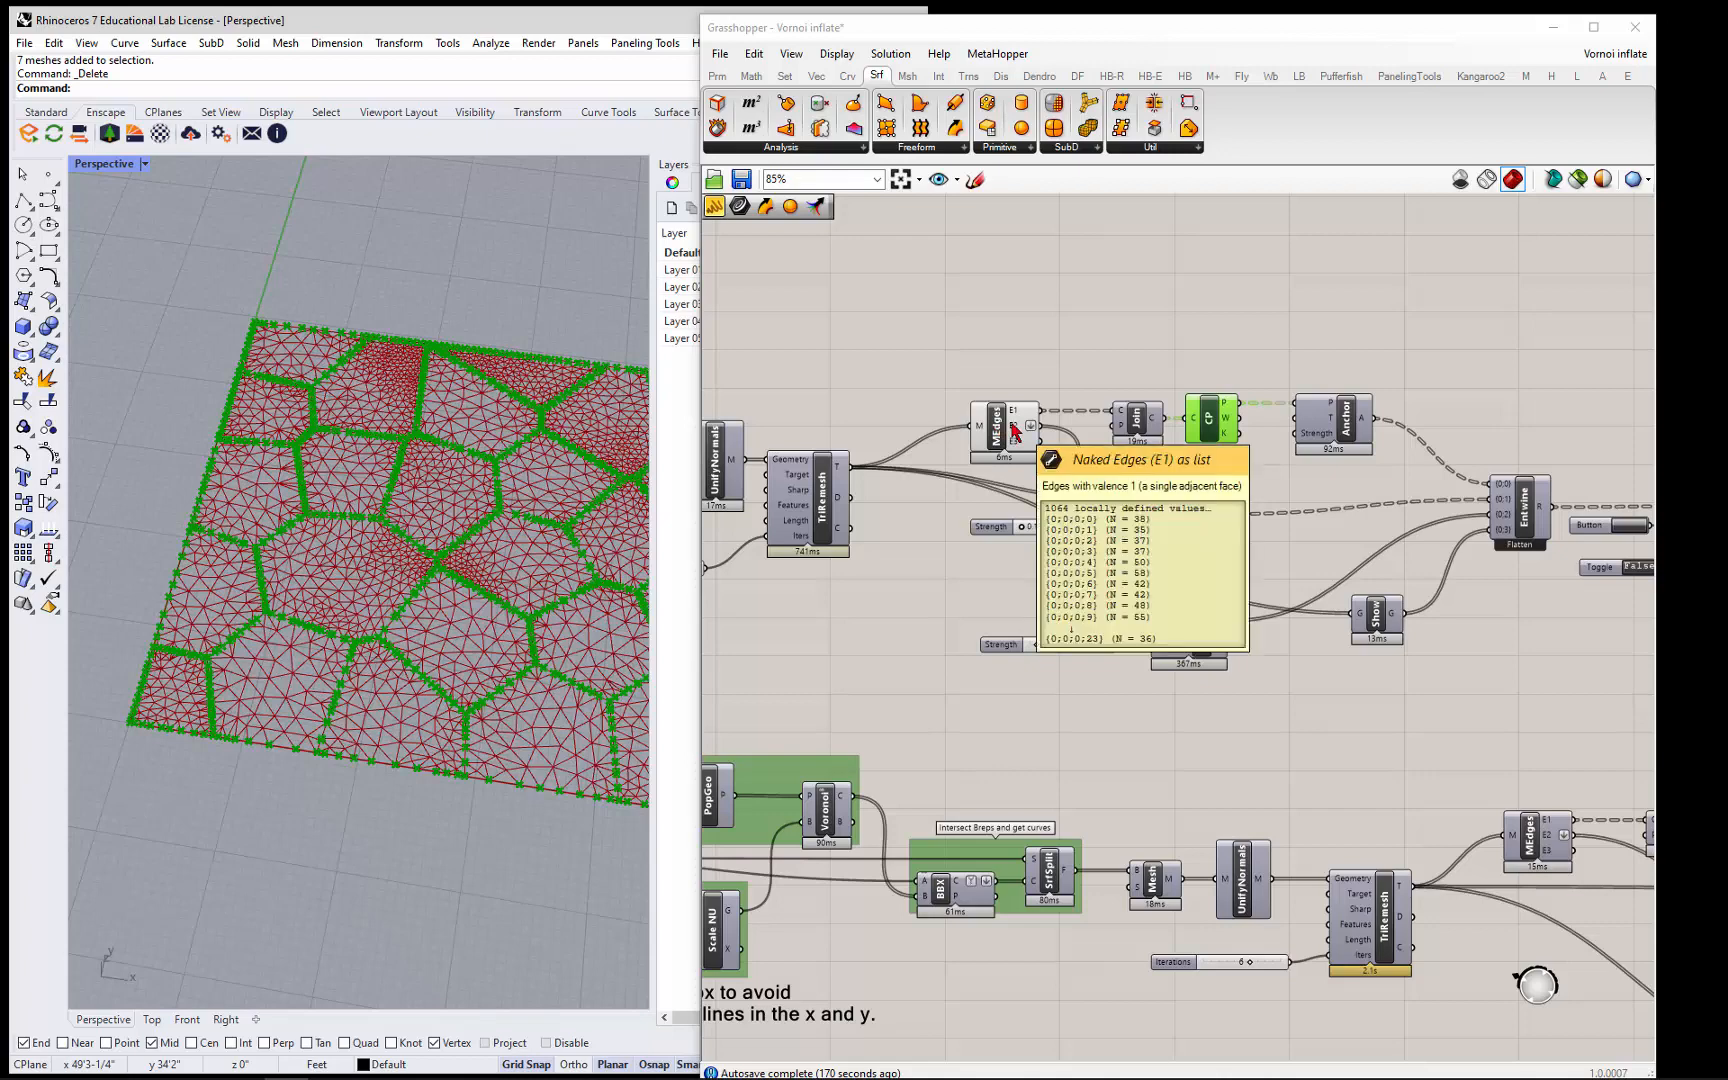
{"action": "mouse_move", "coordinate": [1022, 416]}
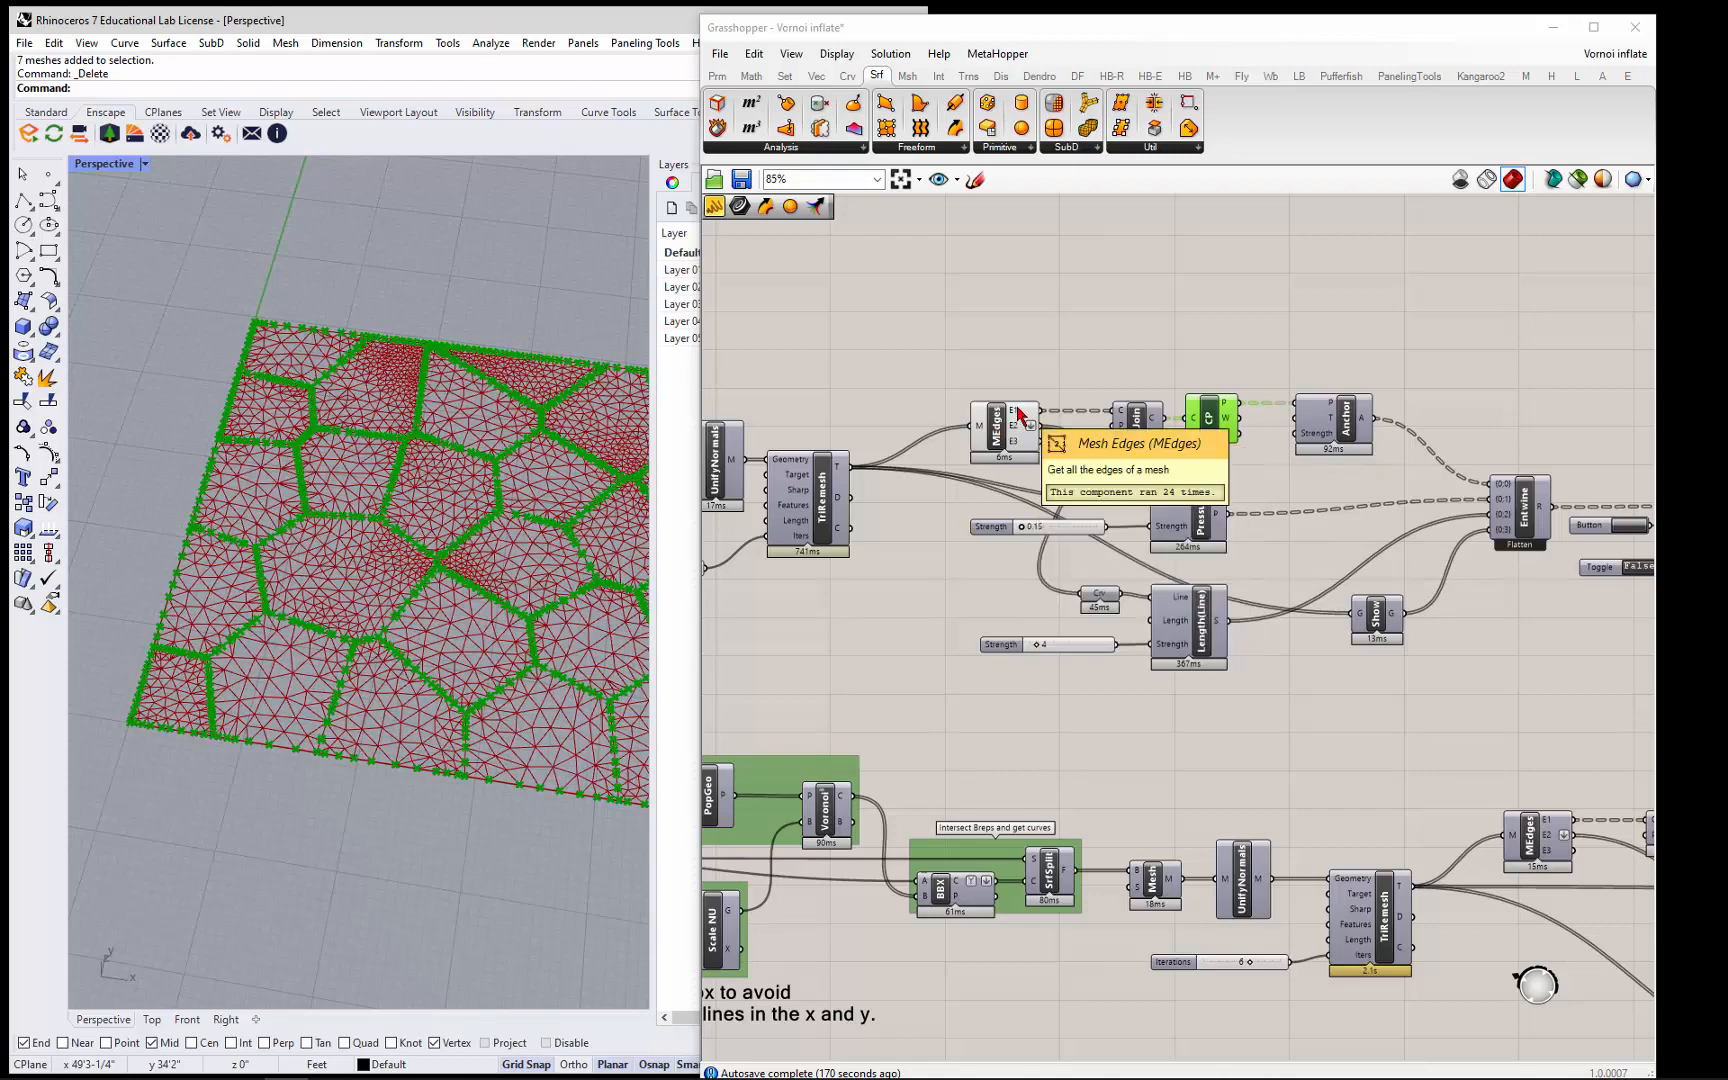
{"action": "mouse_move", "coordinate": [1120, 592]}
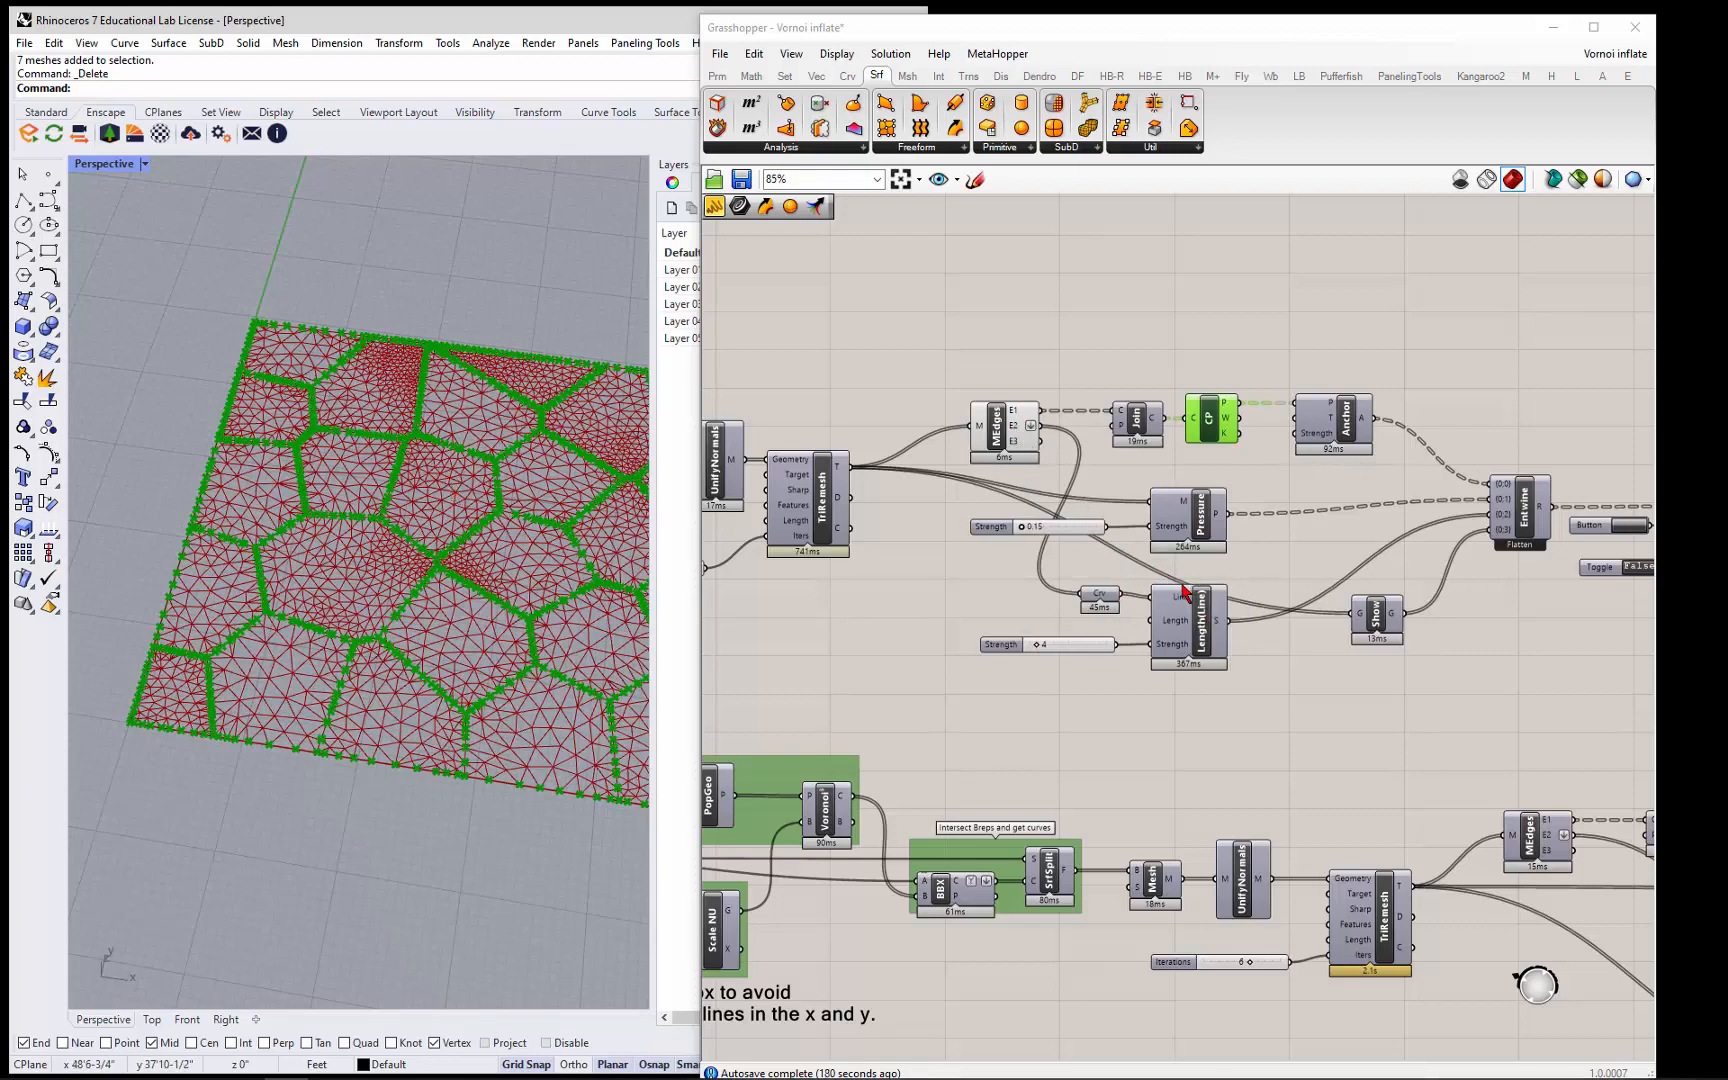
{"action": "mouse_move", "coordinate": [1202, 516]}
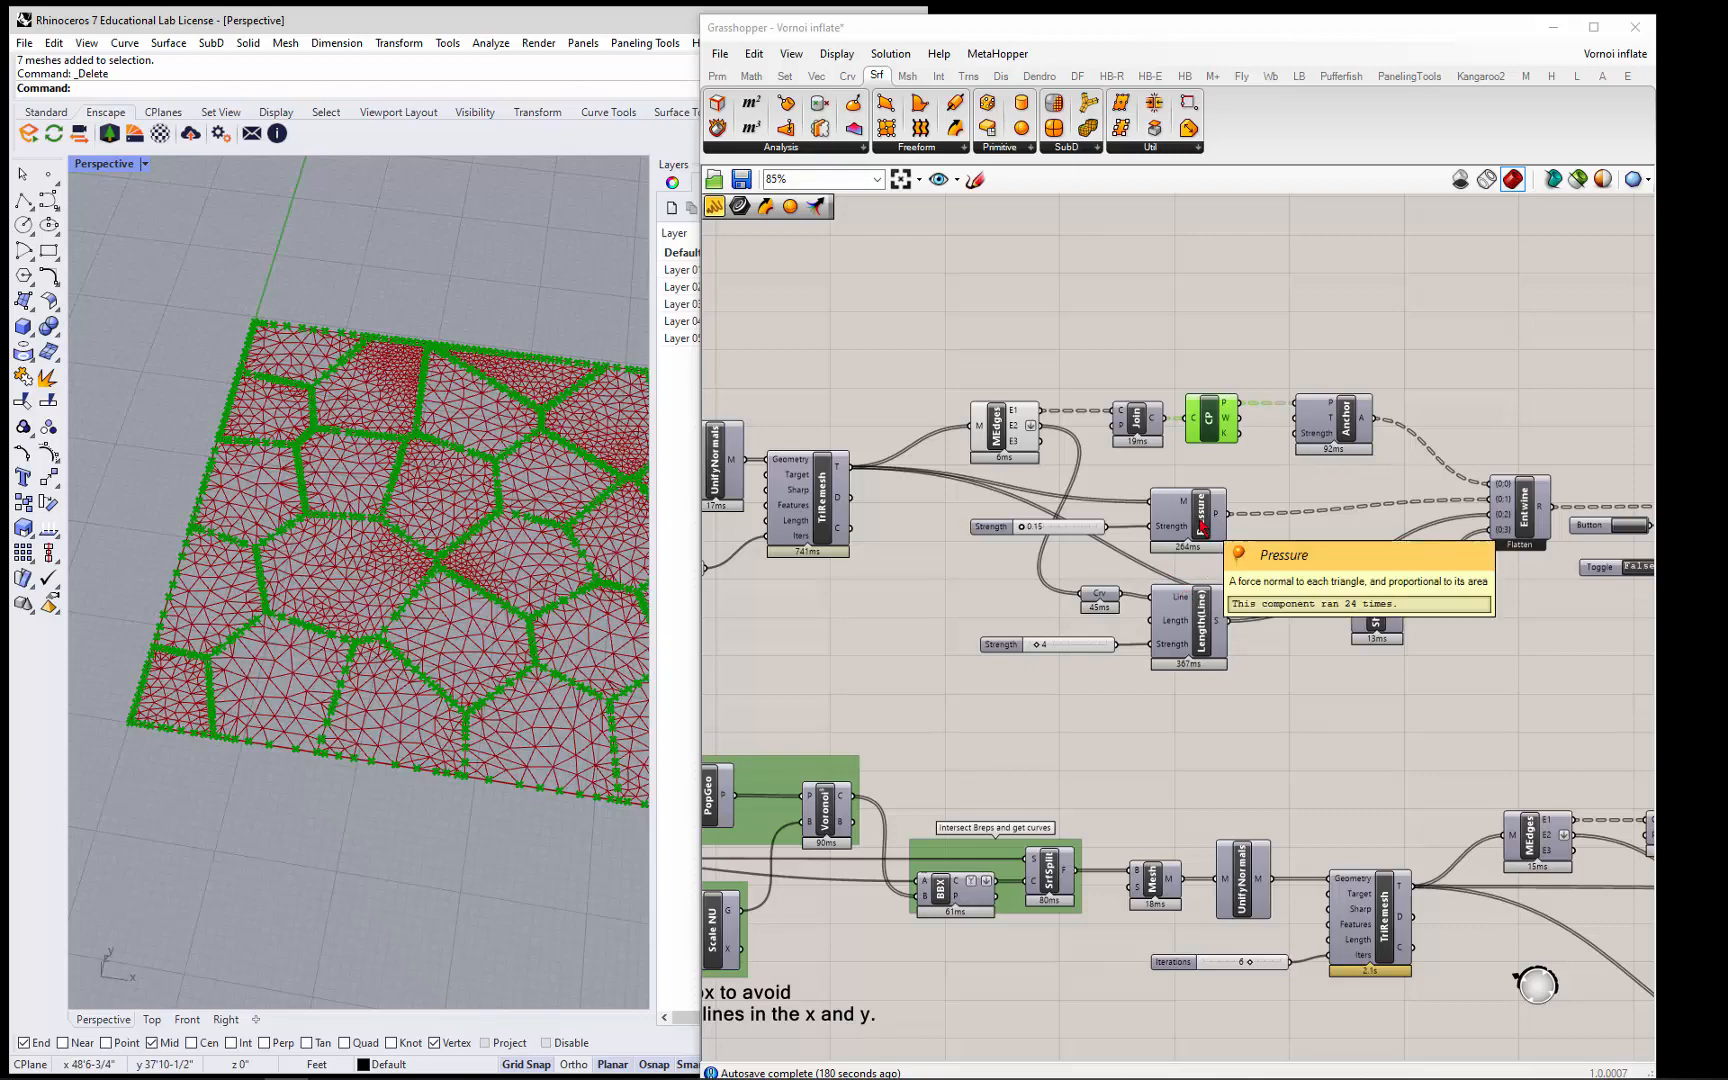
{"action": "mouse_move", "coordinate": [990, 604]}
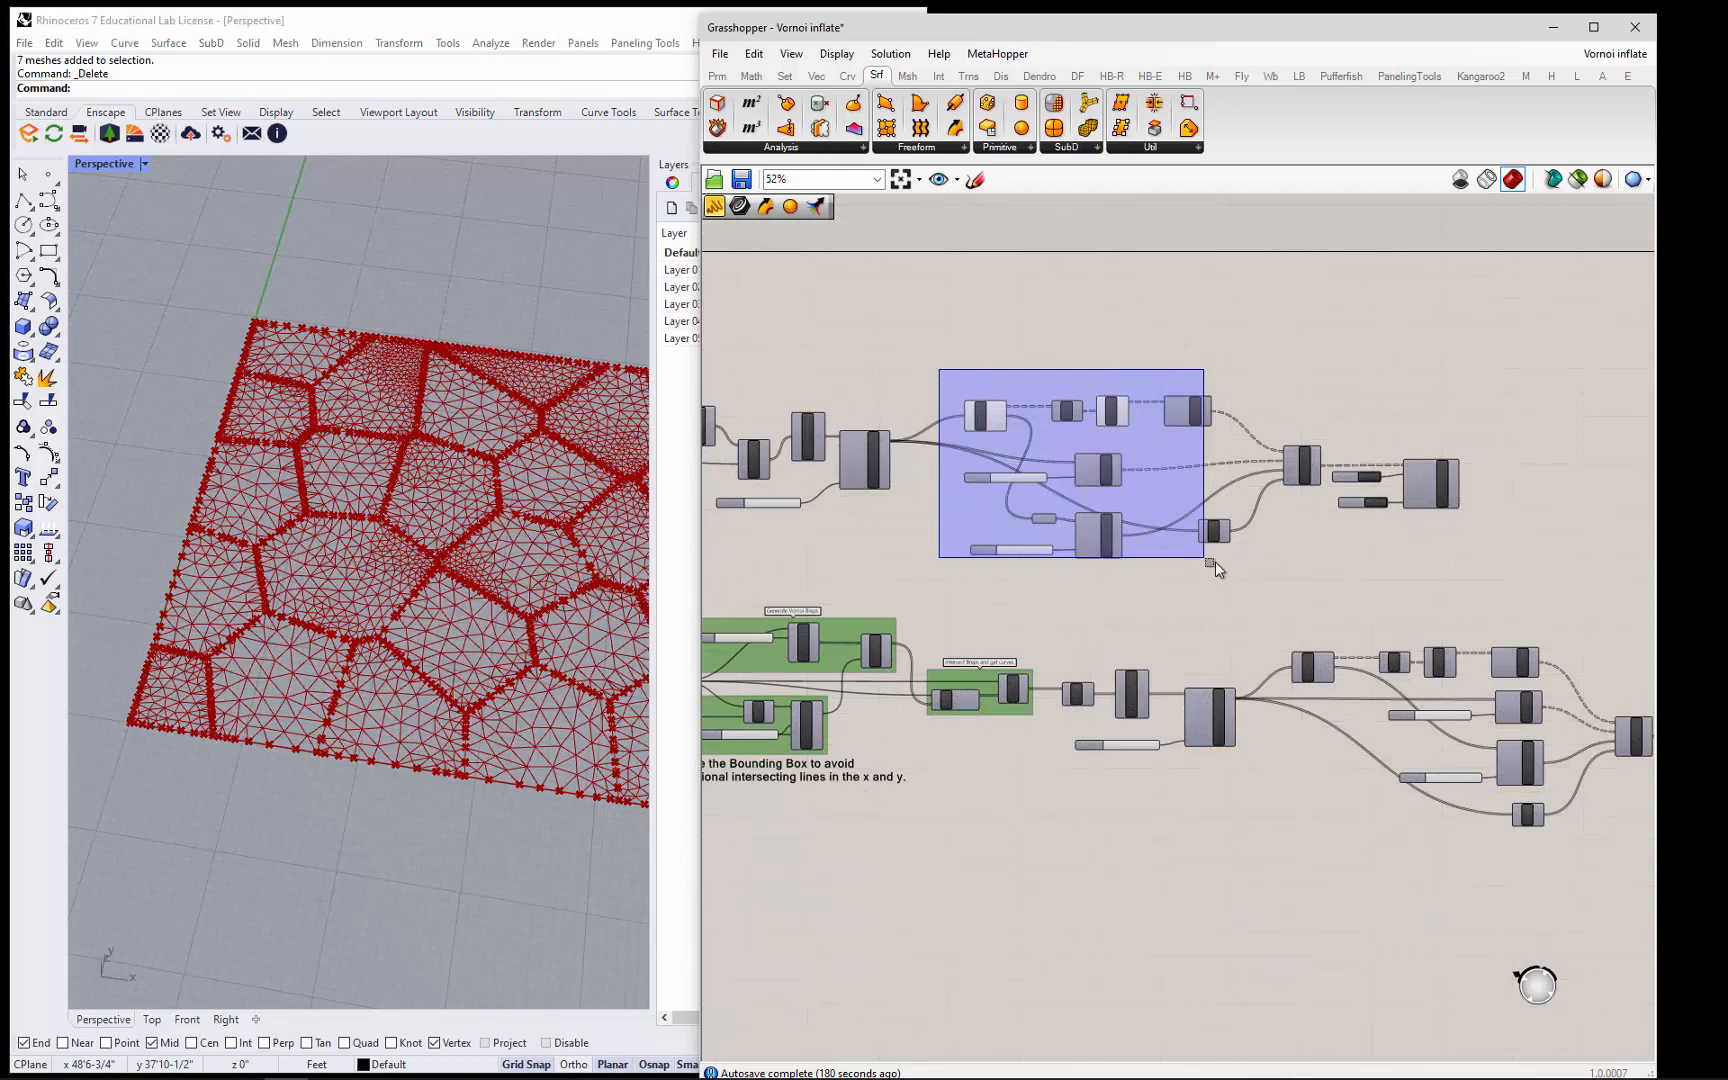
- Set the Boolean Toggle to True so the Kangaroo solver starts inflating the flat mesh
{"action": "right_click", "coordinate": [1260, 558]}
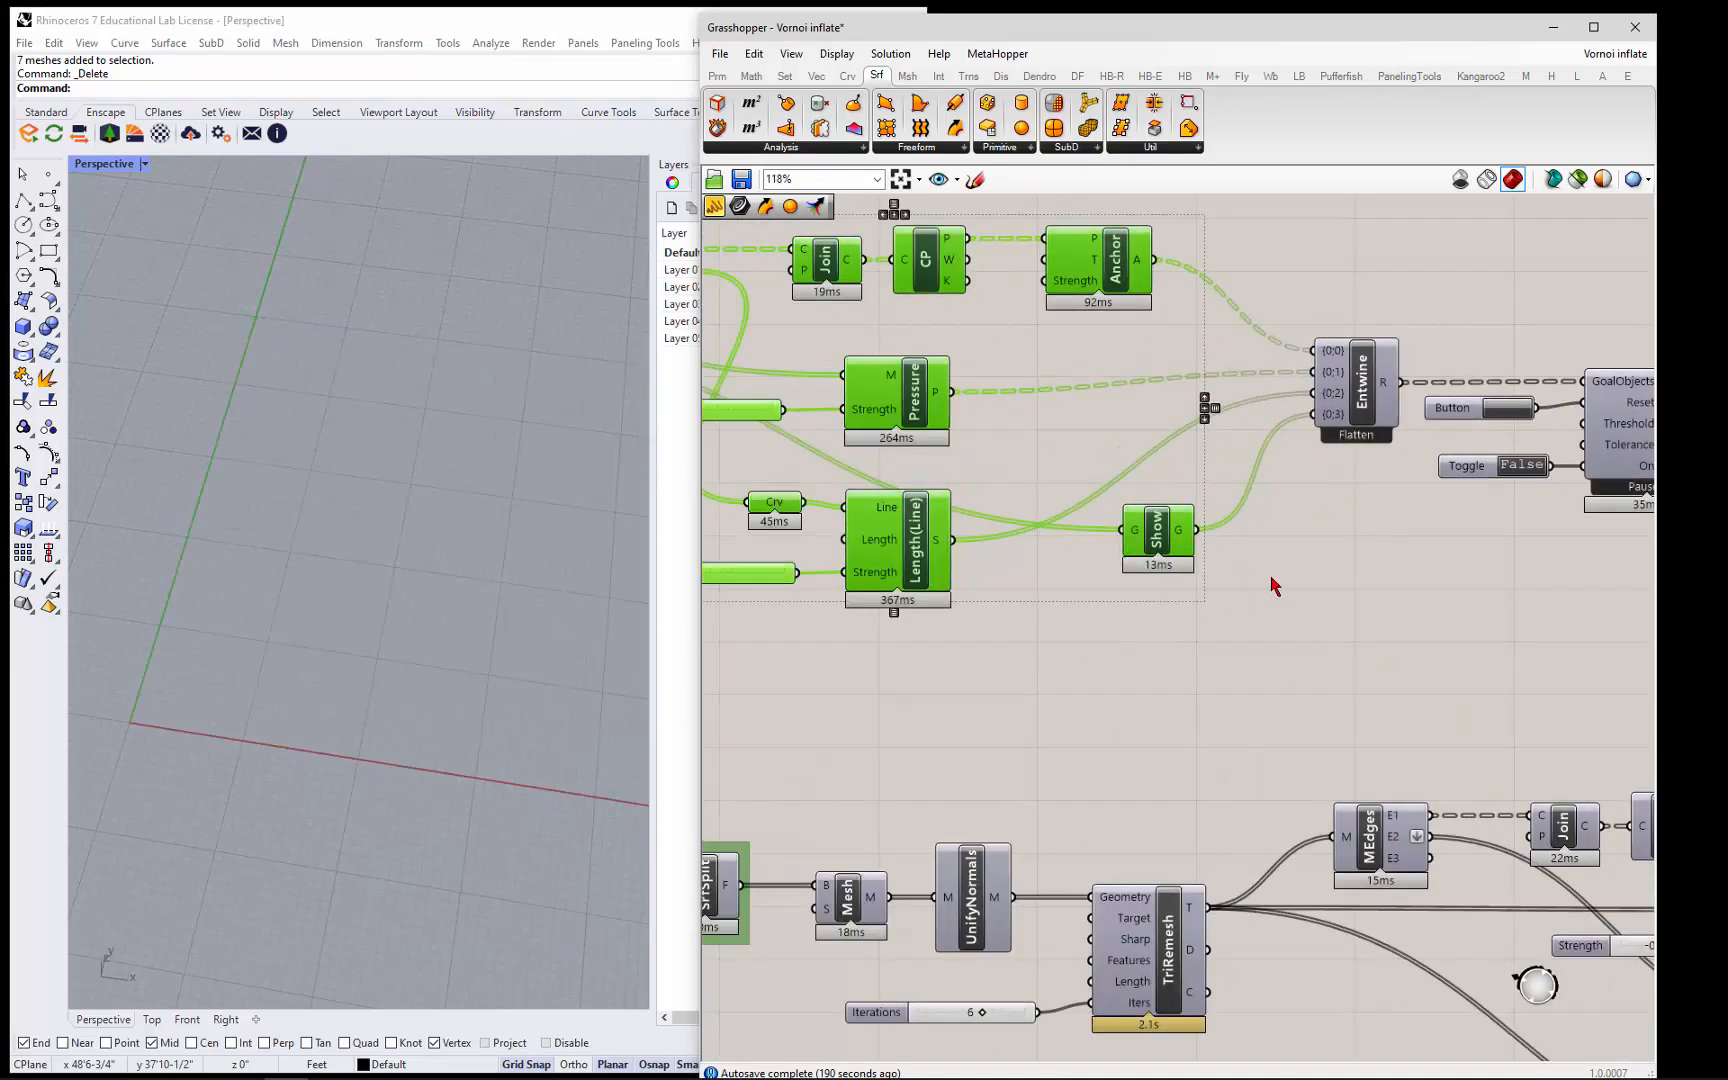
{"action": "scroll", "scroll_direction": "down", "scroll_amount": 3}
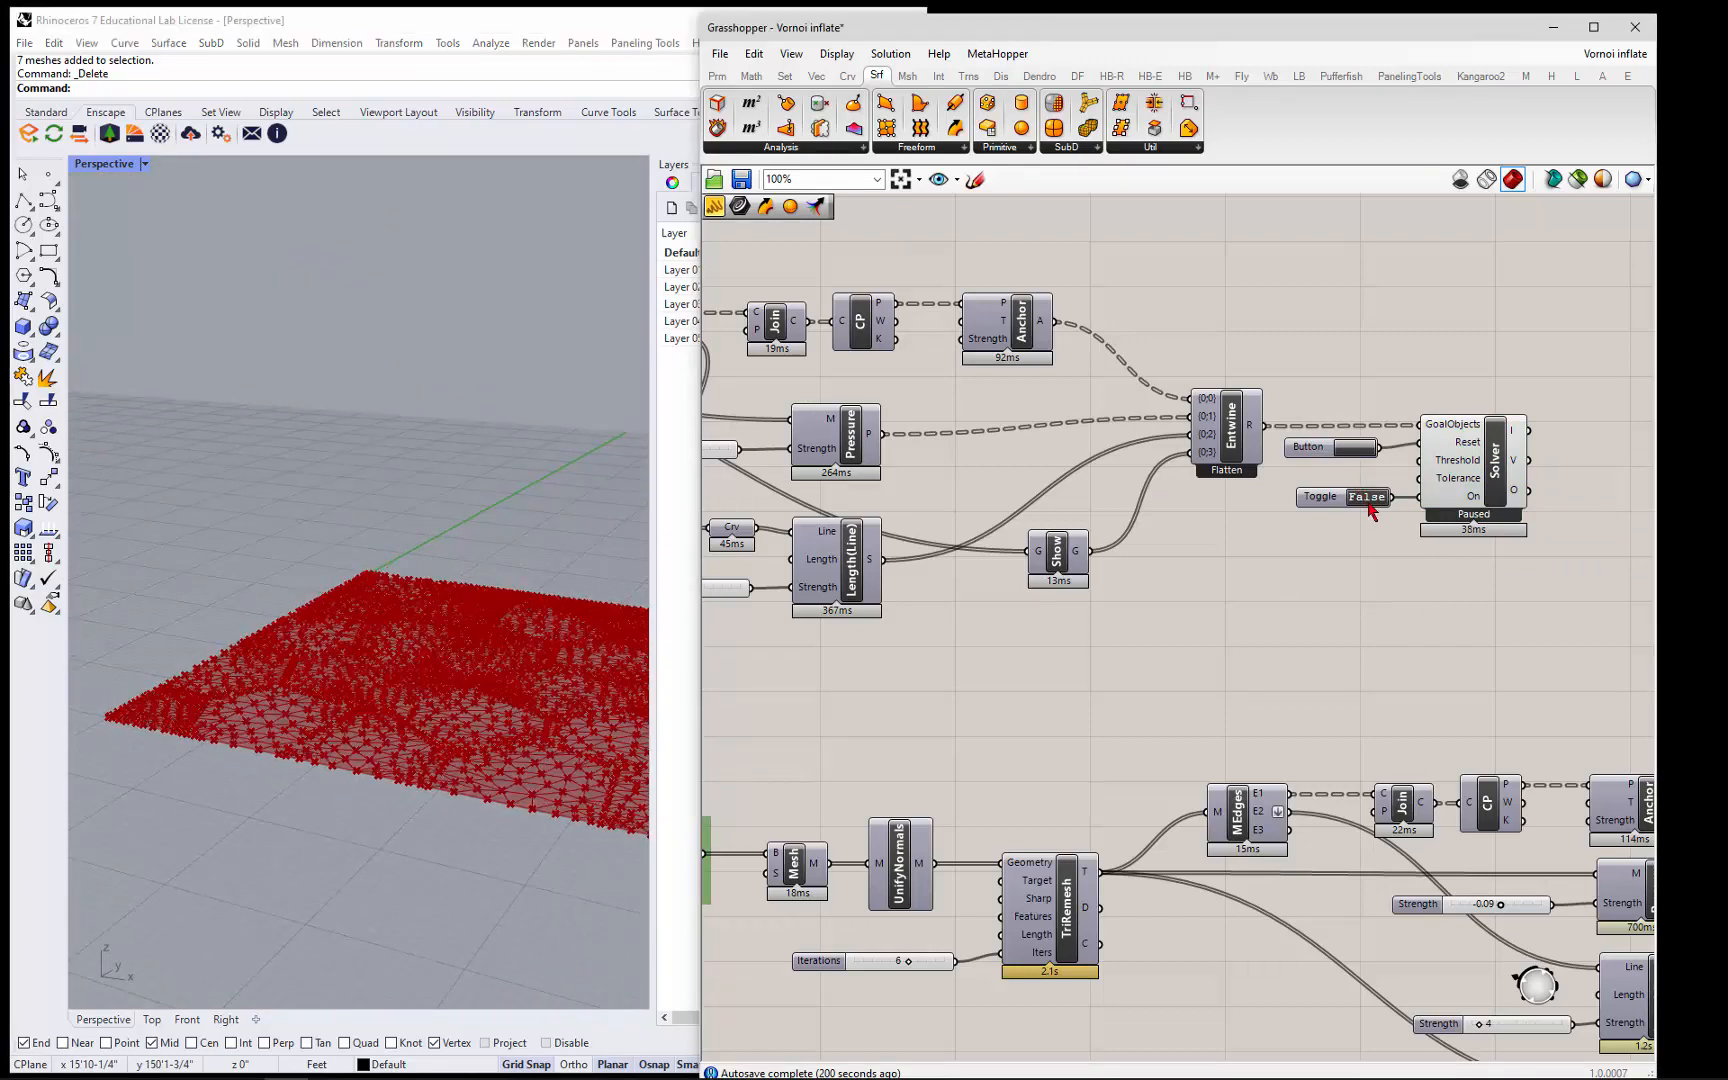
{"action": "left_click", "coordinate": [1366, 496]}
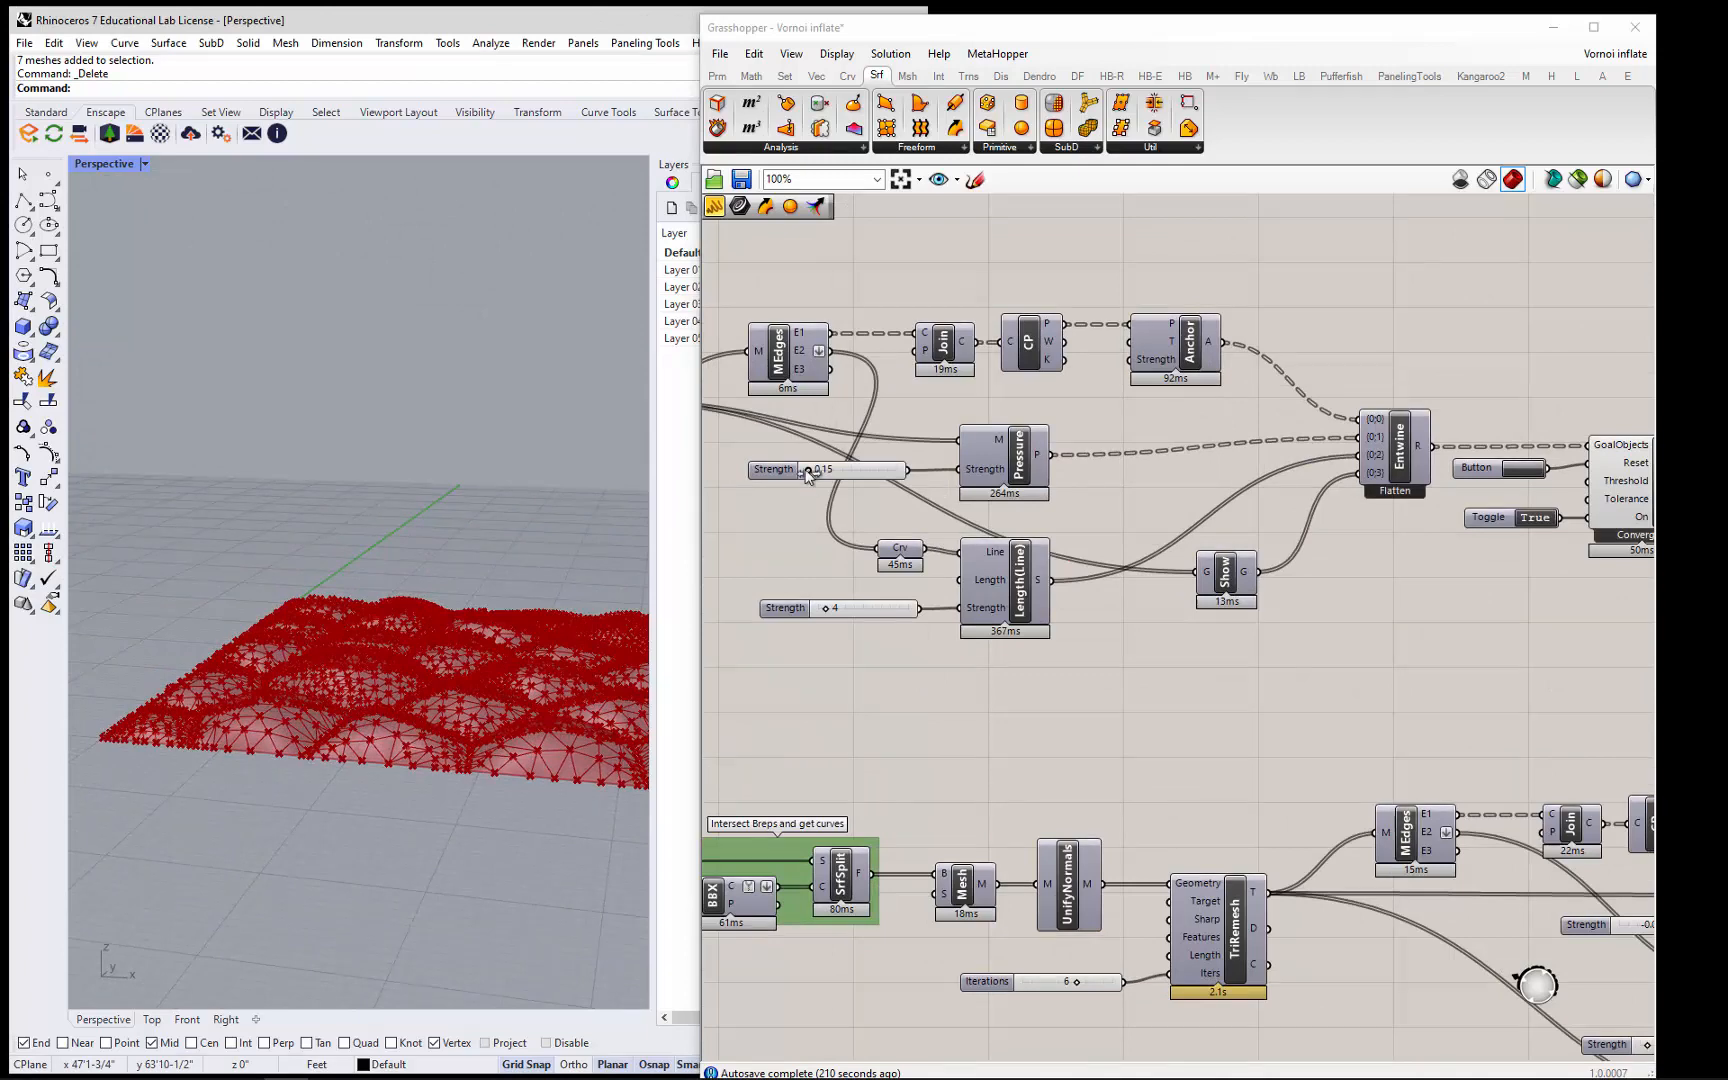
- Raise the Pressure Strength slider to 0.44 to inflate the pillows, then pause the solver
{"action": "left_click_drag", "start_coordinate": [822, 470], "coordinate": [838, 470]}
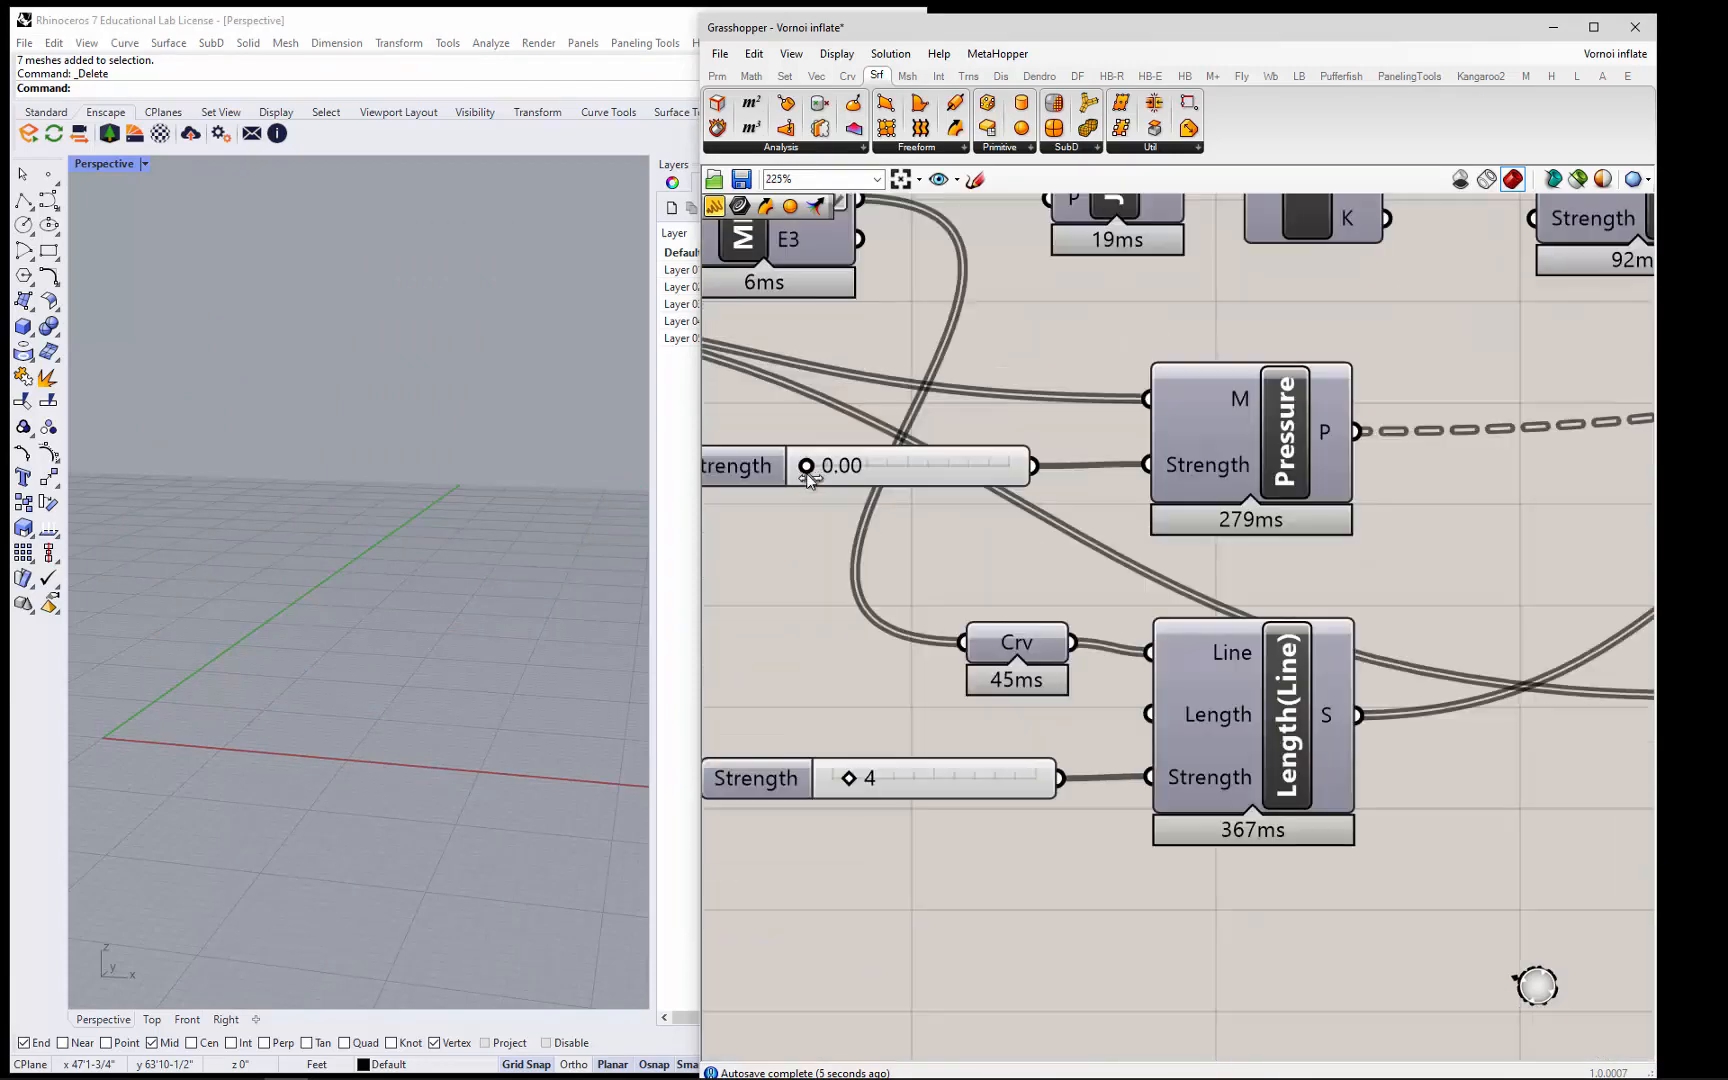
{"action": "left_click_drag", "start_coordinate": [808, 466], "coordinate": [828, 466]}
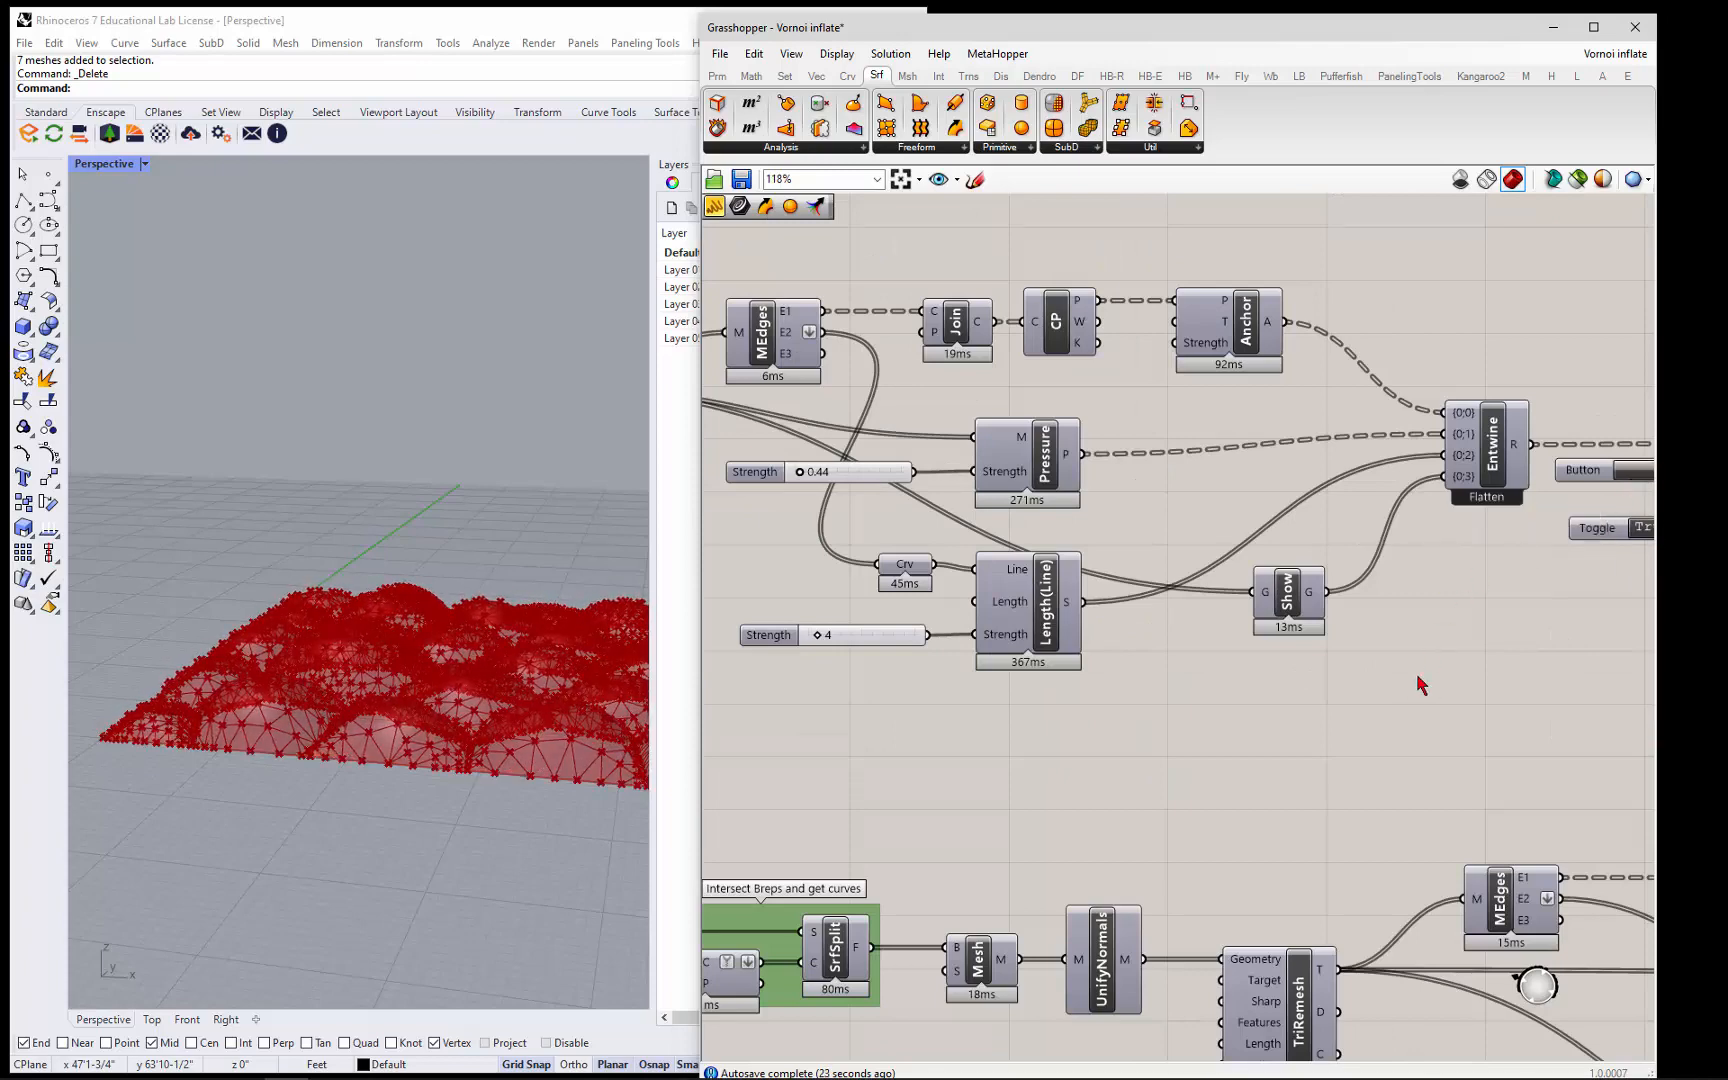
{"action": "scroll", "scroll_direction": "down", "scroll_amount": 3}
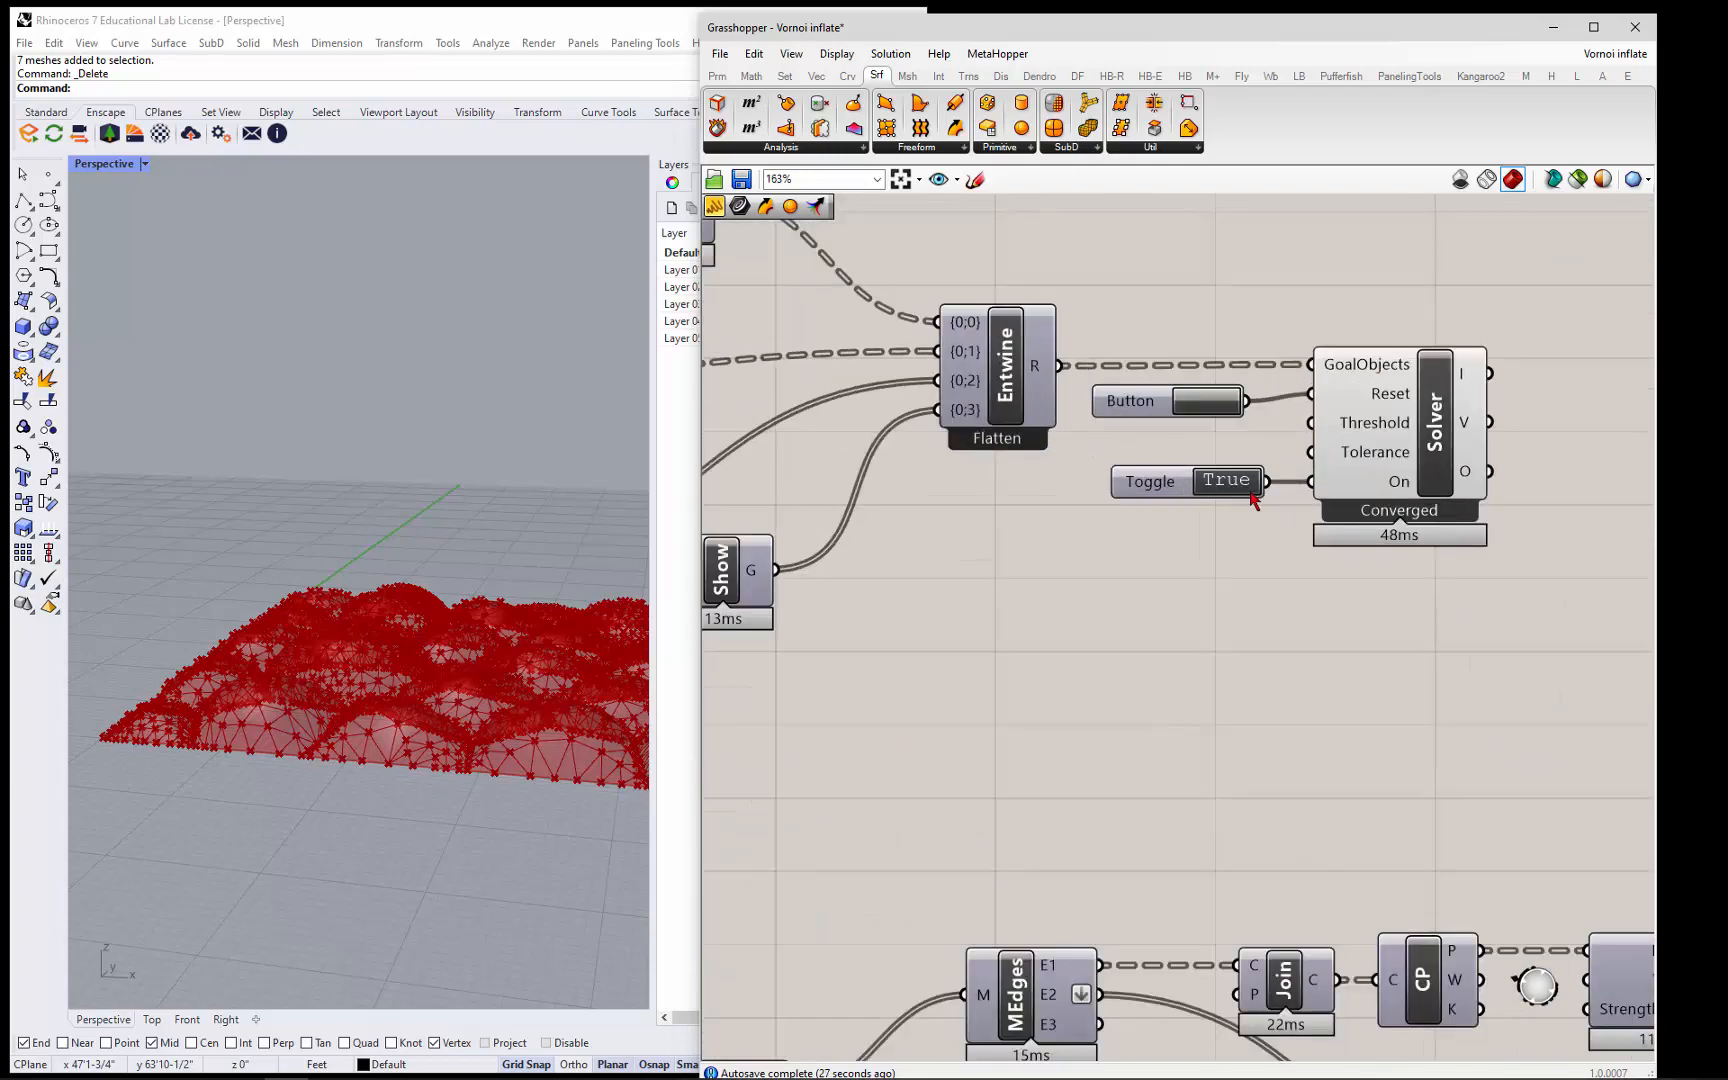
{"action": "left_click", "coordinate": [1228, 482]}
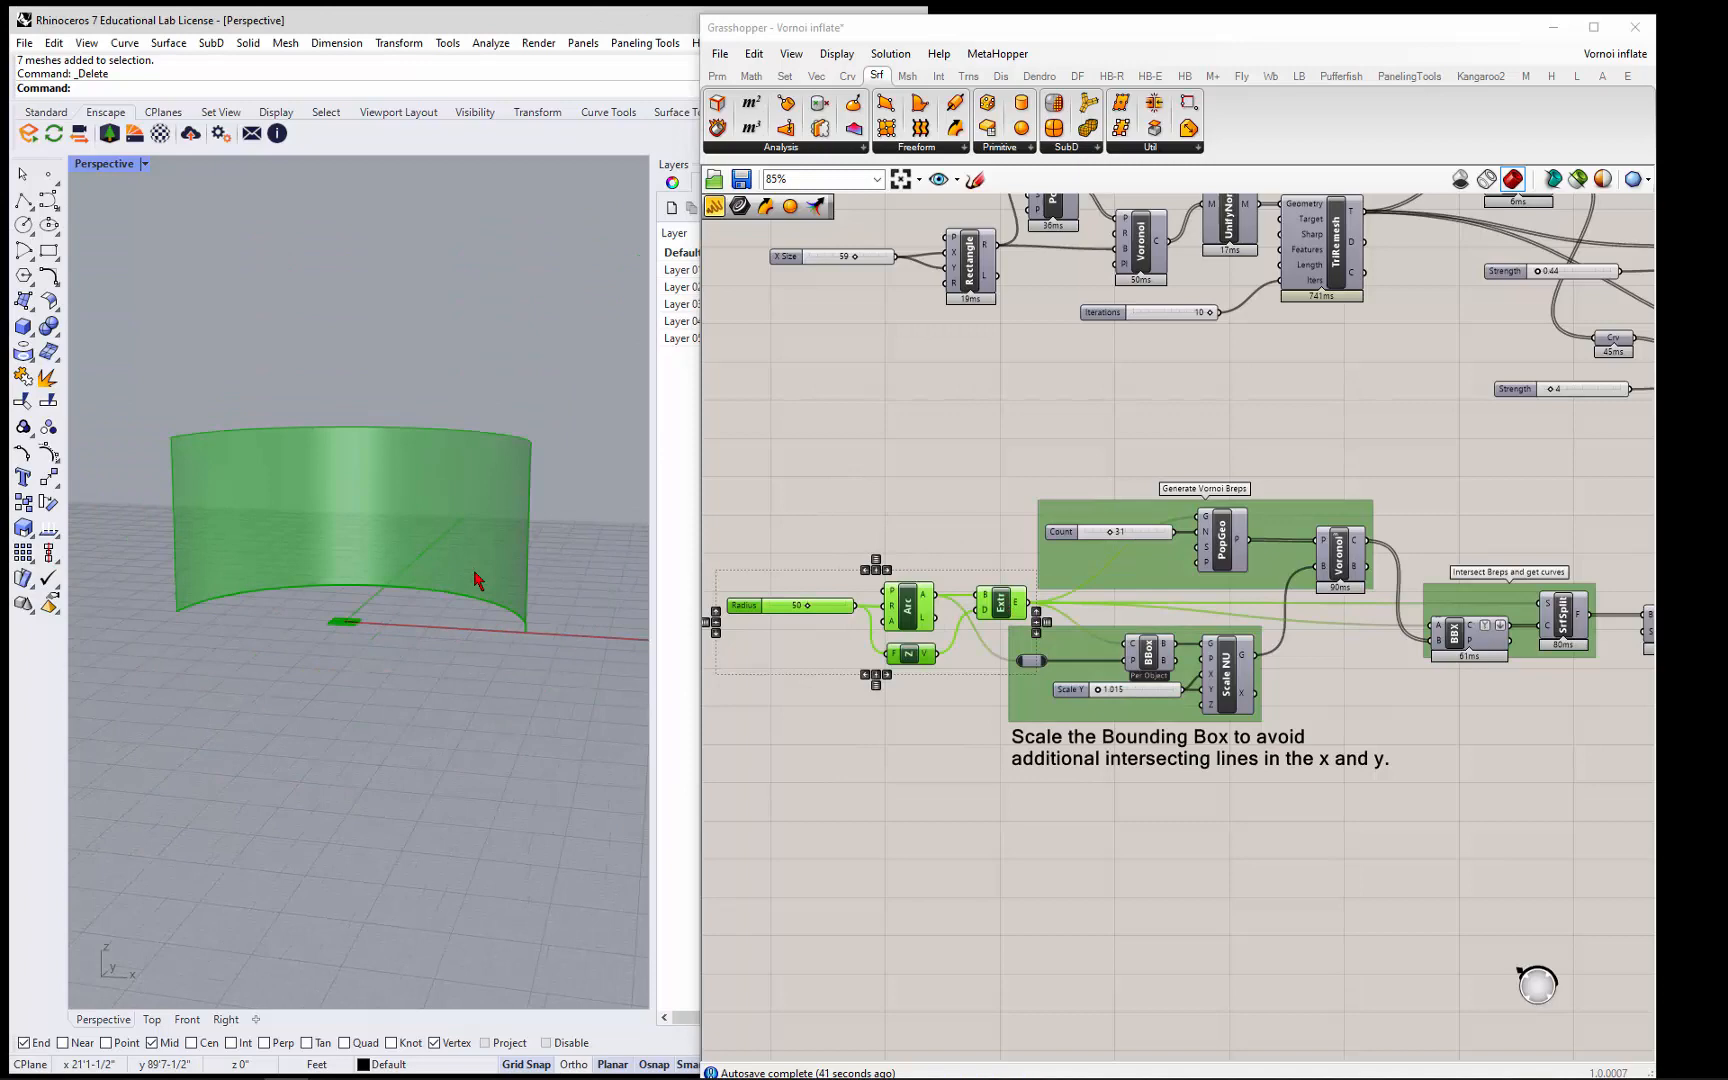
- Preview the Generate Voronoi Breps group while orbiting to look down on the arc surface
{"action": "left_click_drag", "start_coordinate": [474, 578], "coordinate": [372, 656]}
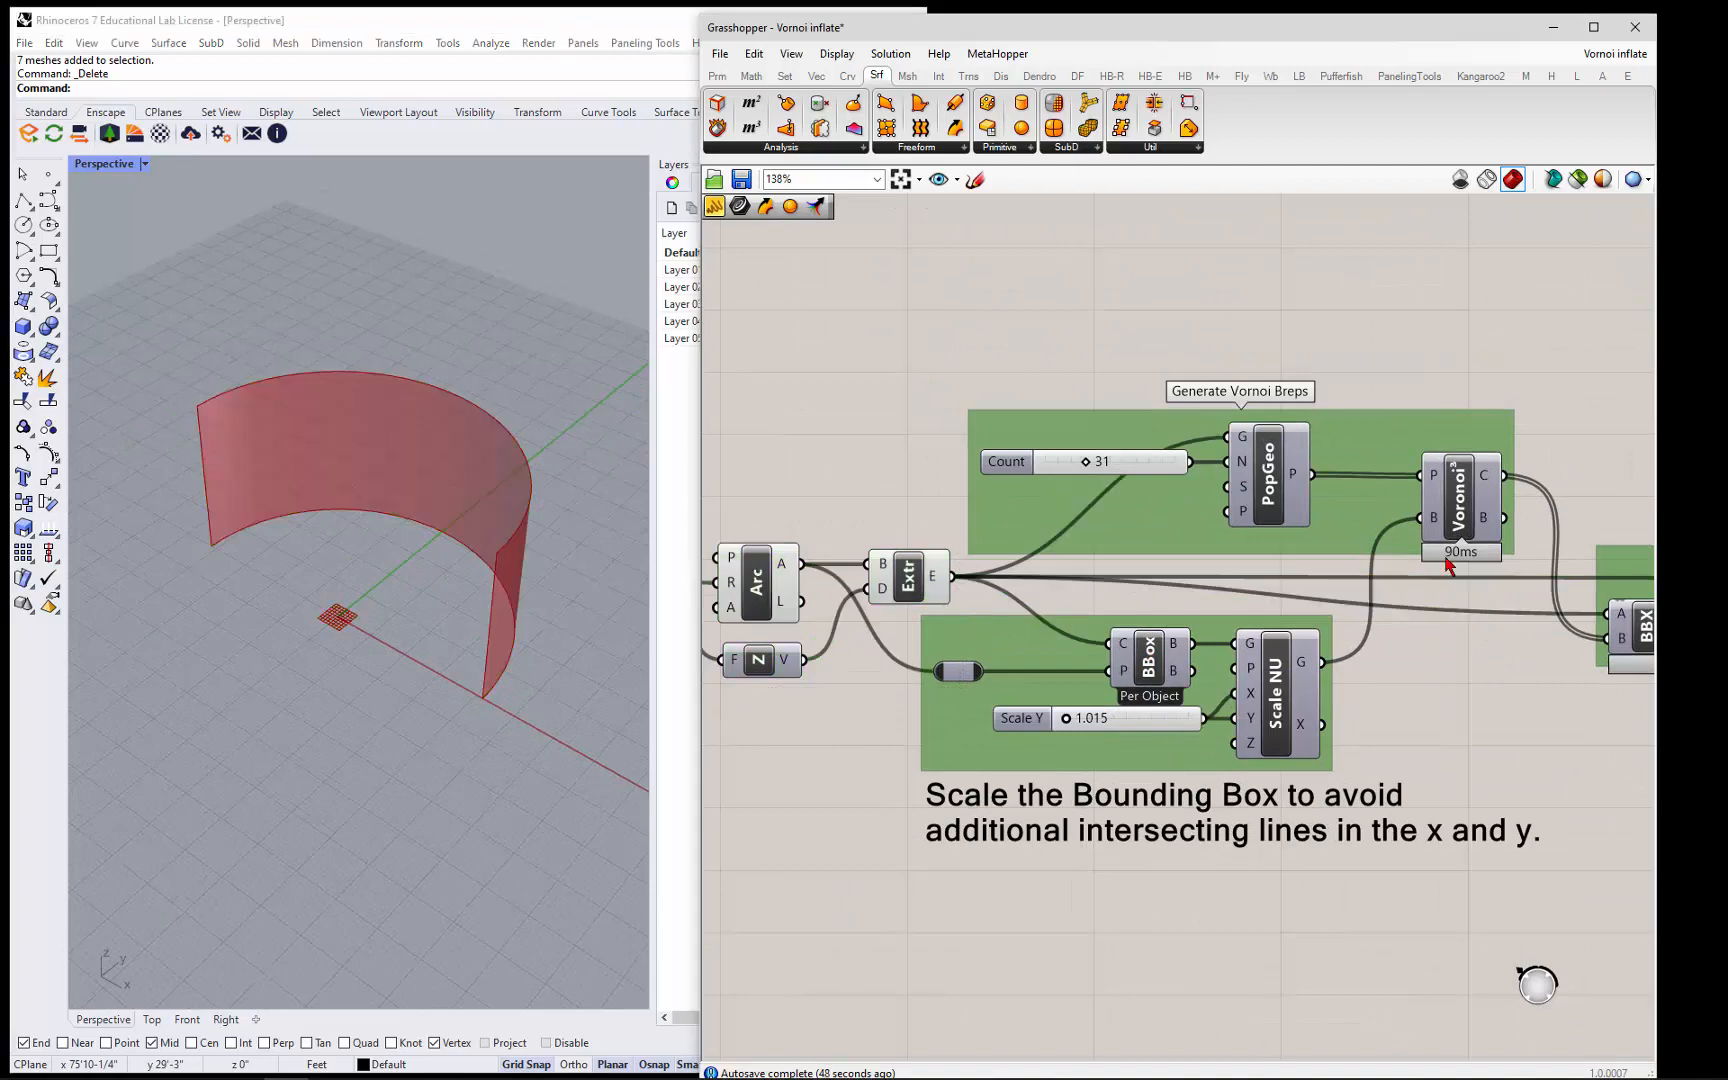
{"action": "scroll", "scroll_direction": "down", "scroll_amount": 3}
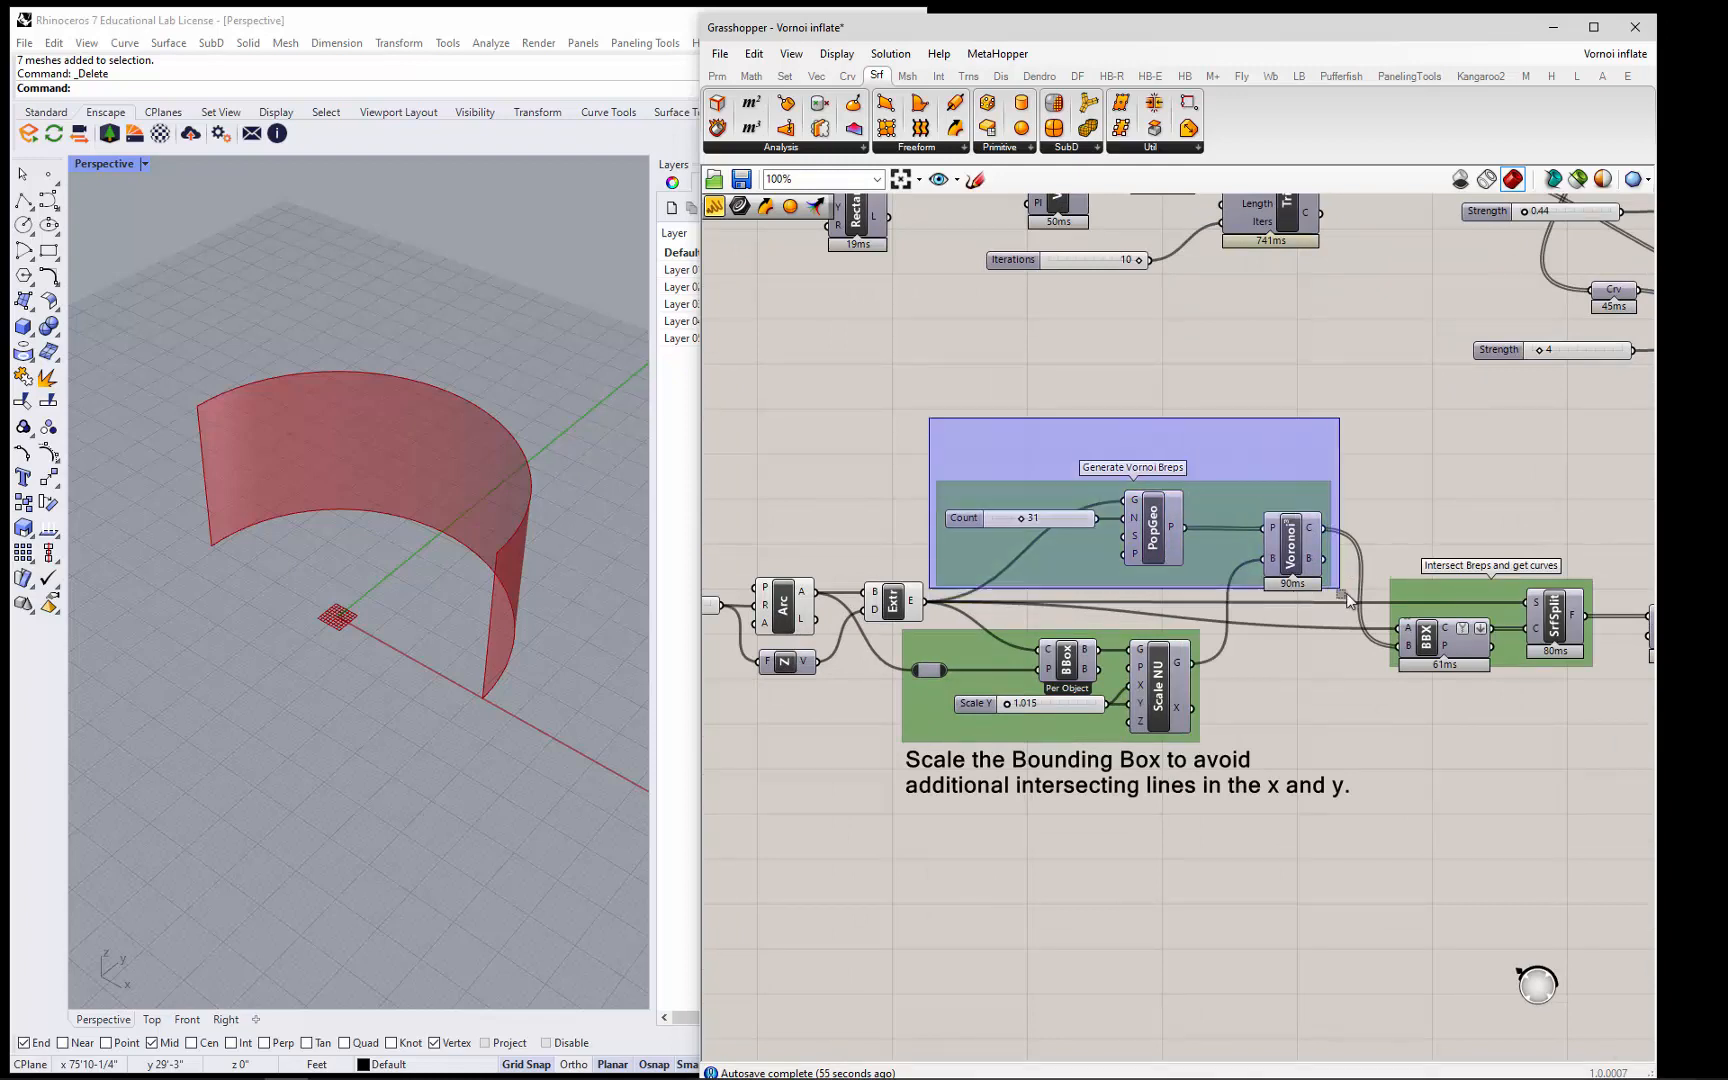
{"action": "right_click", "coordinate": [1304, 554]}
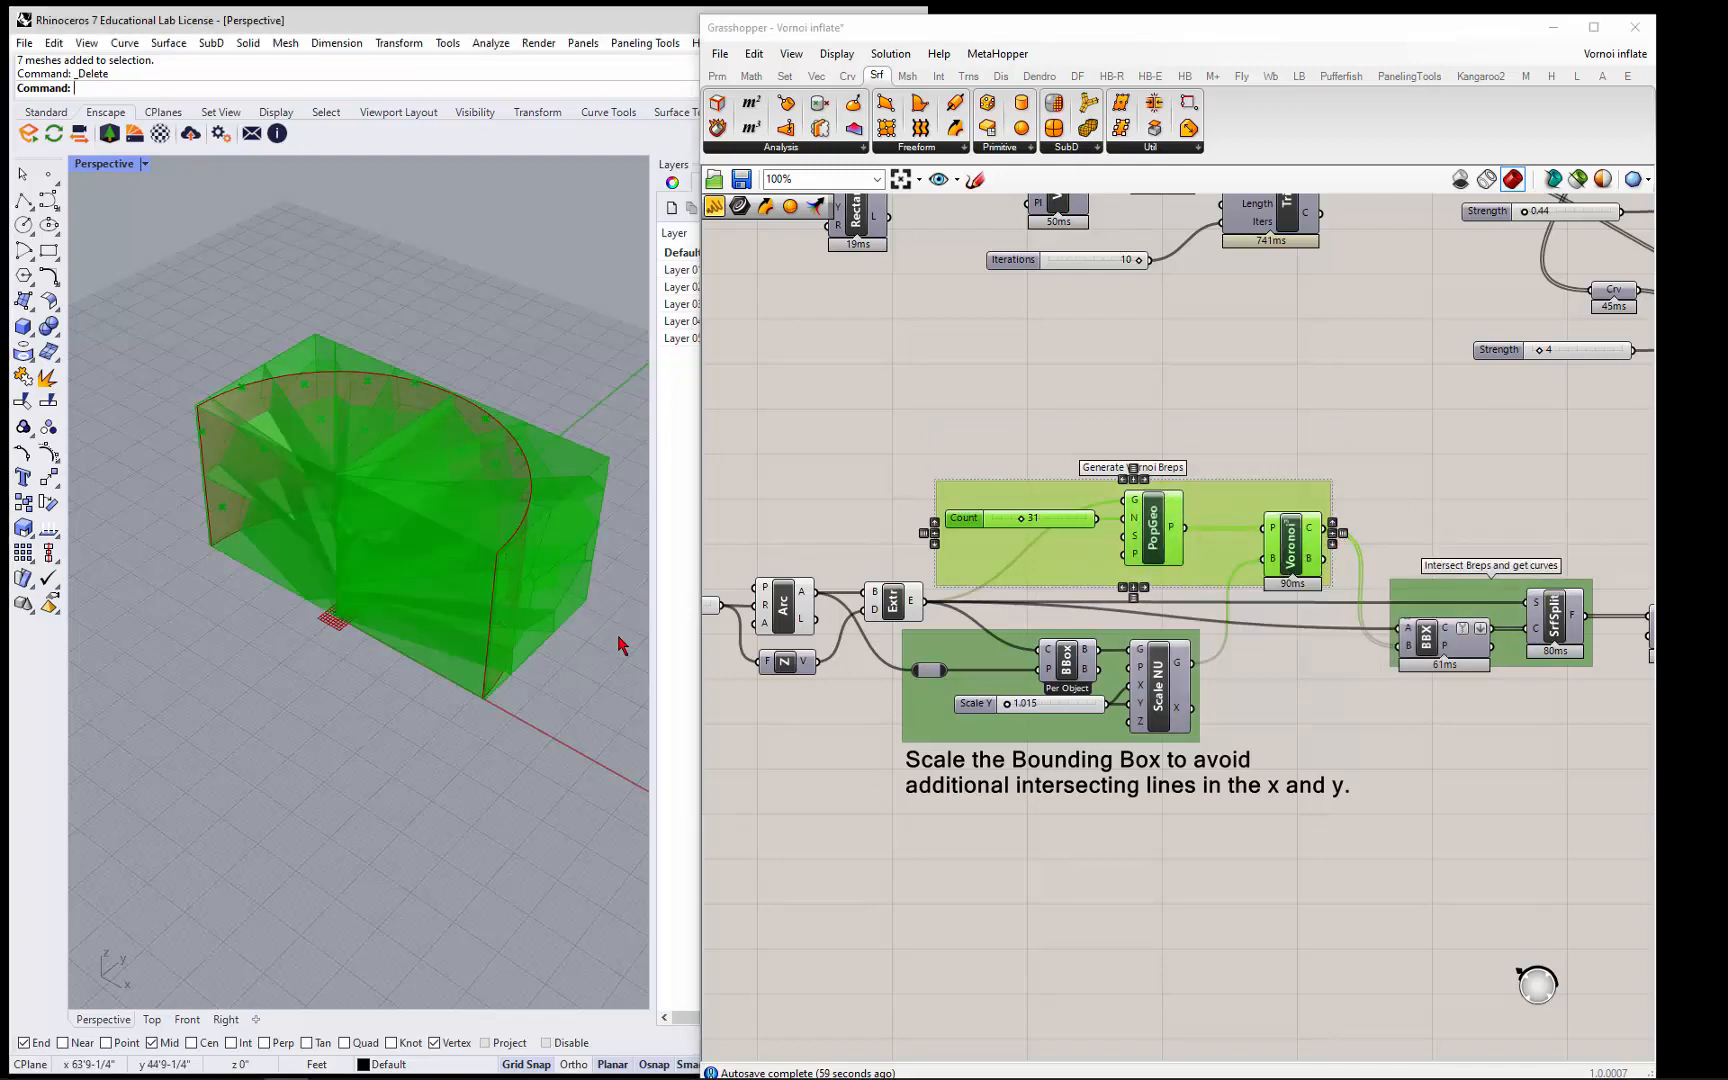
{"action": "left_click_drag", "start_coordinate": [618, 644], "coordinate": [574, 684]}
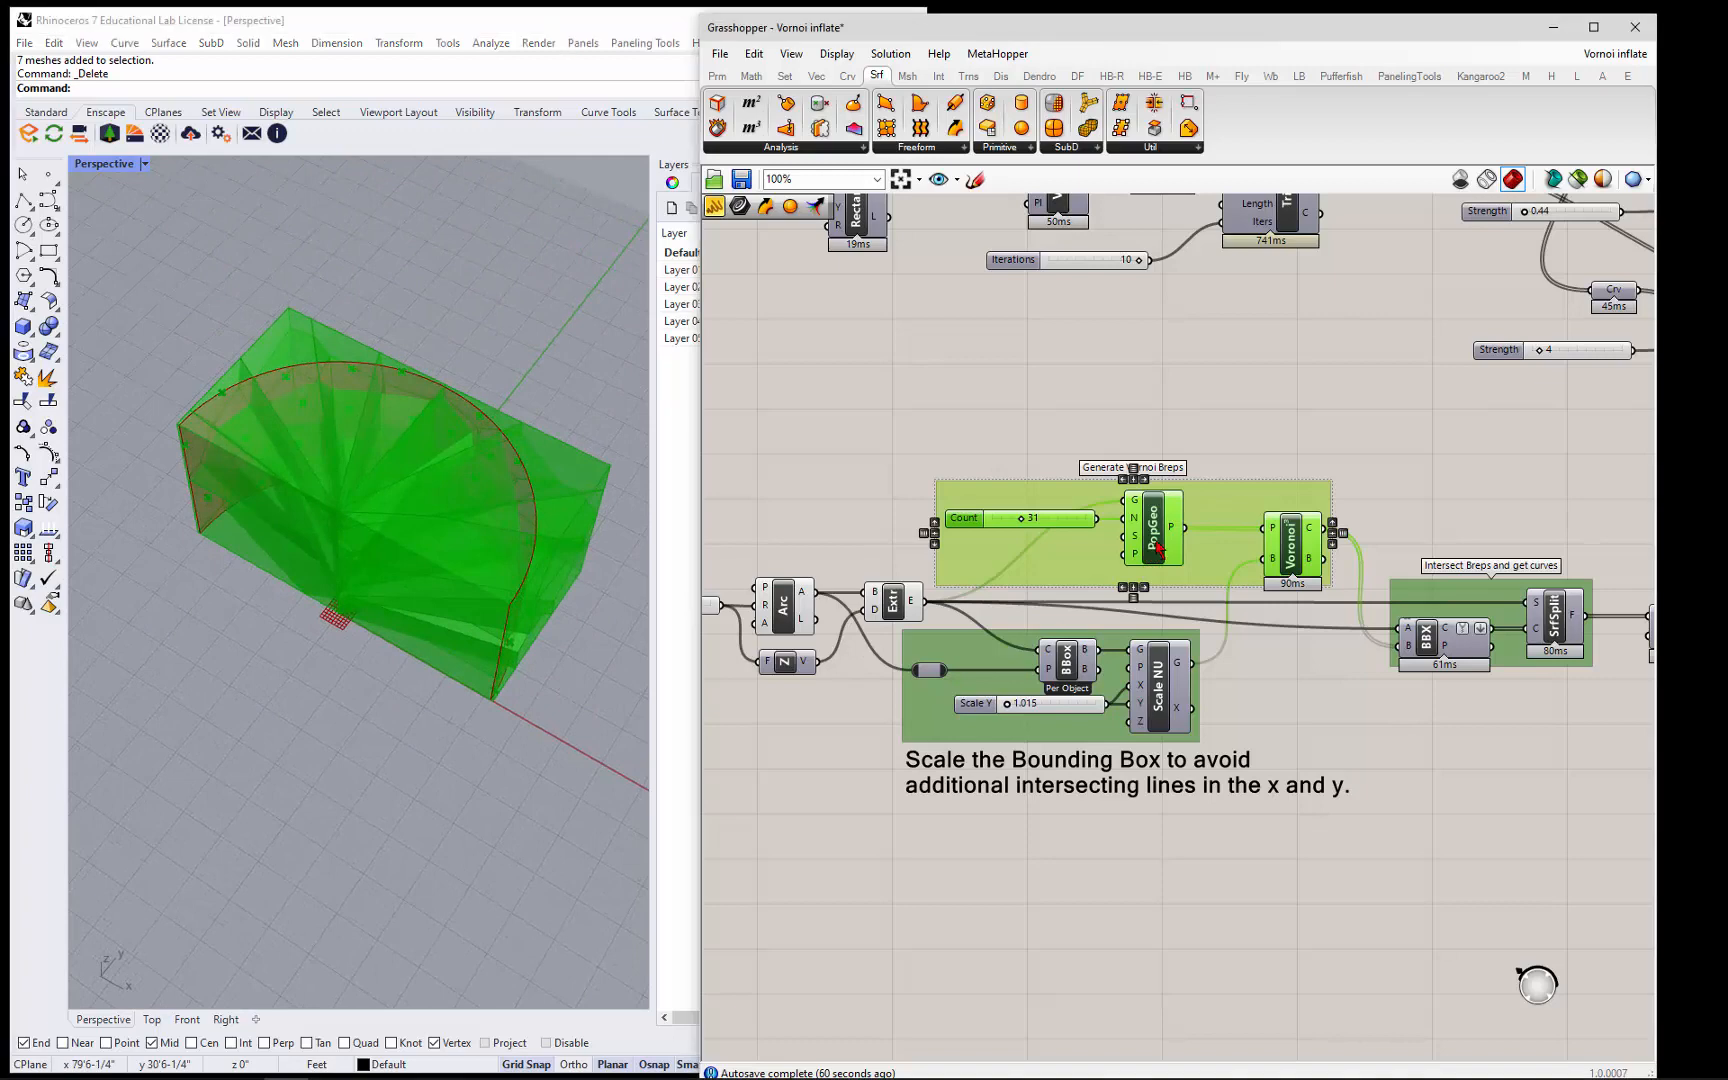
{"action": "mouse_move", "coordinate": [1292, 544]}
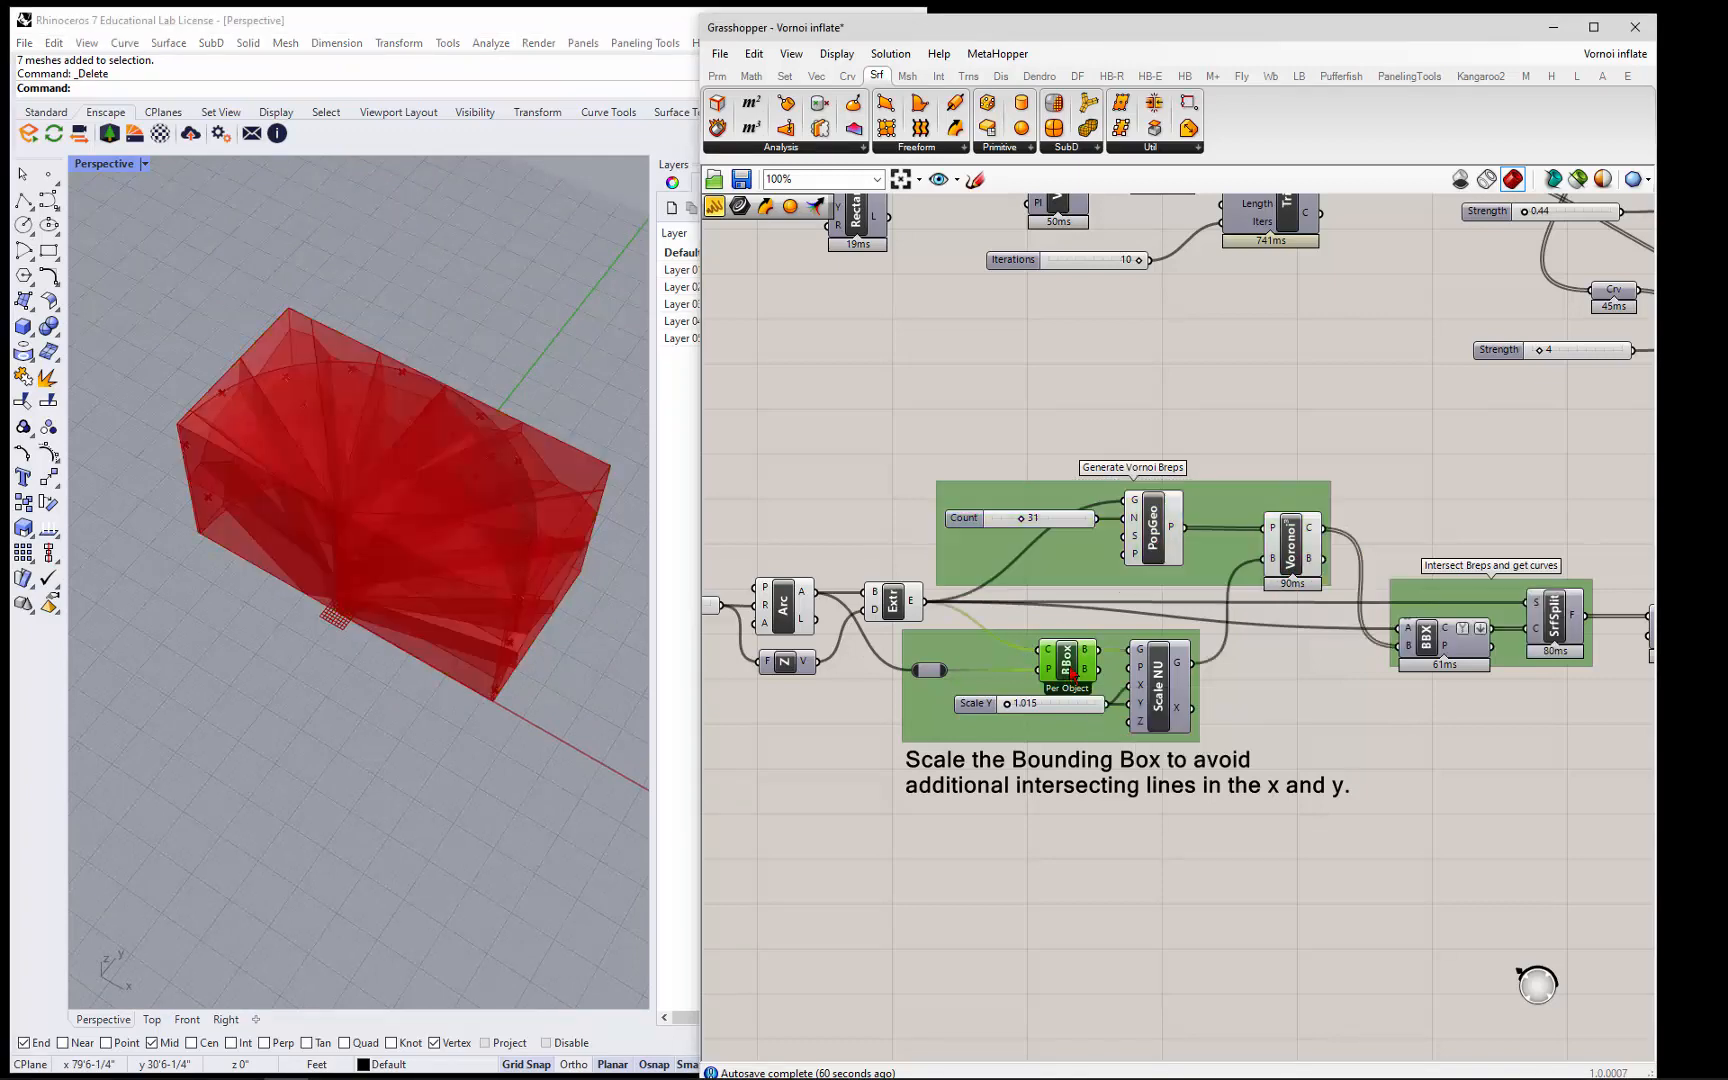
- Preview the BBox and Scale NU (1.015) components and zoom out to see the 3D Voronoi cells
{"action": "scroll", "scroll_direction": "down", "scroll_amount": 3}
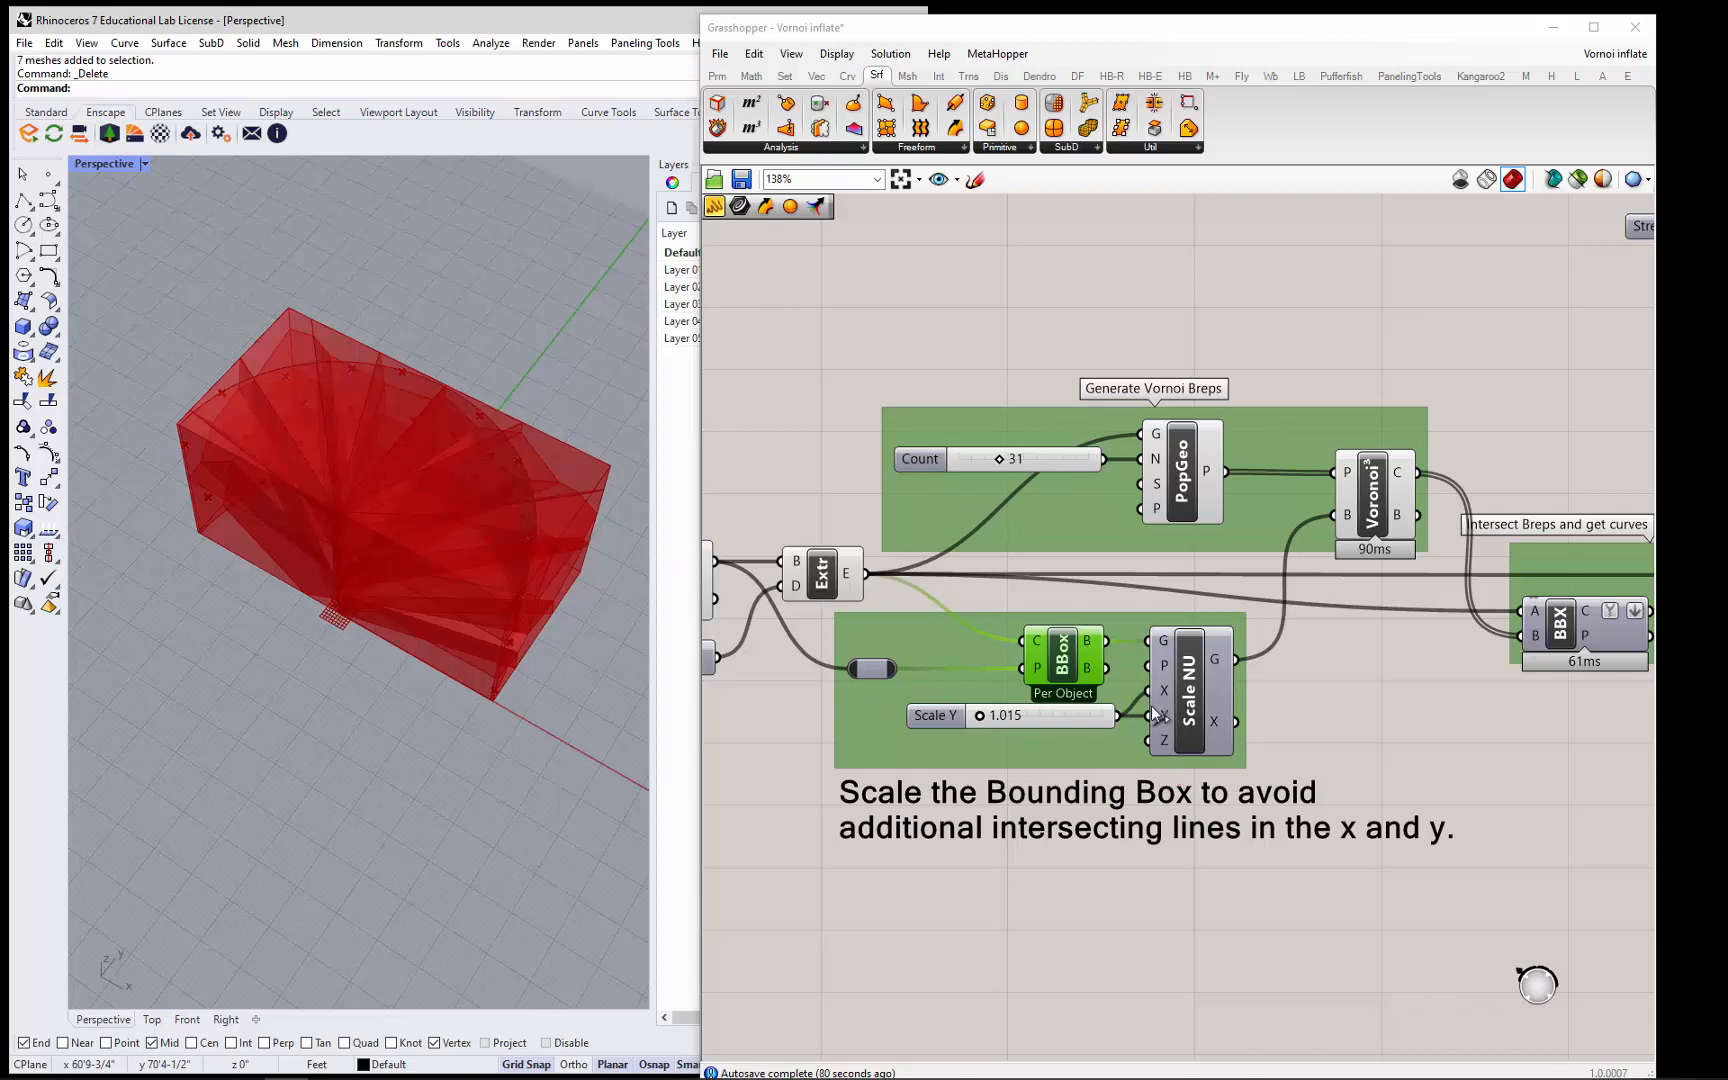
{"action": "mouse_move", "coordinate": [1158, 708]}
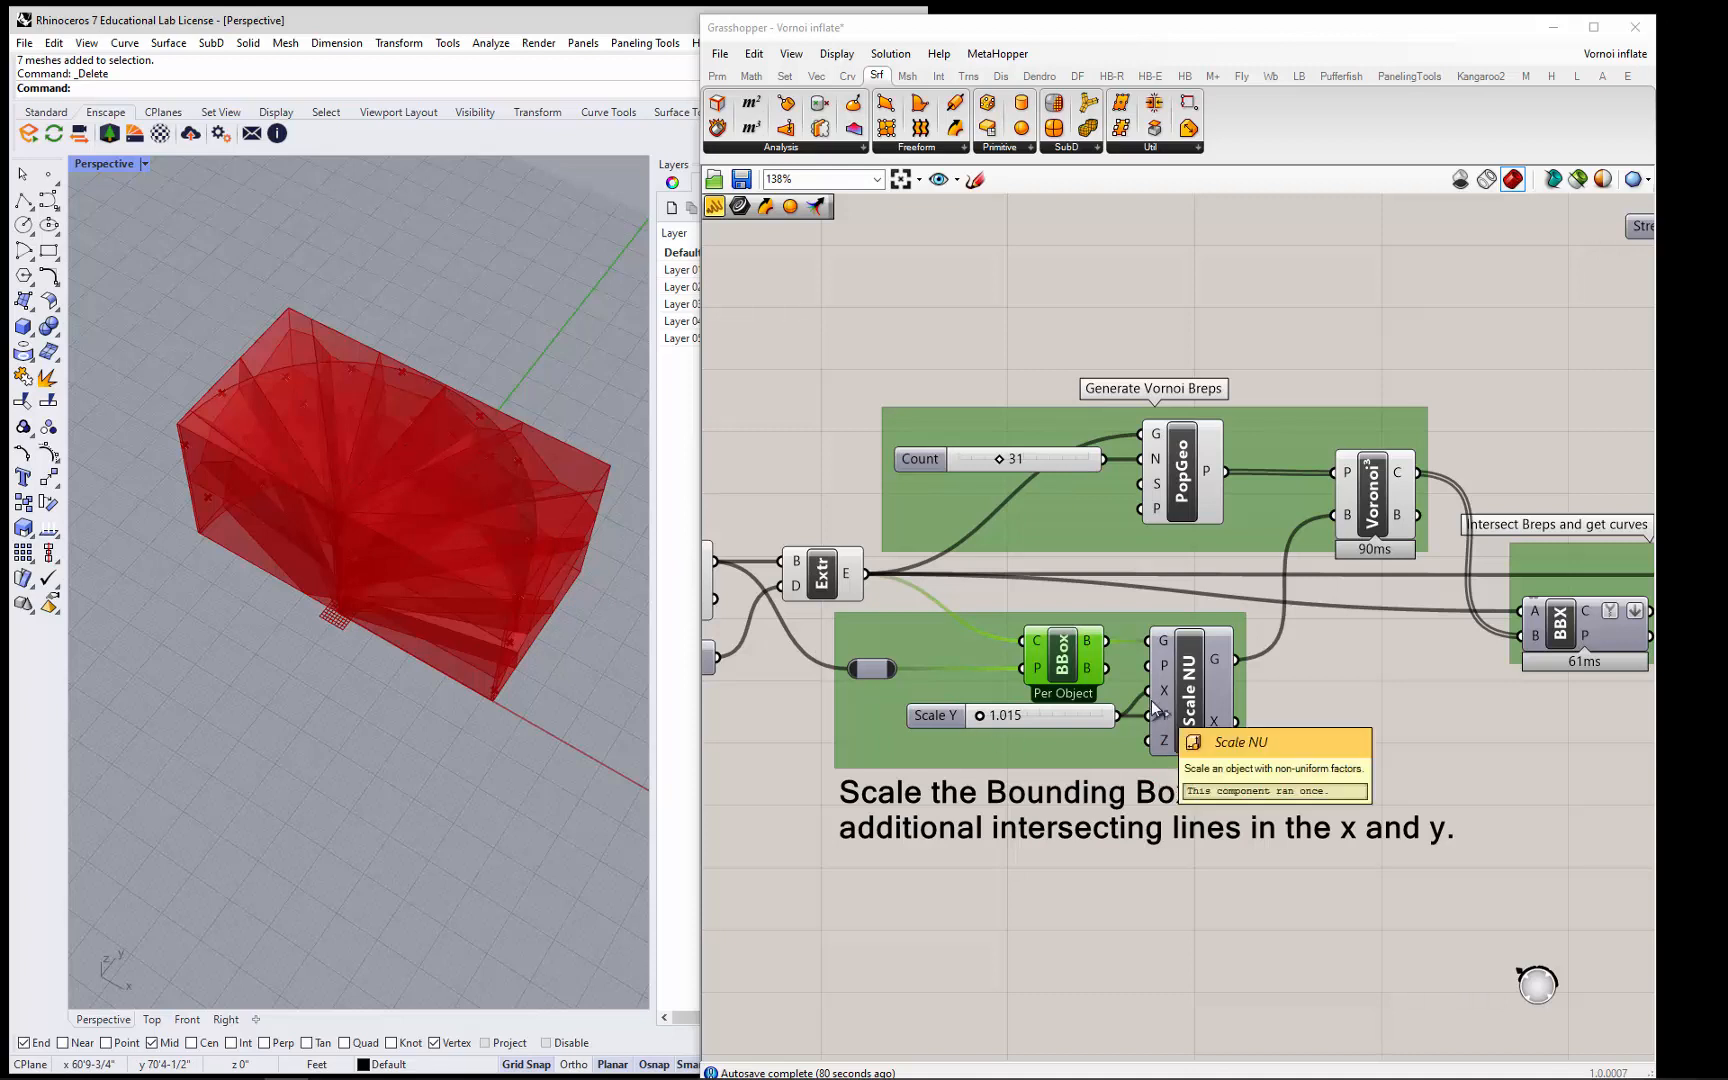
{"action": "mouse_move", "coordinate": [548, 518]}
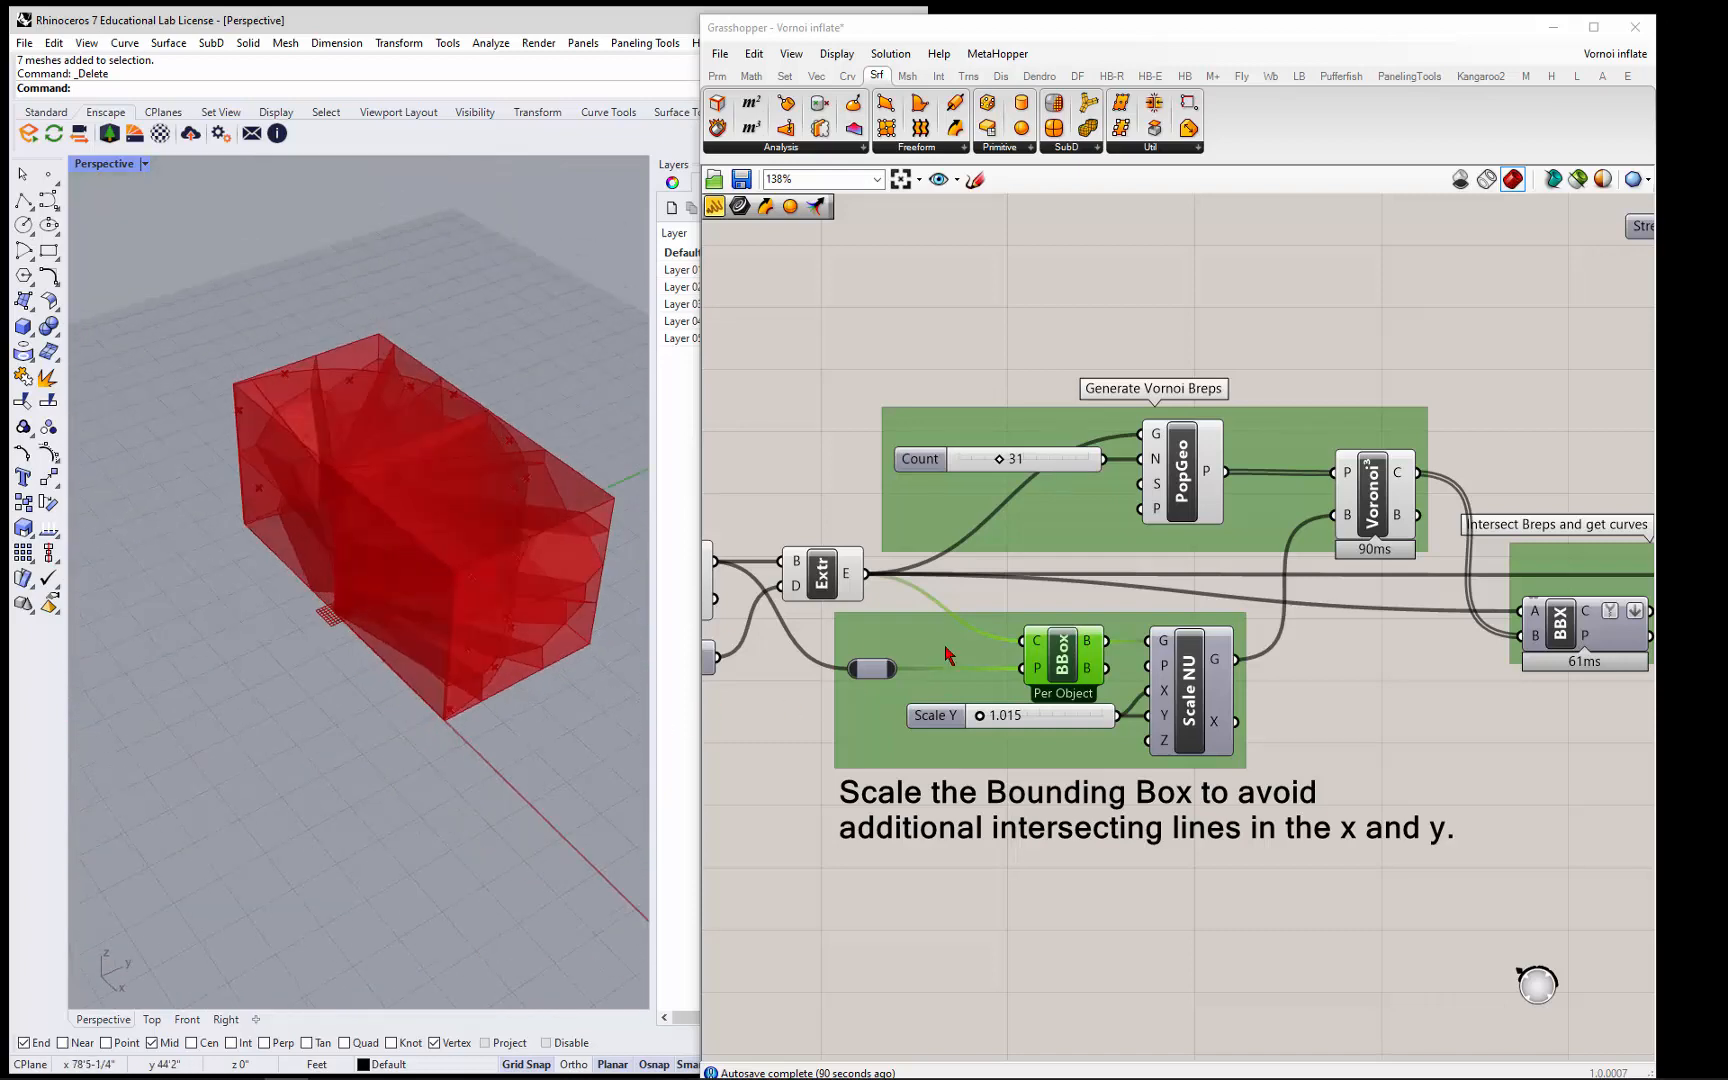
{"action": "scroll", "scroll_direction": "down", "scroll_amount": 3}
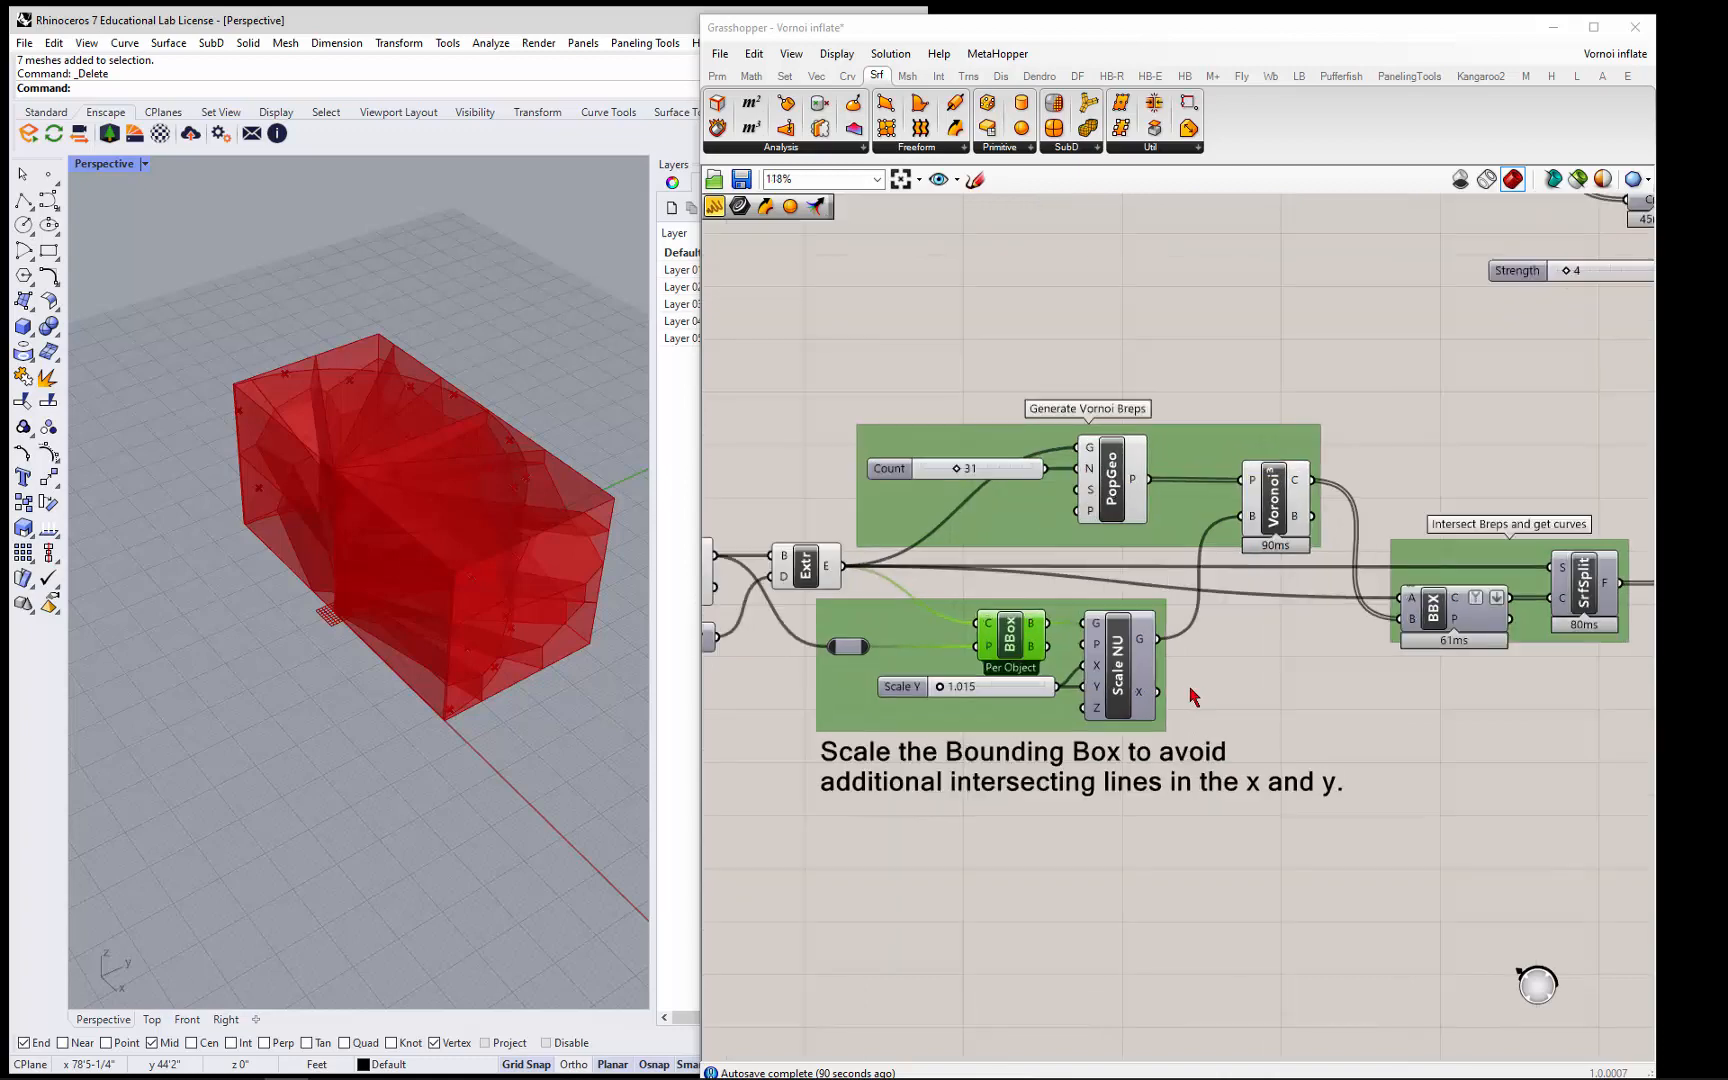
{"action": "mouse_move", "coordinate": [838, 372]}
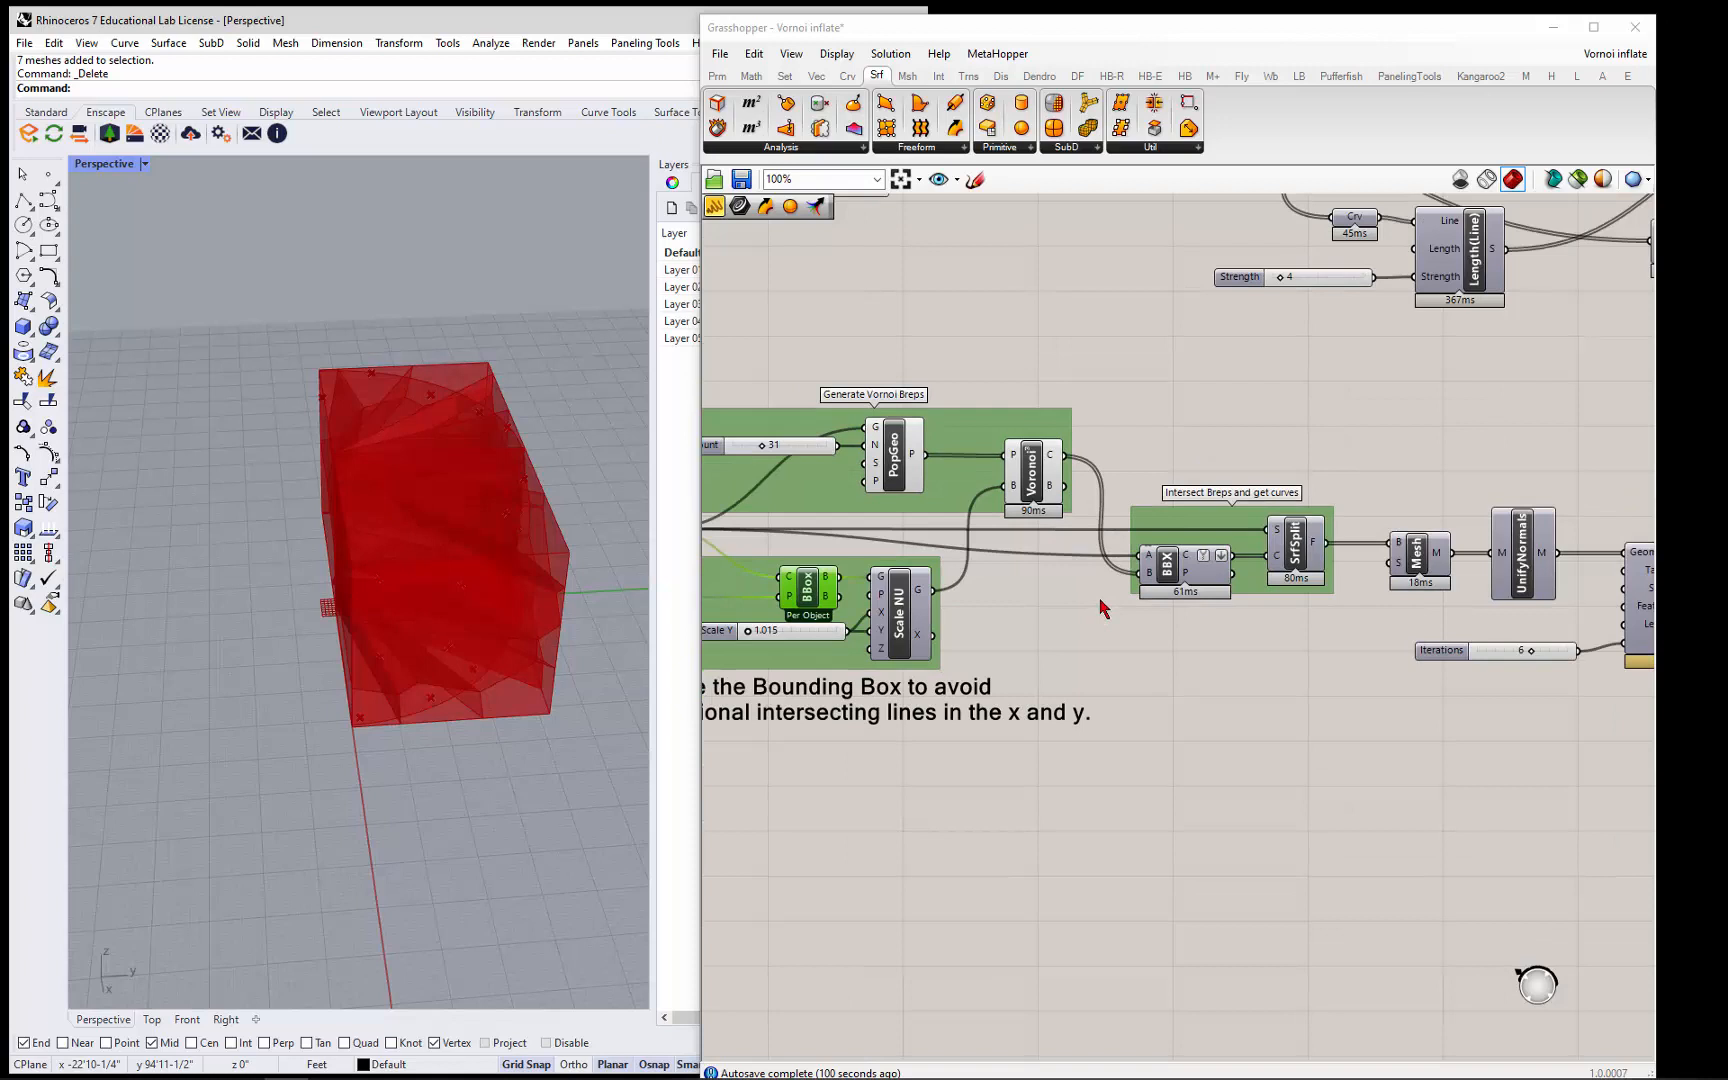
{"action": "mouse_move", "coordinate": [852, 500]}
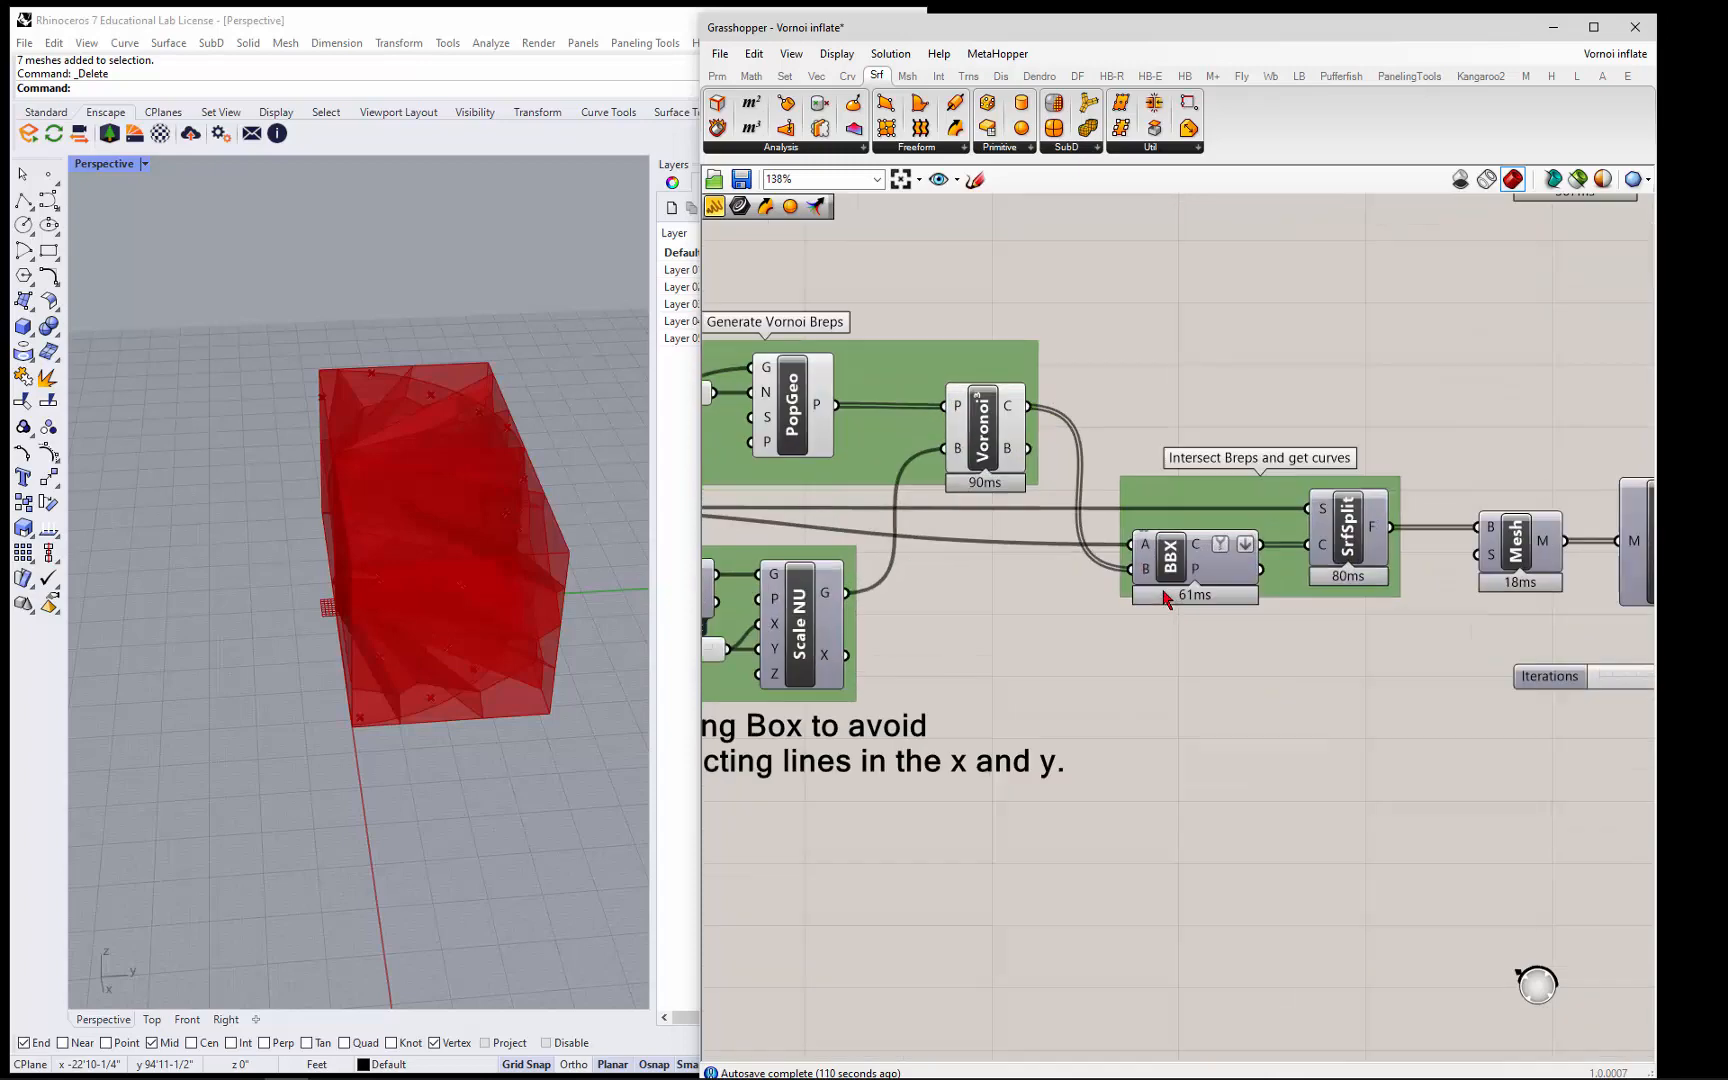
{"action": "scroll", "scroll_direction": "down", "scroll_amount": 3}
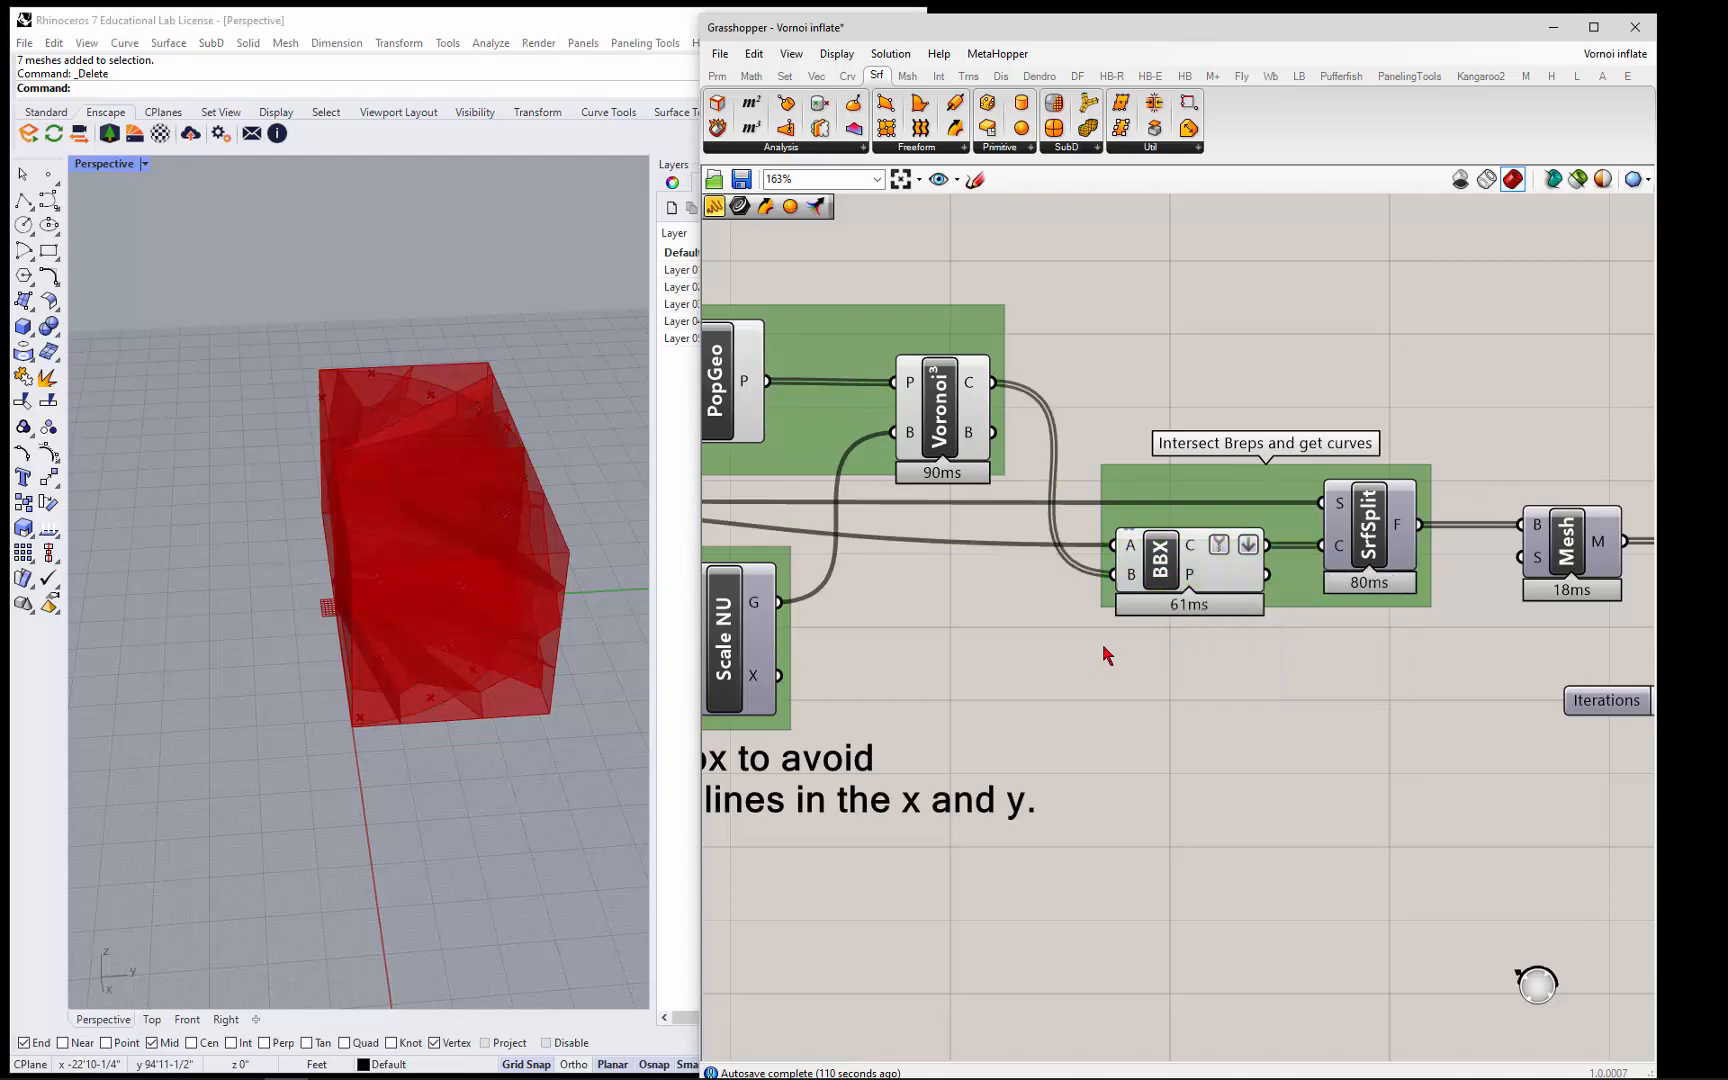
{"action": "scroll", "scroll_direction": "down", "scroll_amount": 3}
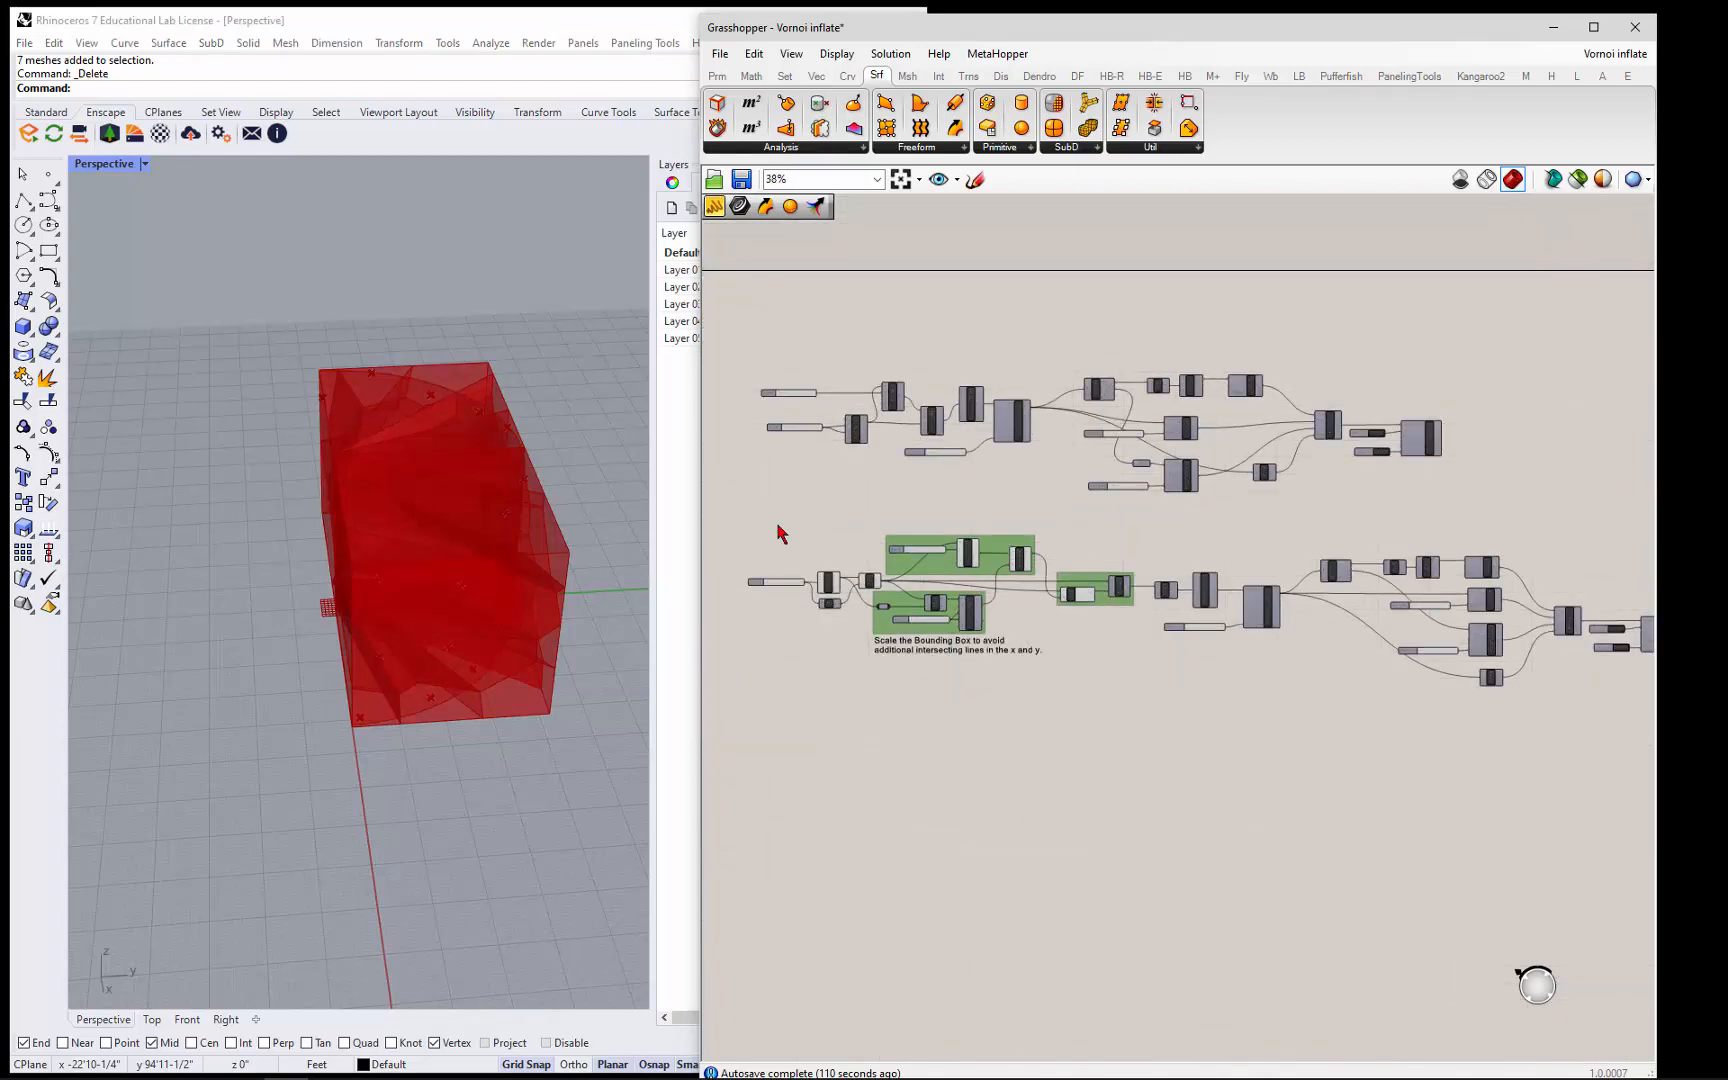
- Pan to the SrfSplit group to view the cell outlines cut on the arc surface, then zoom toward TriRemesh
{"action": "left_click_drag", "start_coordinate": [724, 492], "coordinate": [1046, 684]}
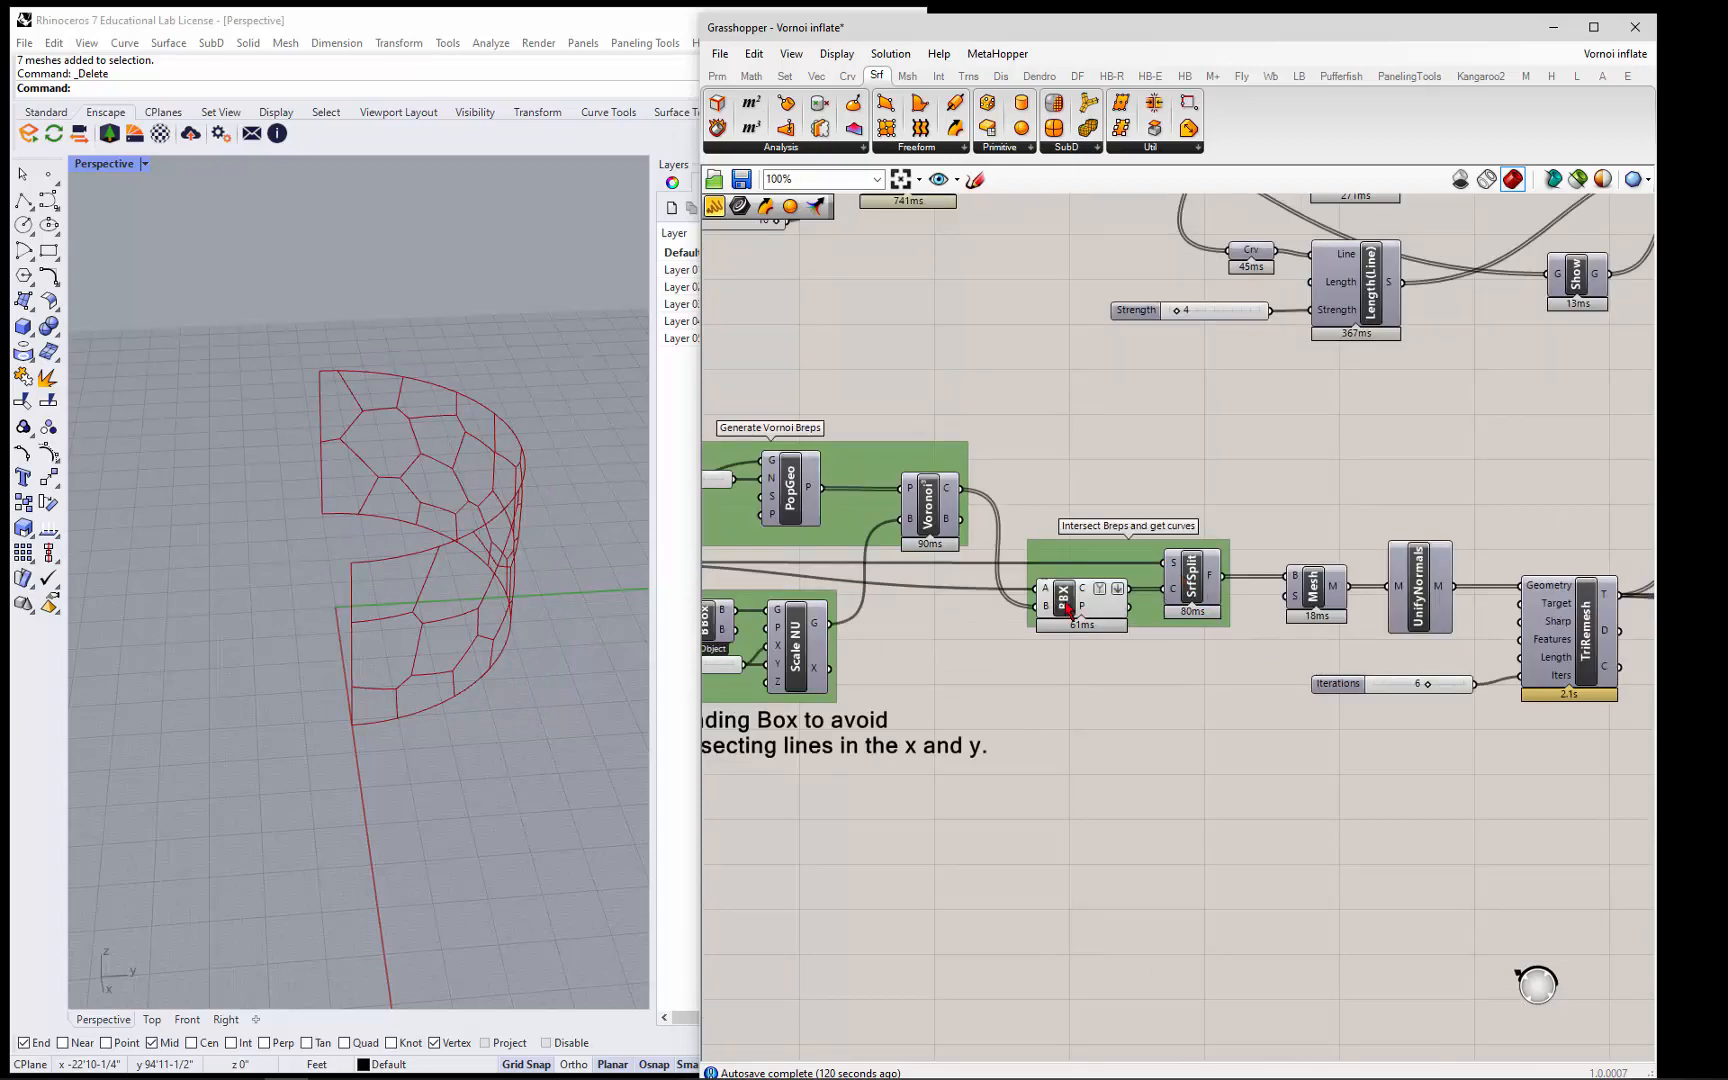
{"action": "mouse_move", "coordinate": [1064, 604]}
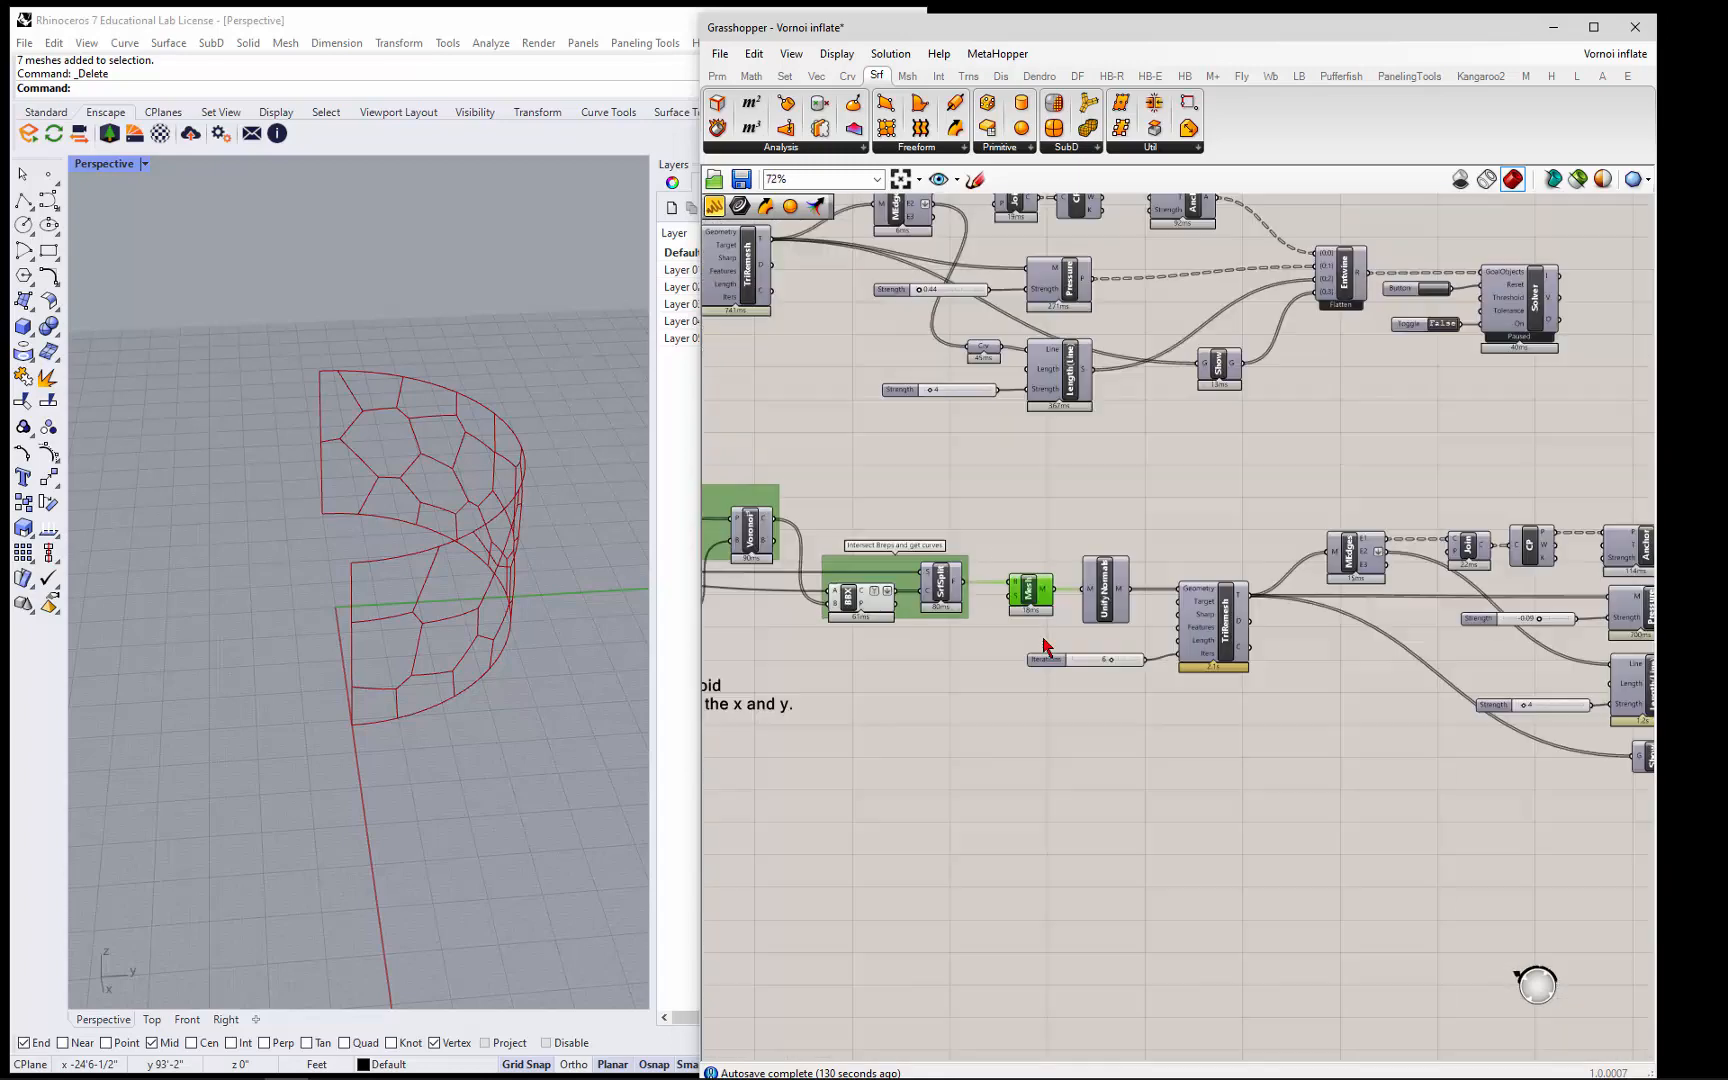
{"action": "scroll", "scroll_direction": "down", "scroll_amount": 3}
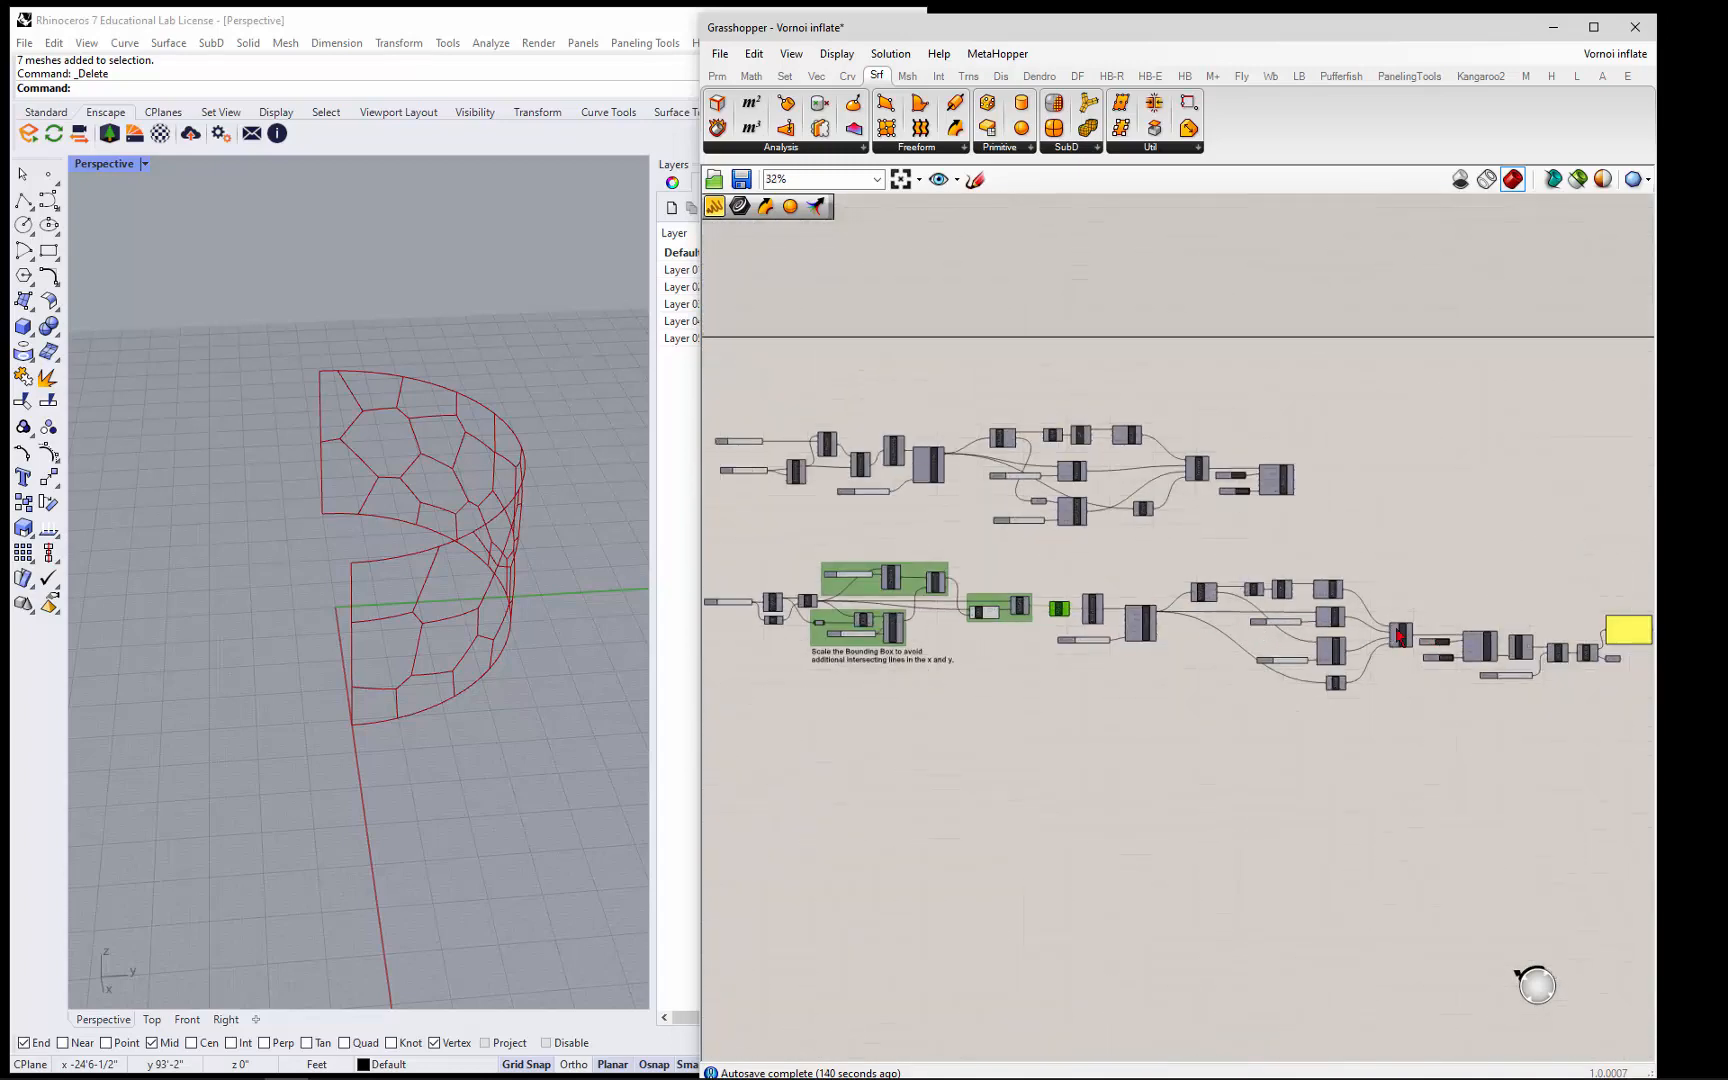
{"action": "scroll", "scroll_direction": "down", "scroll_amount": 3}
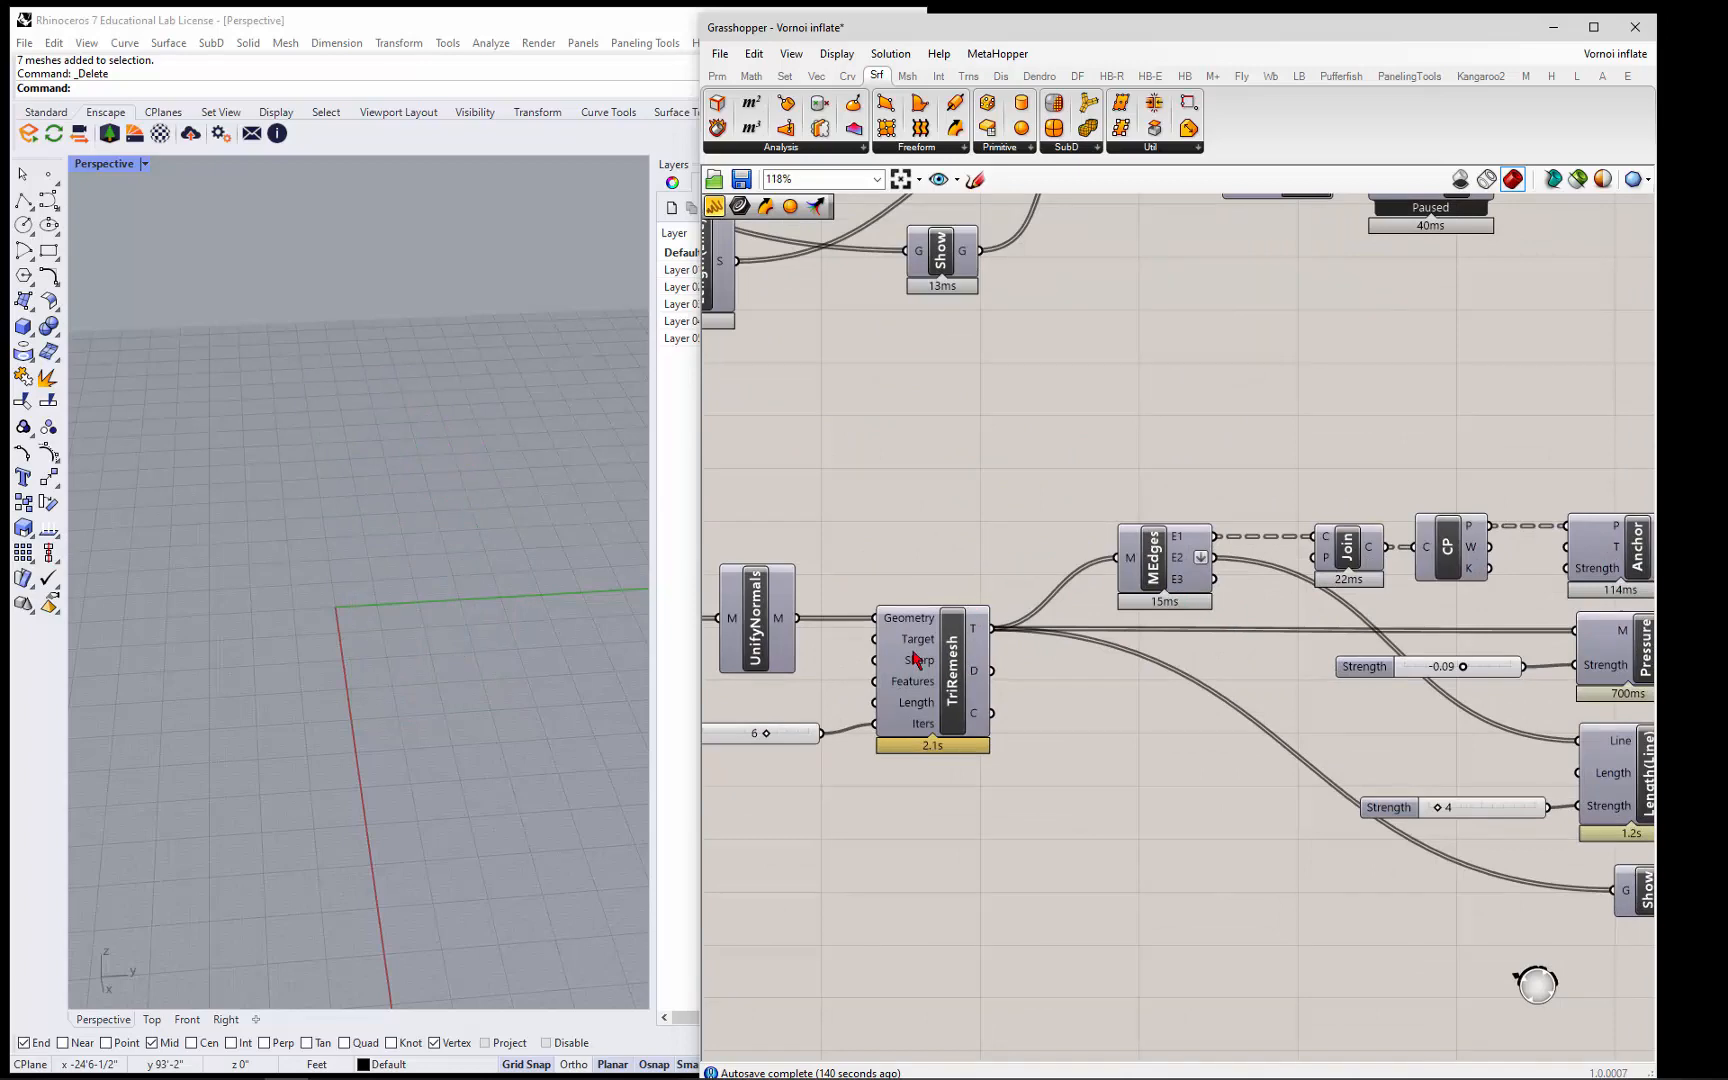
- Enable the Kangaroo Solver's preview and toggle it True so the arc mesh begins inflating at -0.09 pressure
{"action": "scroll", "scroll_direction": "down", "scroll_amount": 3}
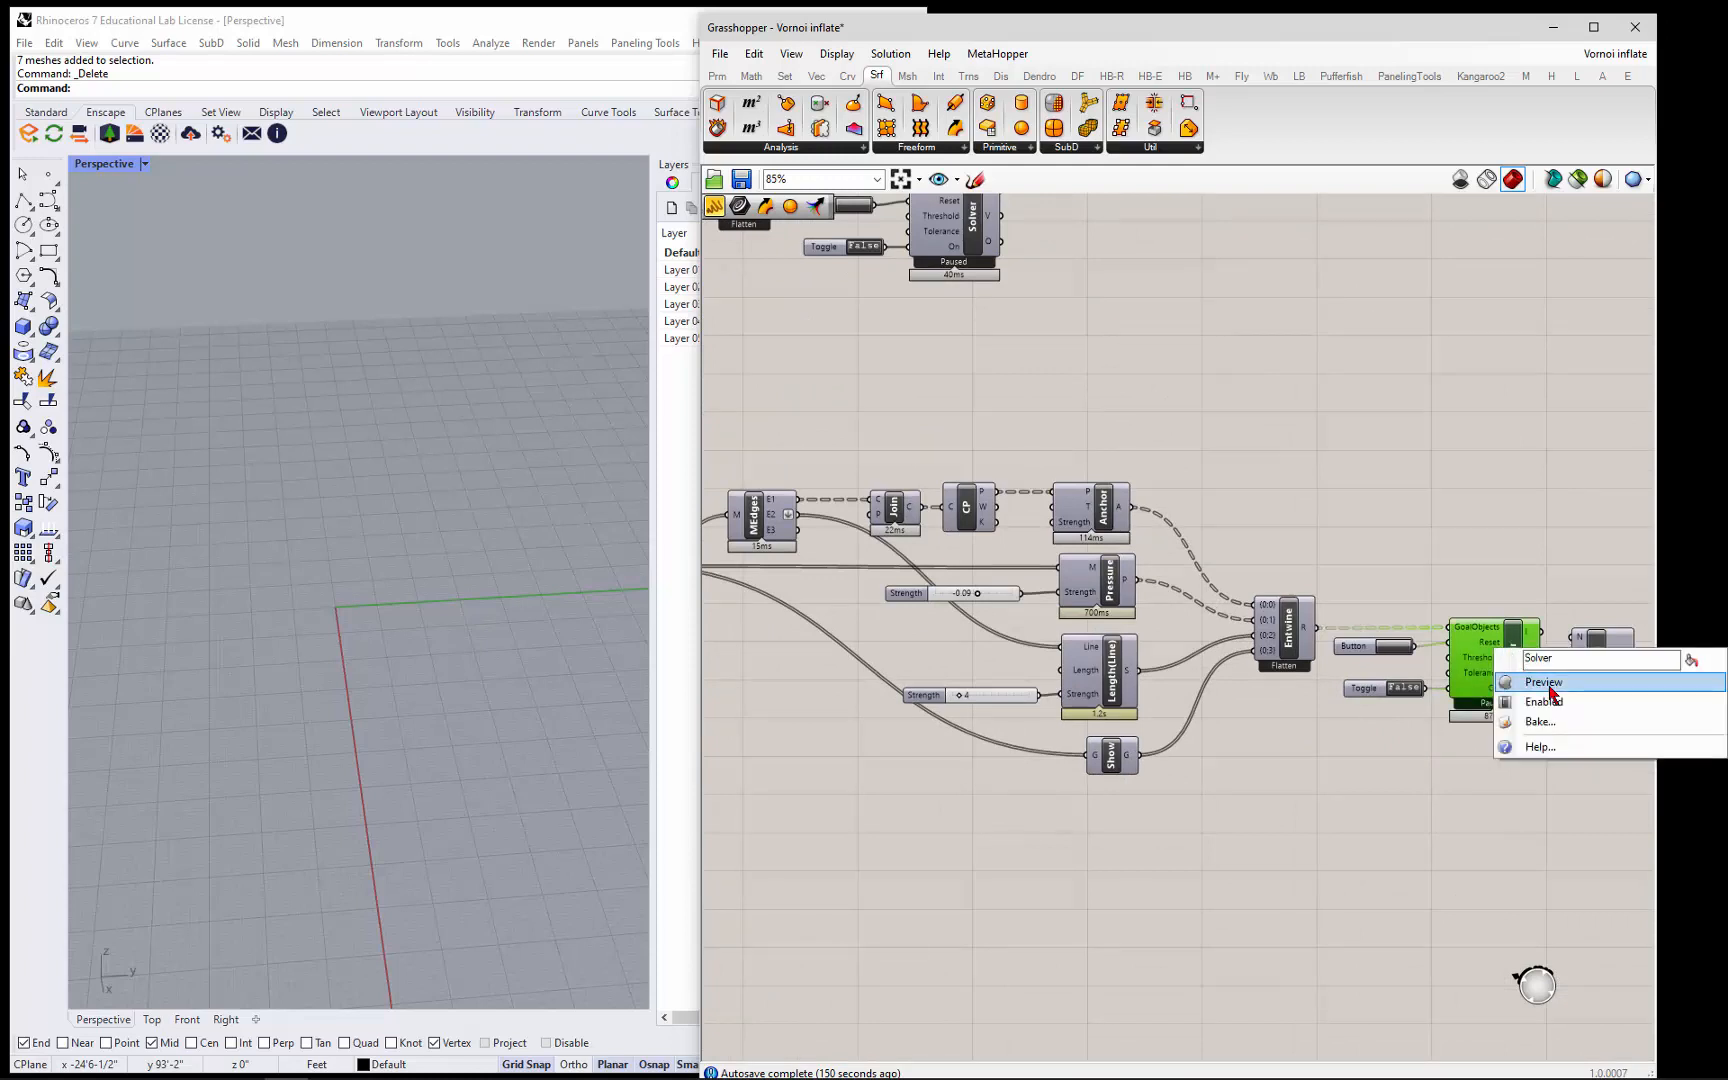
{"action": "left_click", "coordinate": [1544, 682]}
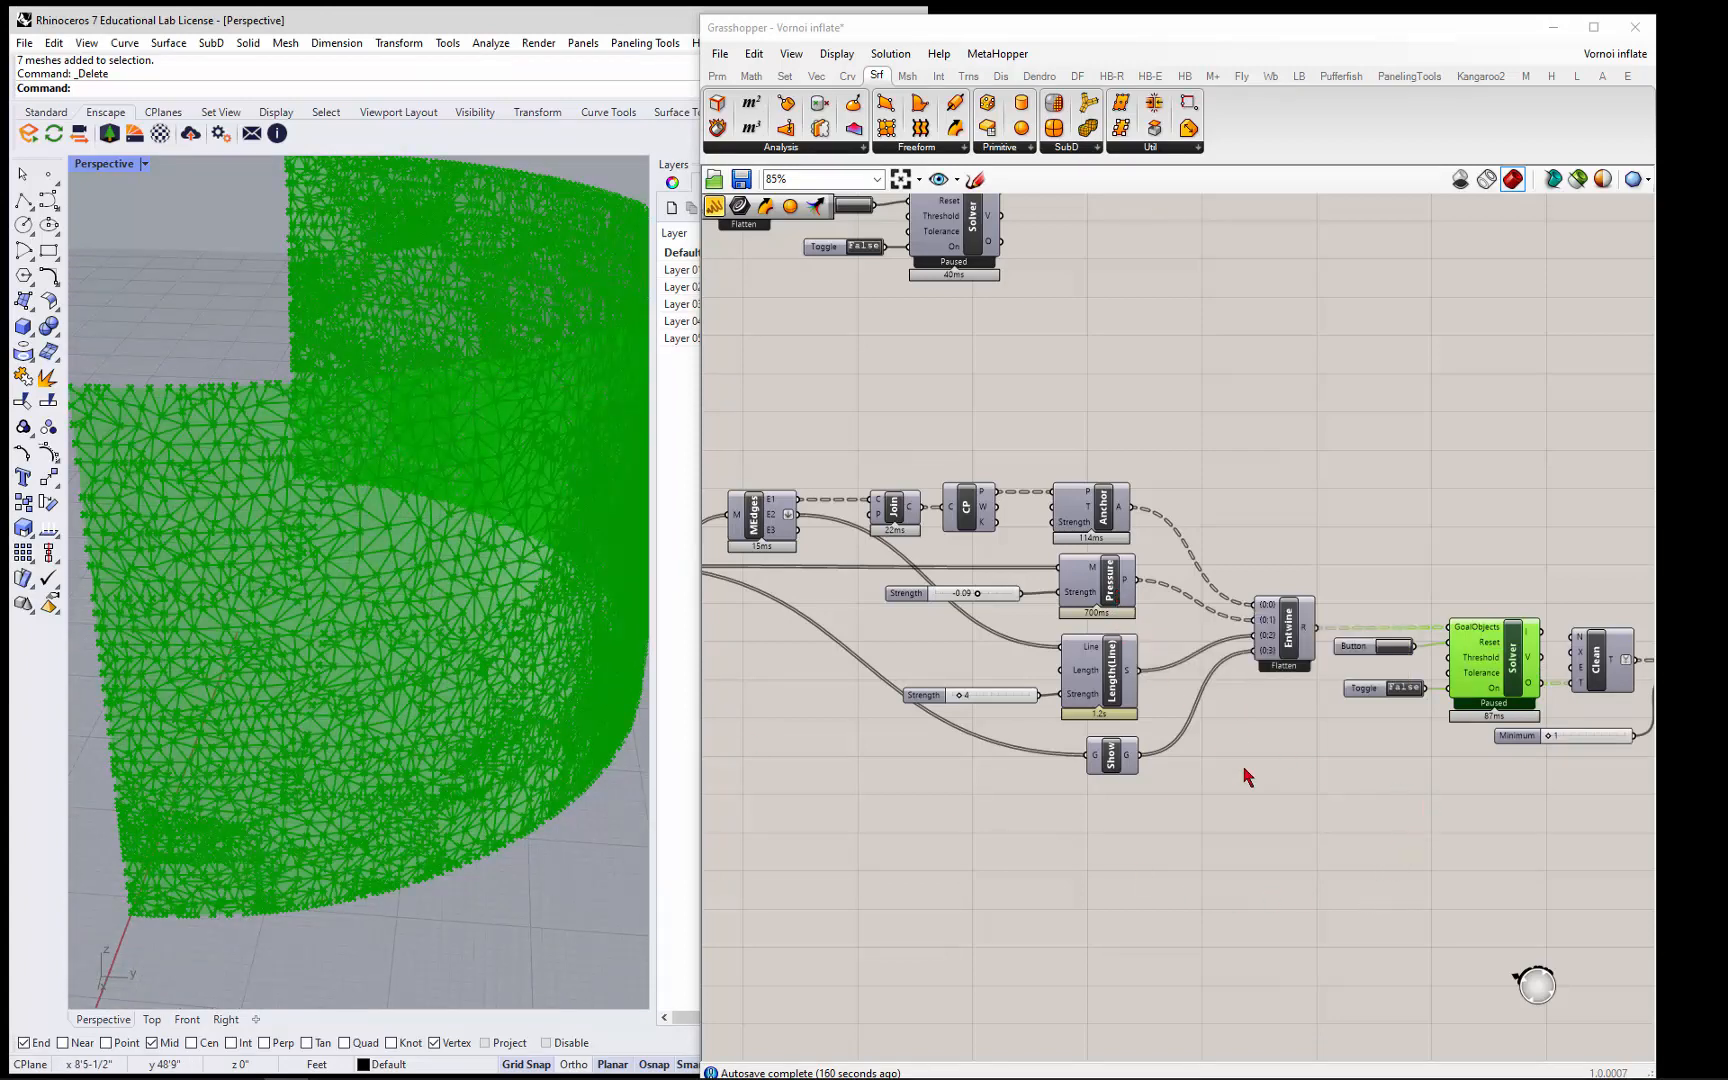
{"action": "left_click", "coordinate": [1404, 688]}
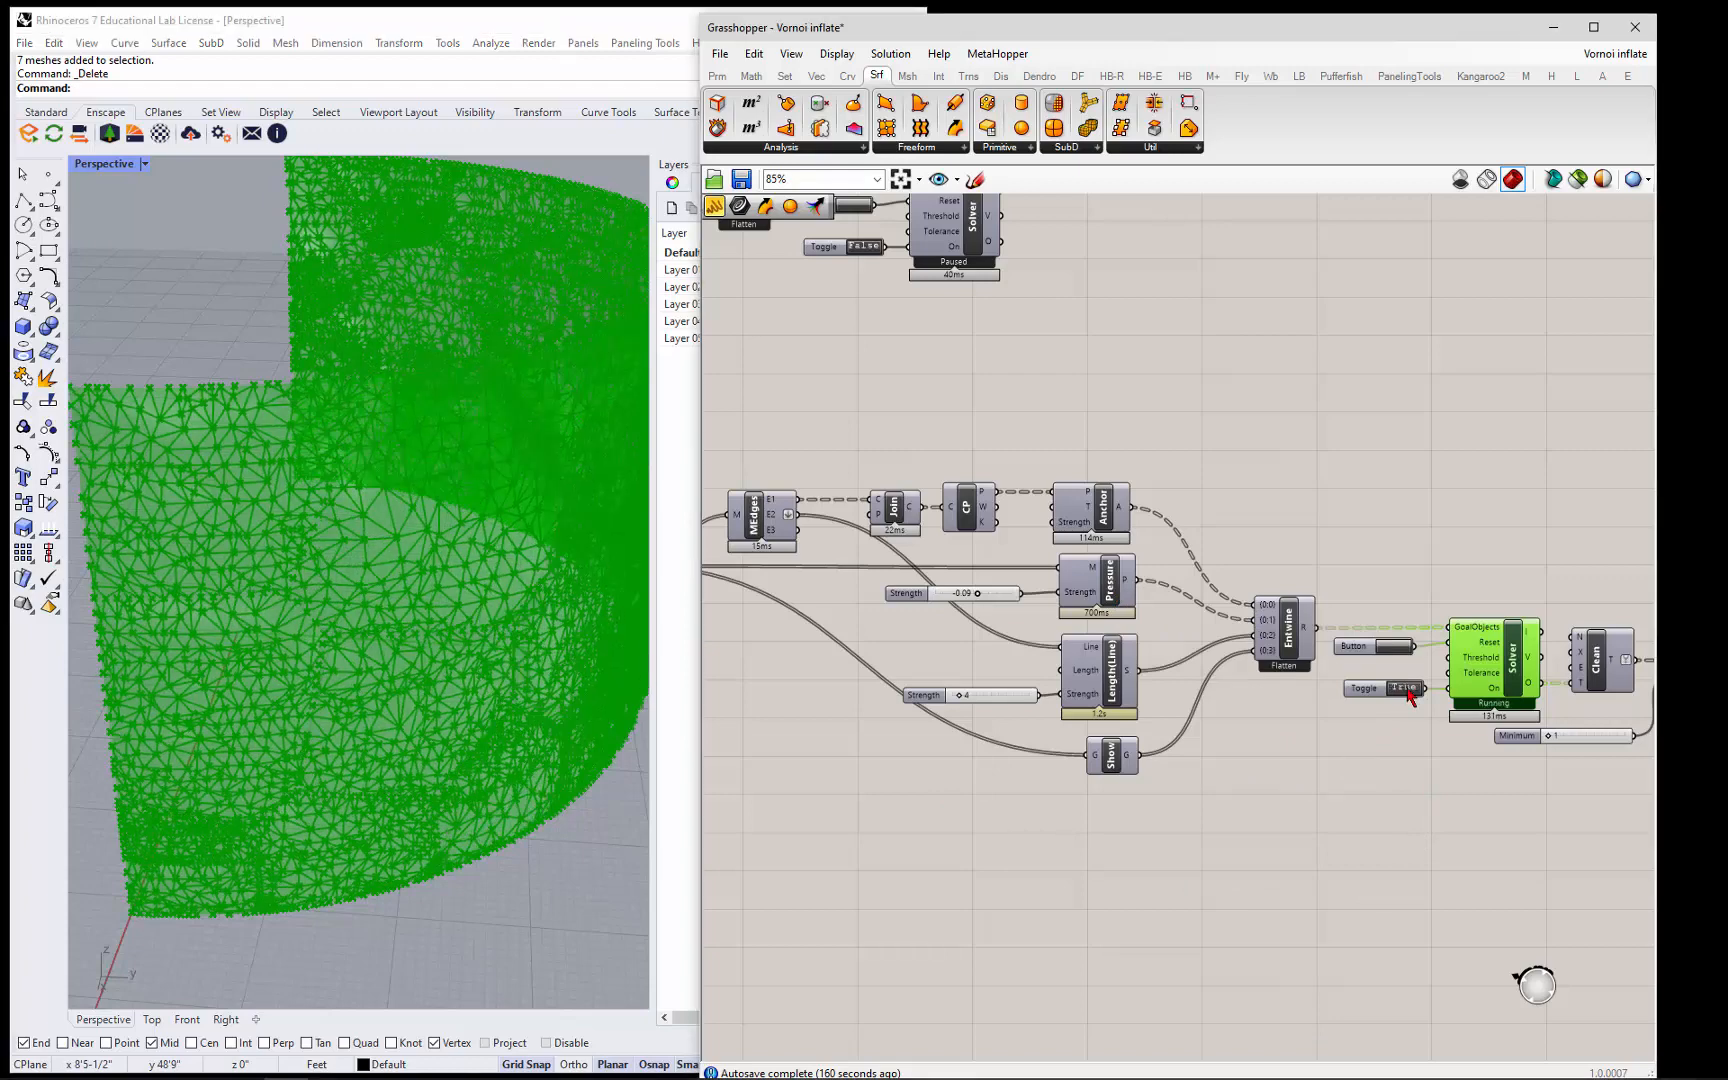
{"action": "left_click", "coordinate": [1400, 688]}
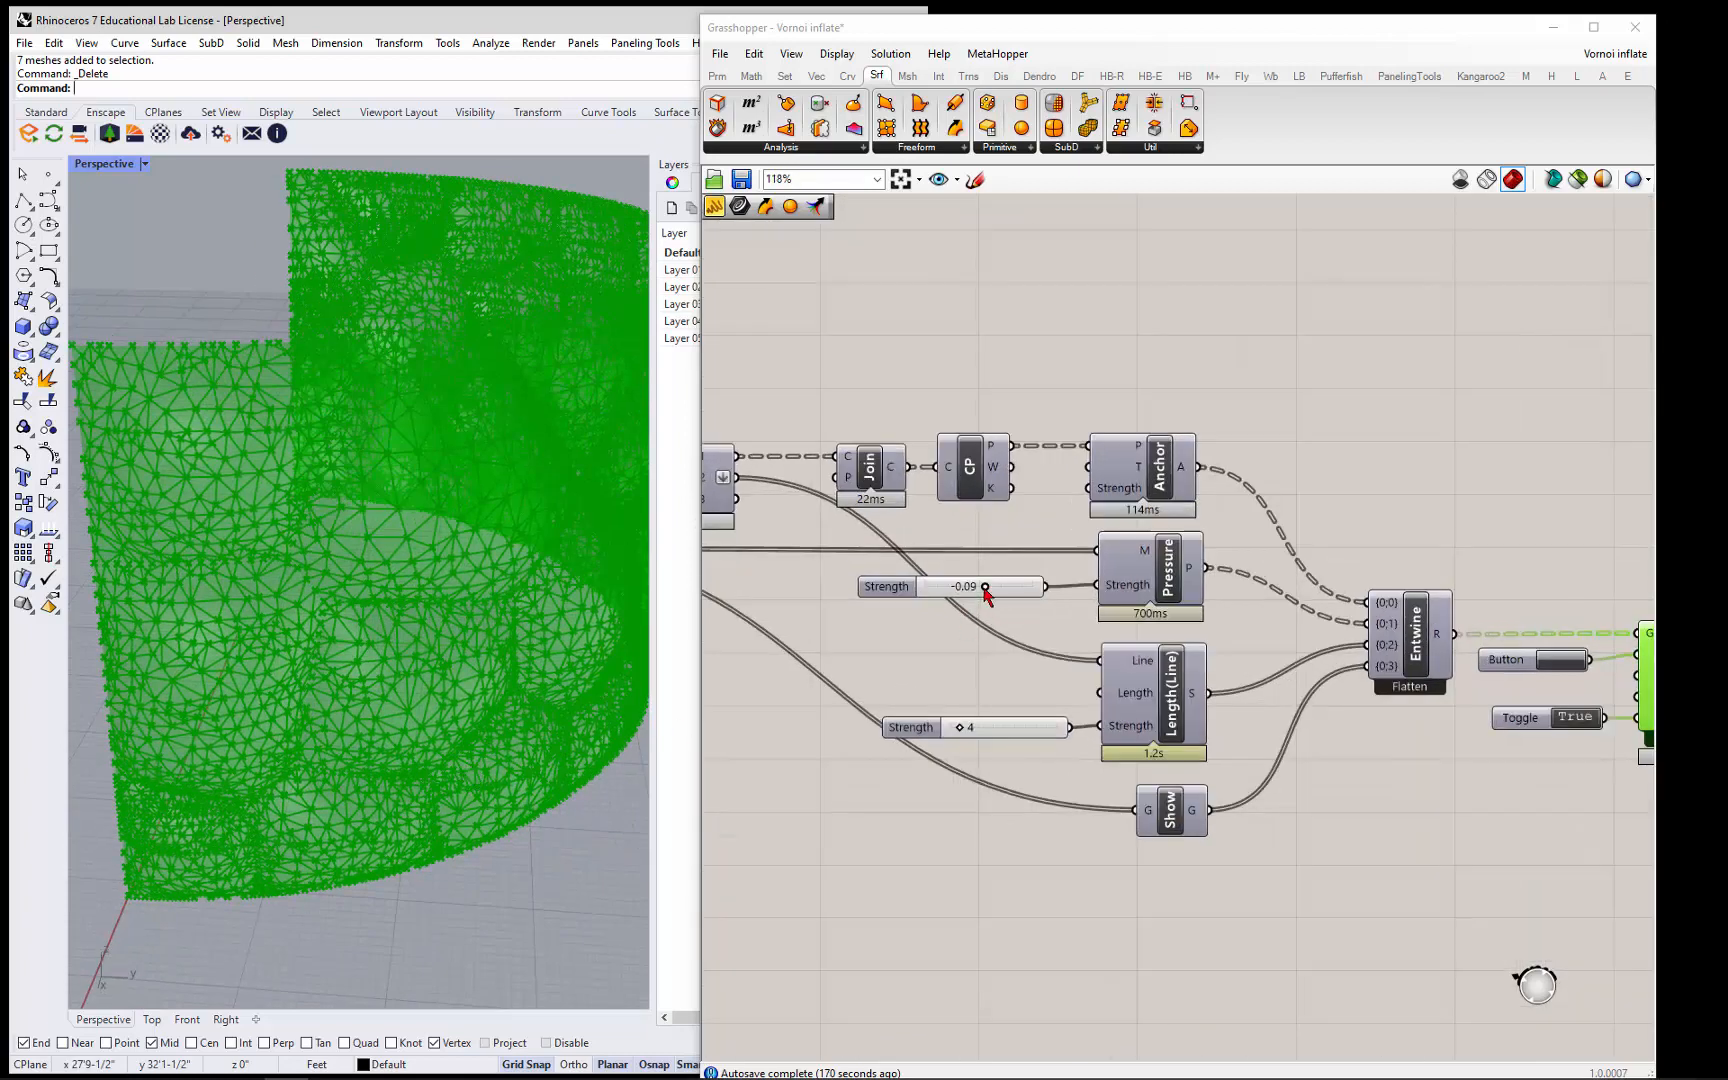
{"action": "left_click", "coordinate": [986, 588]}
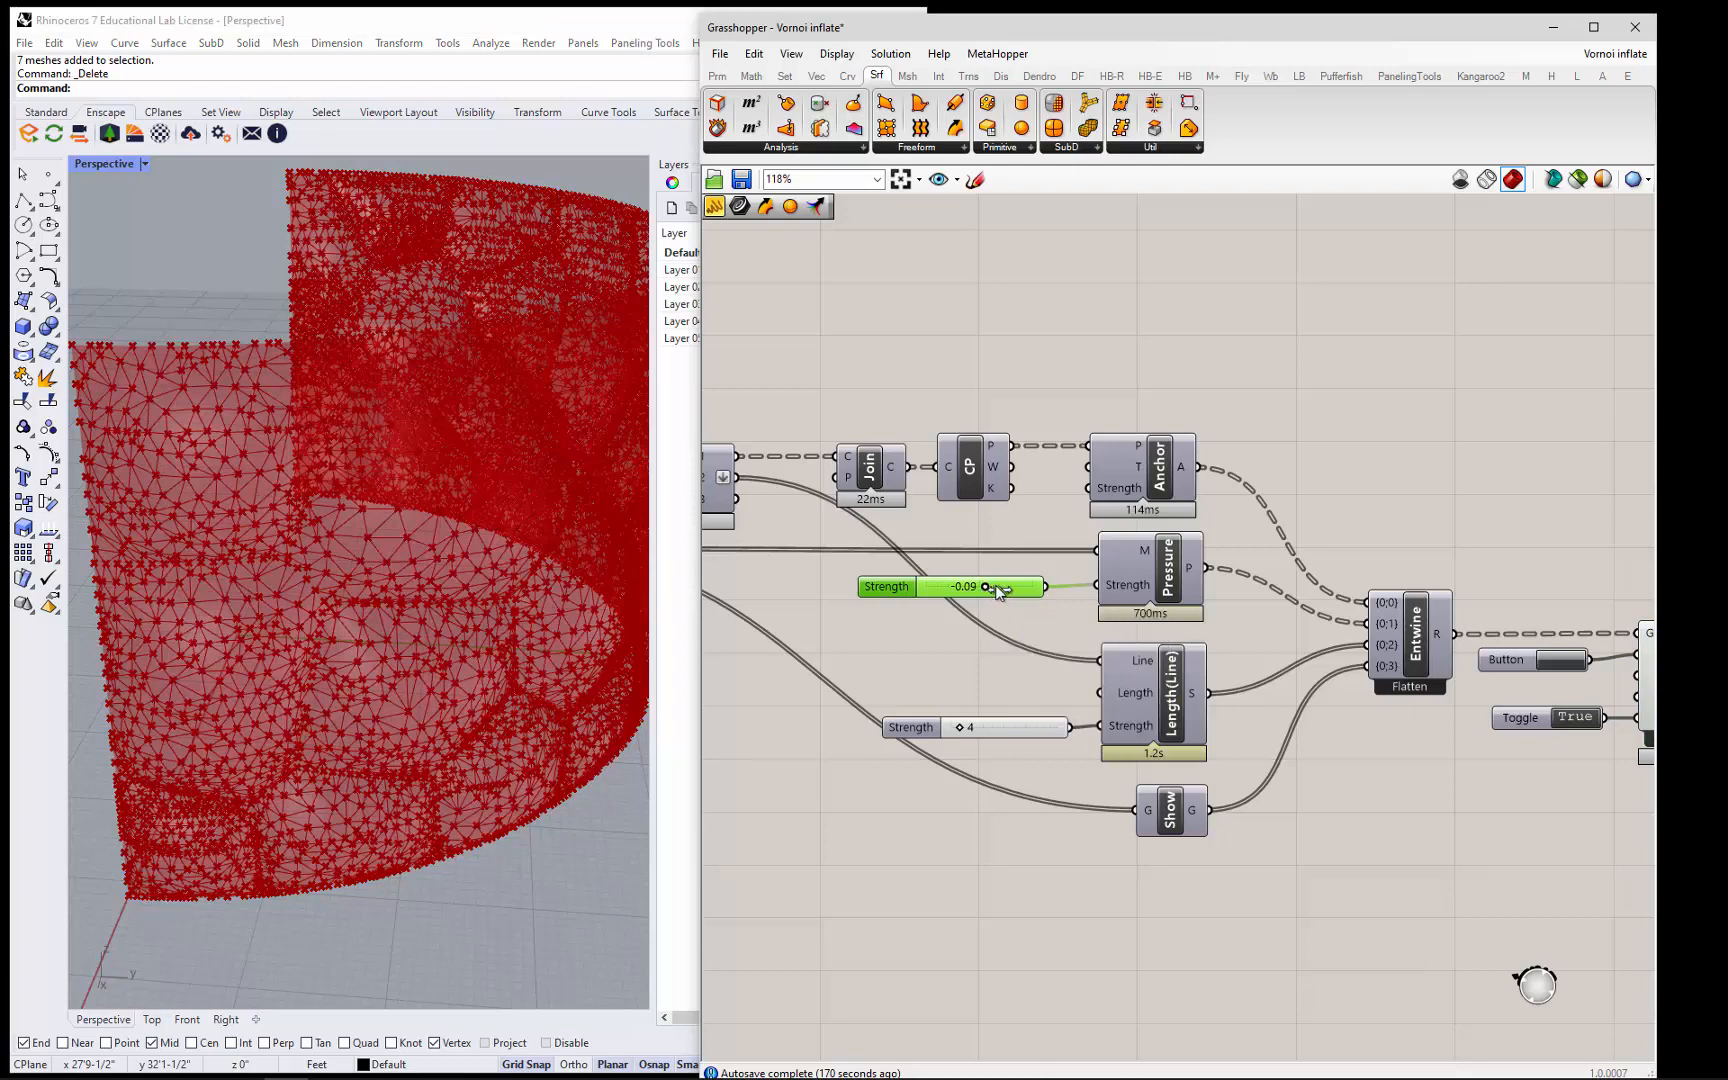
- Drag the Pressure Strength from -0.09 through -0.06 to -0.02 and bring up the slider's settings
{"action": "left_click_drag", "start_coordinate": [1000, 586], "coordinate": [1036, 586]}
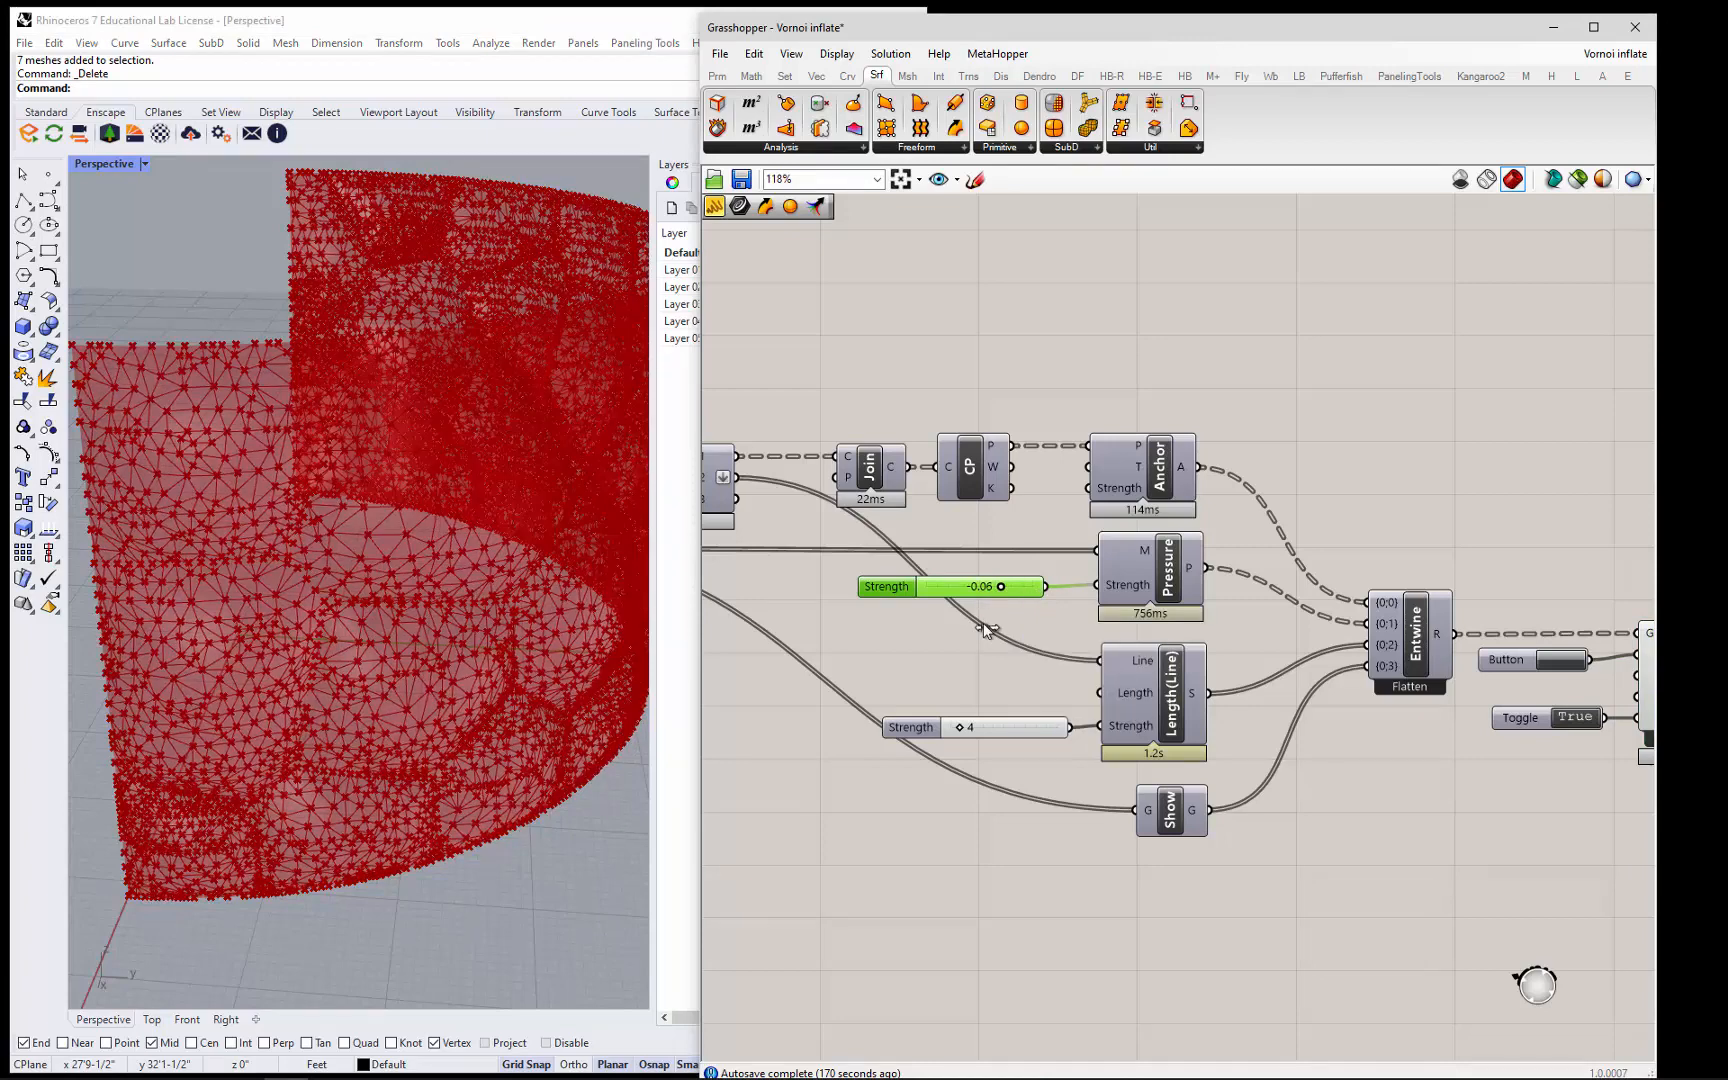
{"action": "left_click_drag", "start_coordinate": [1000, 586], "coordinate": [1020, 586]}
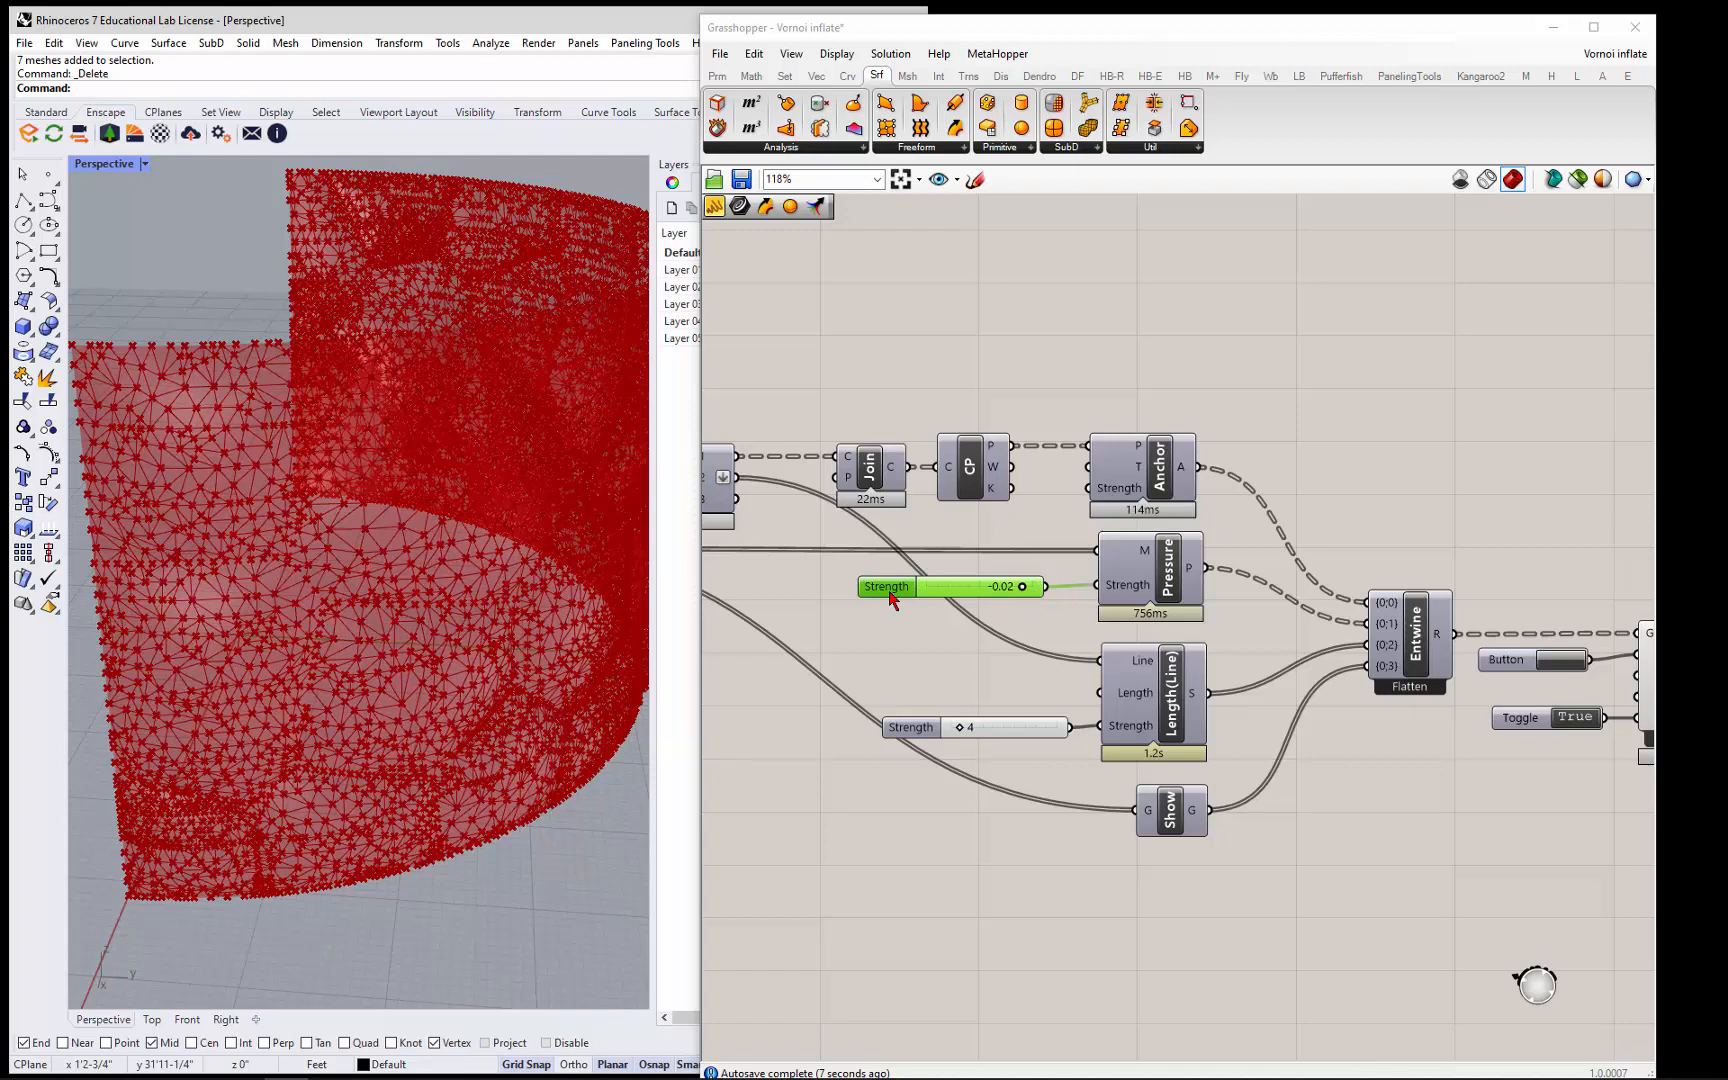
{"action": "double_click", "coordinate": [888, 588]}
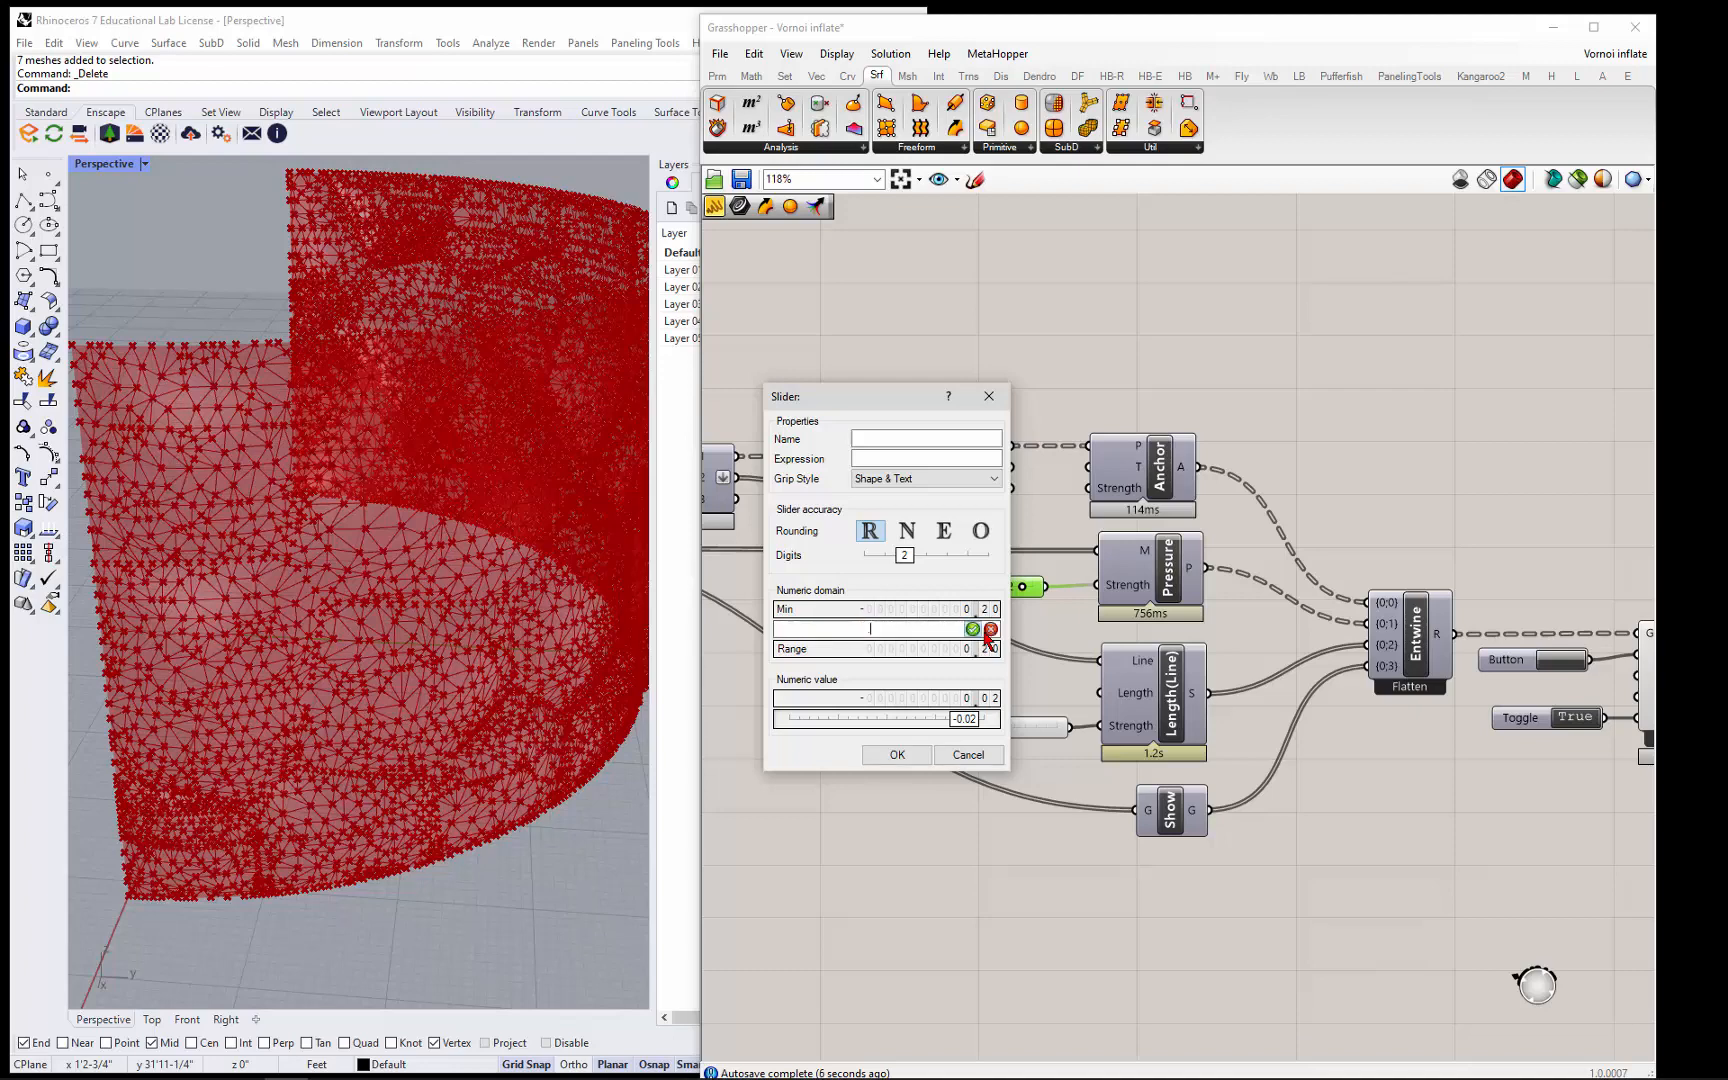
- Set the slider's numeric Max to 2 and confirm the new range
{"action": "type", "text": "2"}
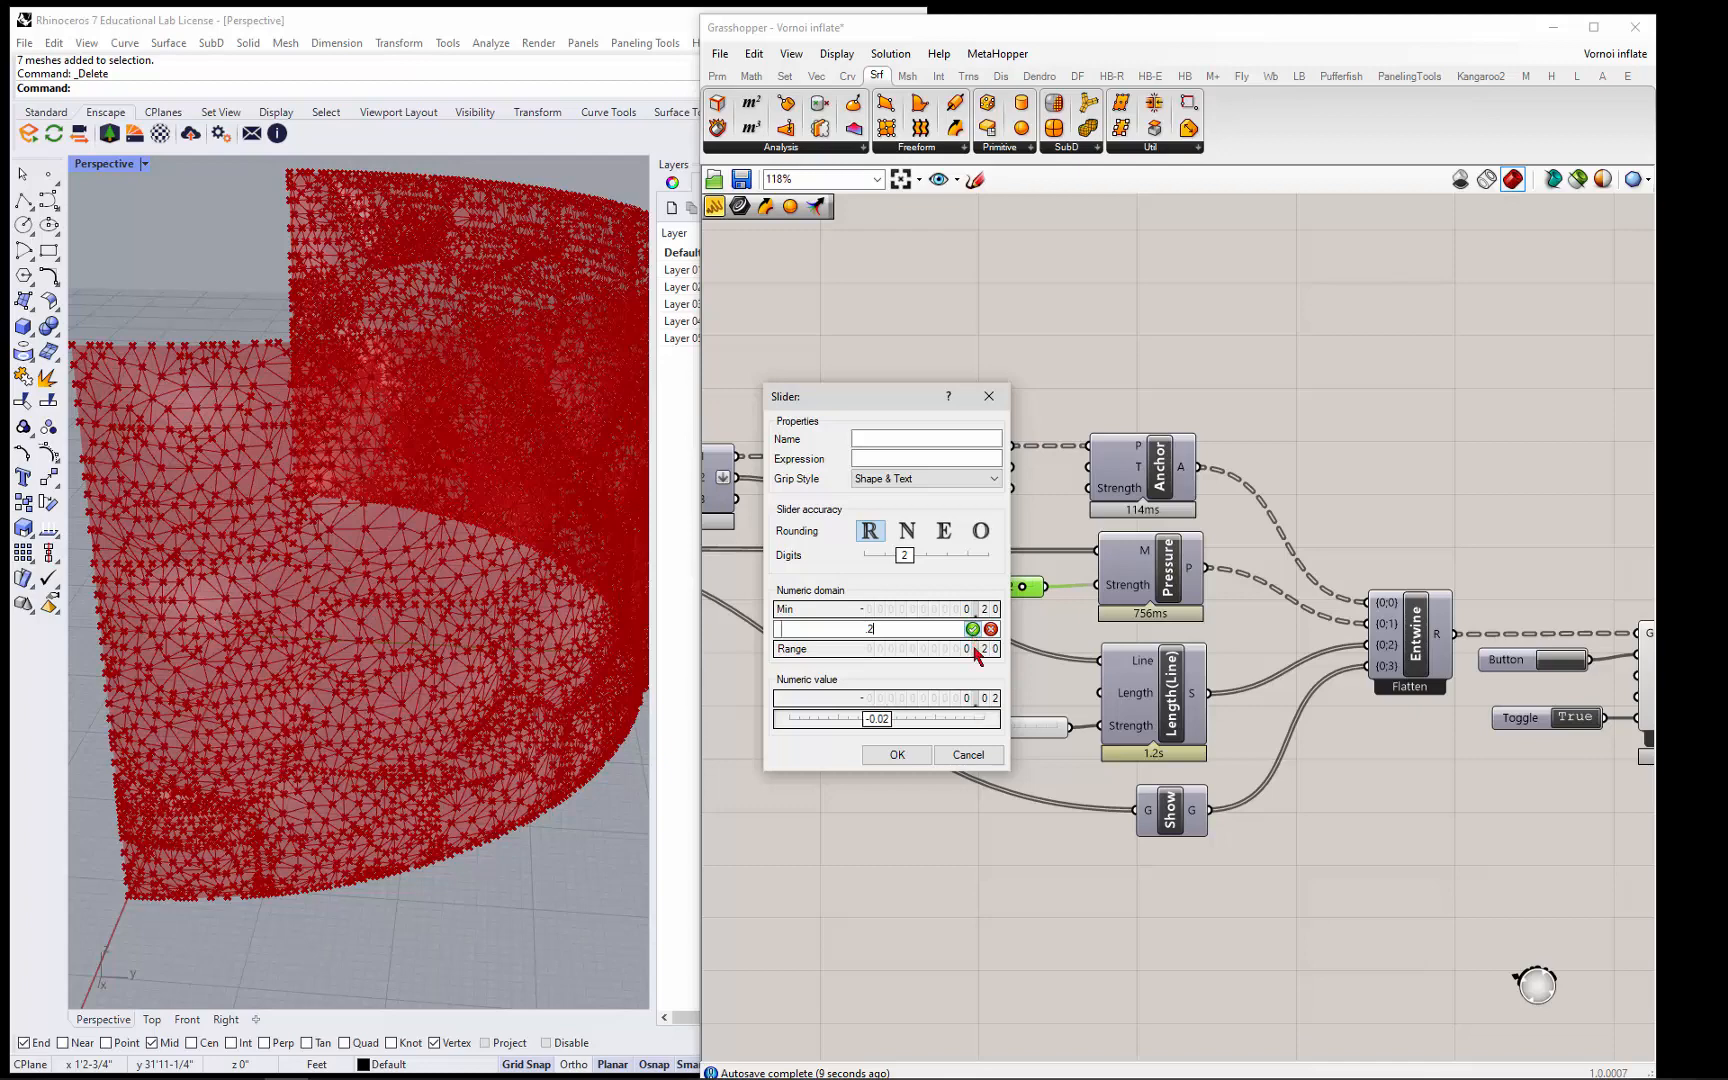
{"action": "left_click", "coordinate": [898, 754]}
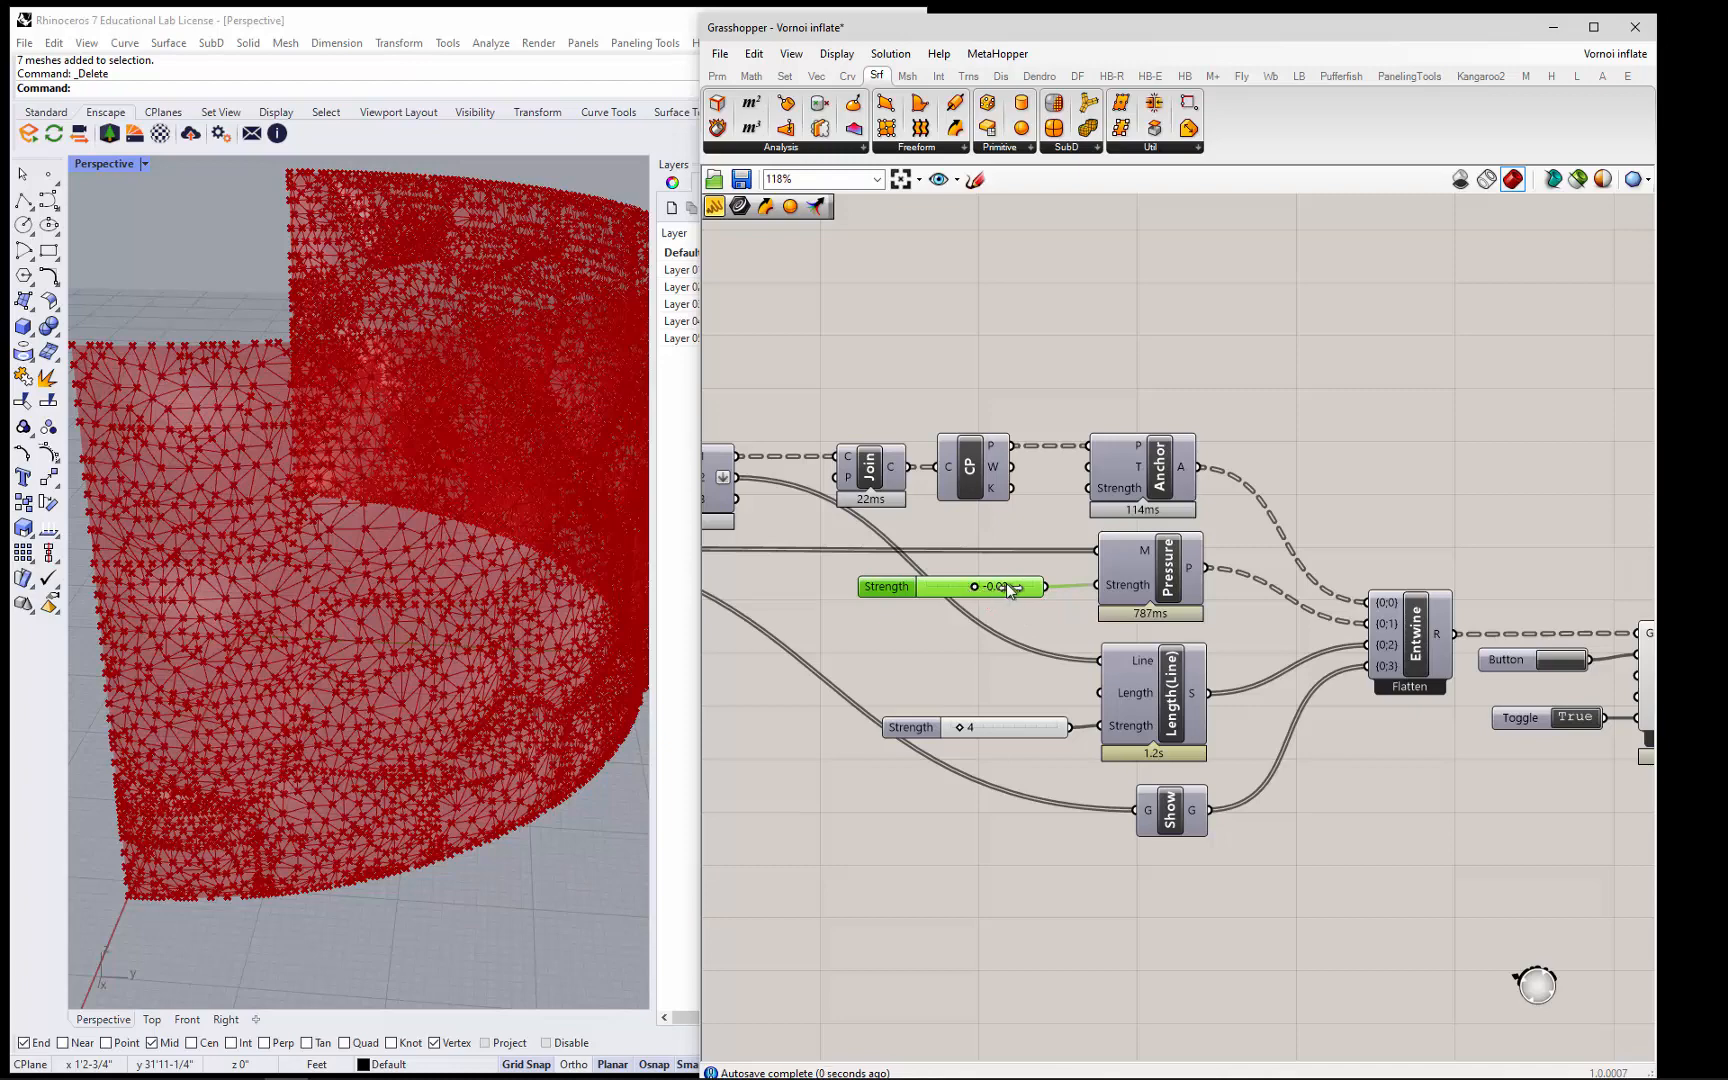
- Push the Pressure Strength up to a positive 0.12 so the arc mesh swells into Voronoi pillows
{"action": "left_click_drag", "start_coordinate": [972, 586], "coordinate": [1008, 586]}
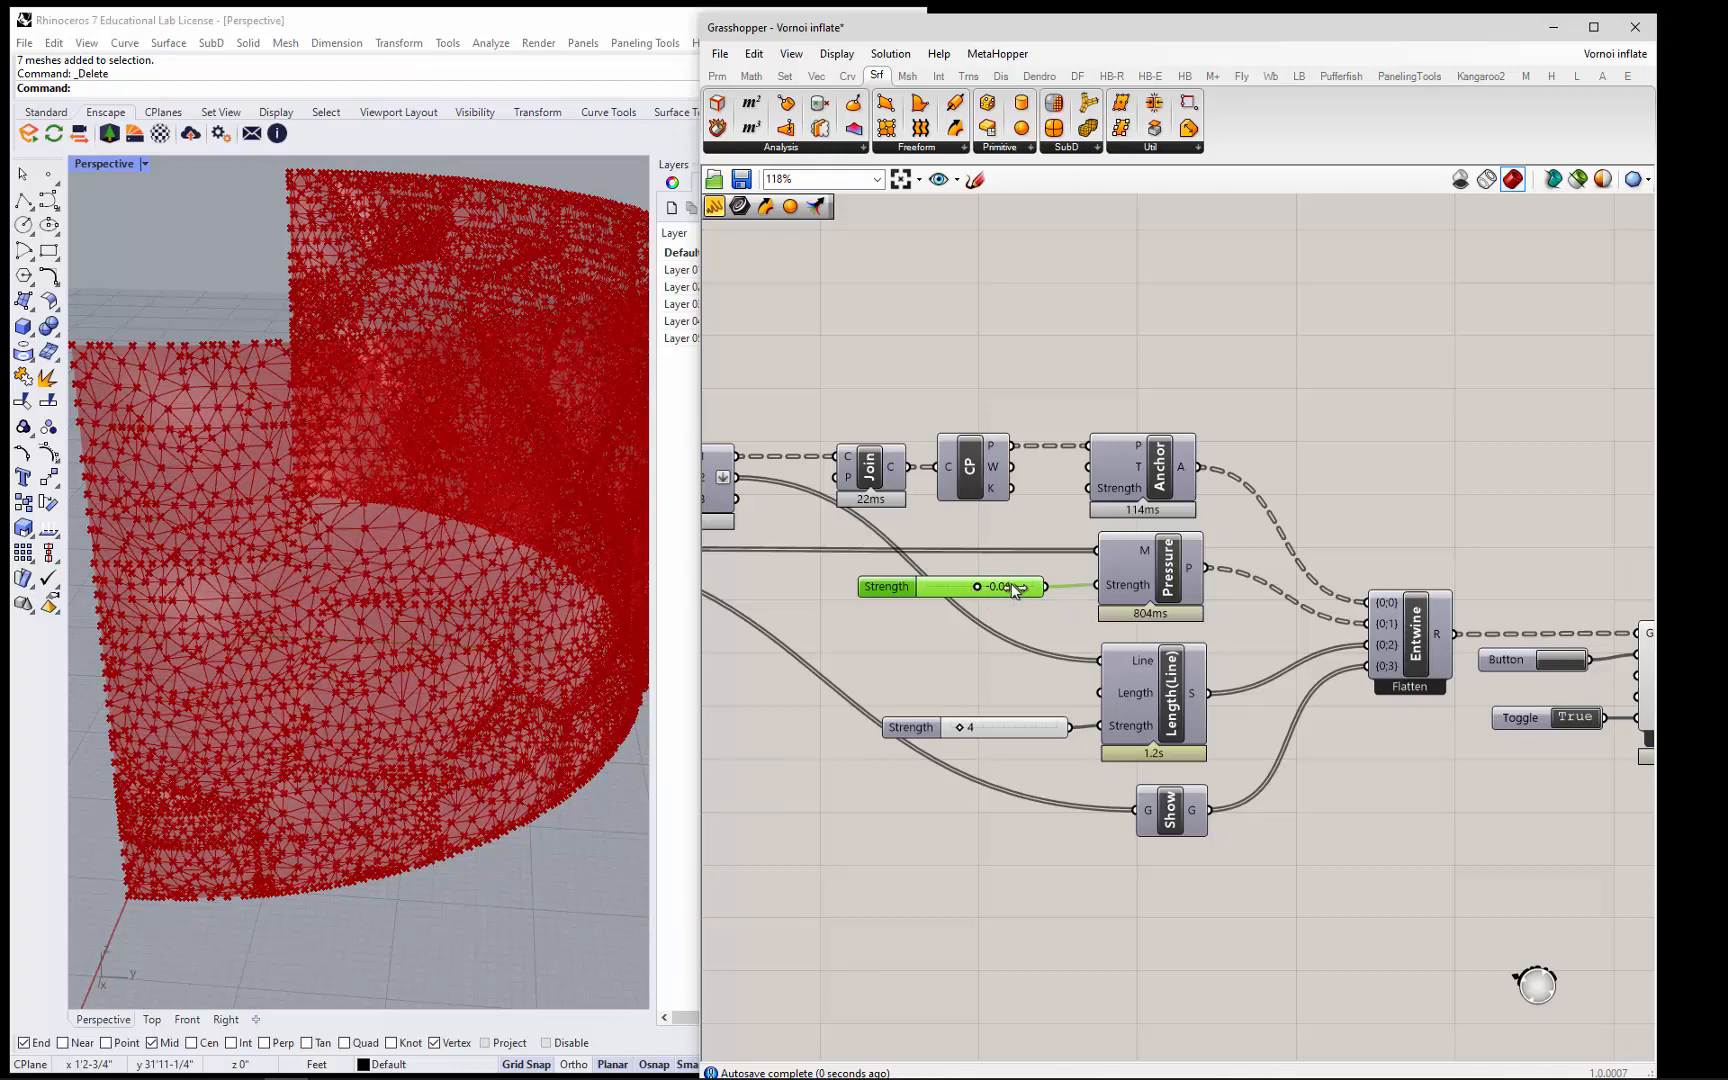
{"action": "left_click_drag", "start_coordinate": [976, 586], "coordinate": [1006, 586]}
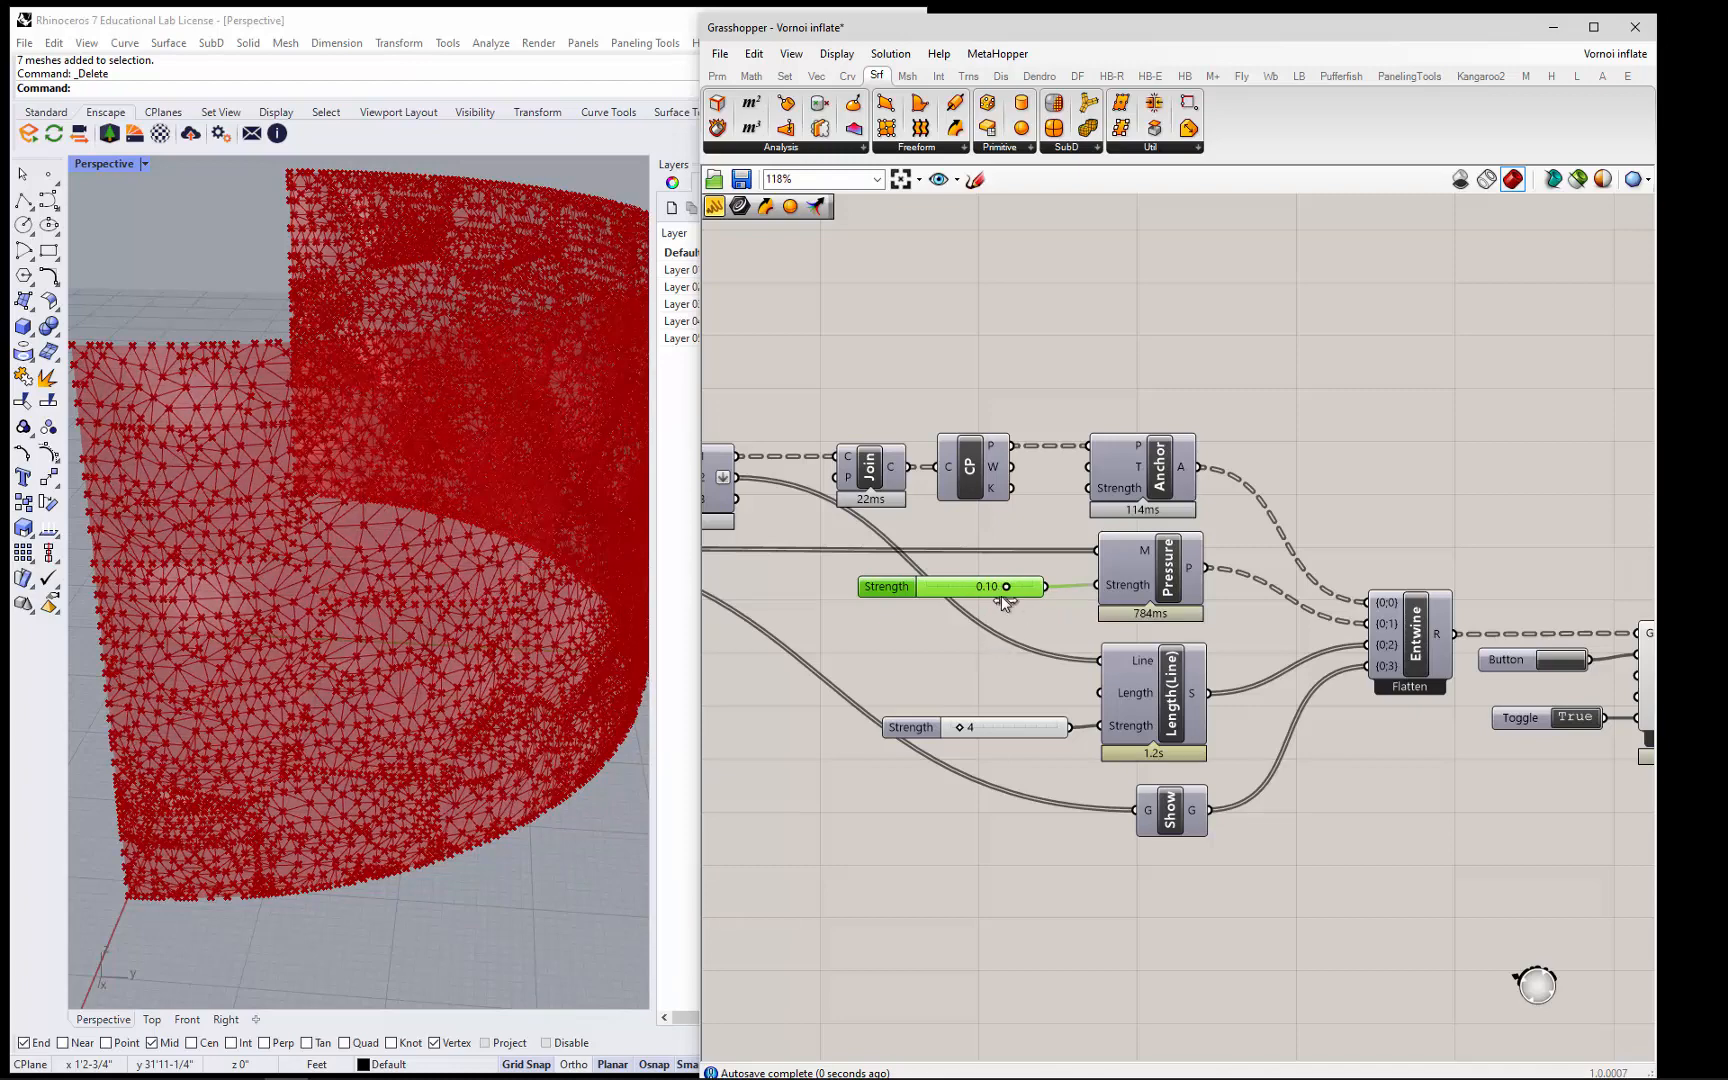
{"action": "left_click_drag", "start_coordinate": [1006, 586], "coordinate": [1012, 586]}
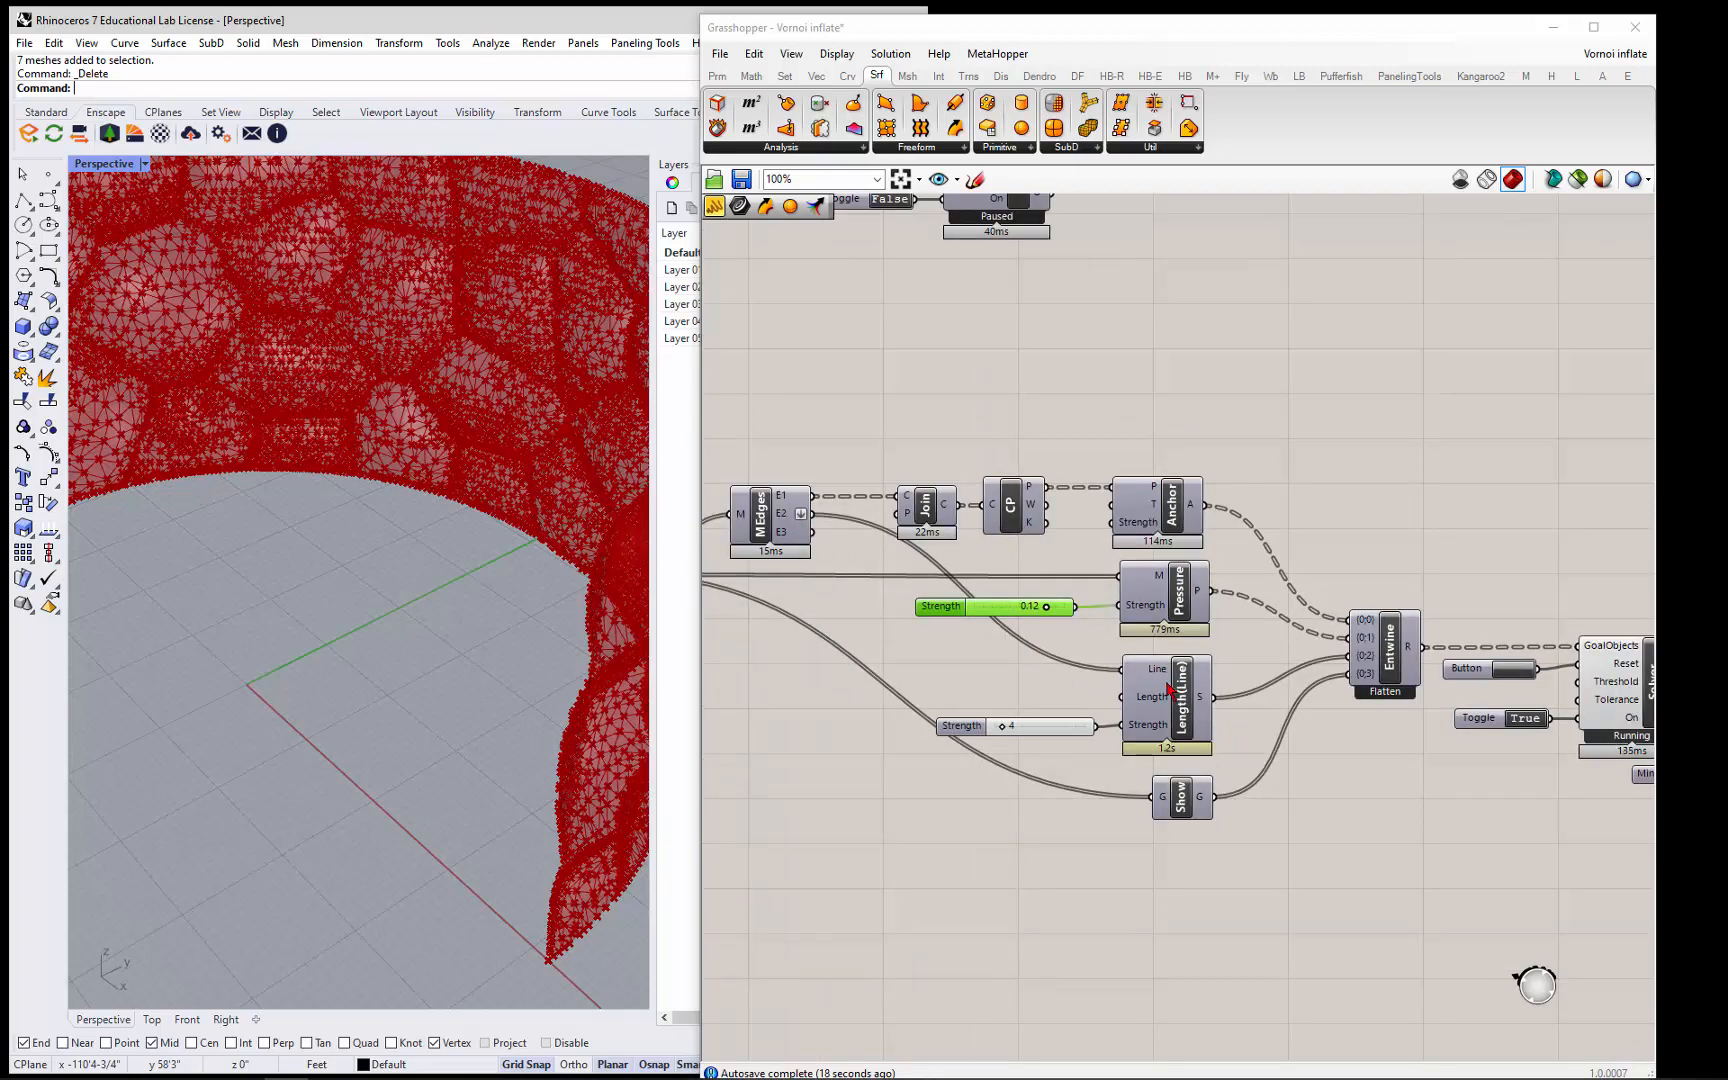
{"action": "mouse_move", "coordinate": [1132, 638]}
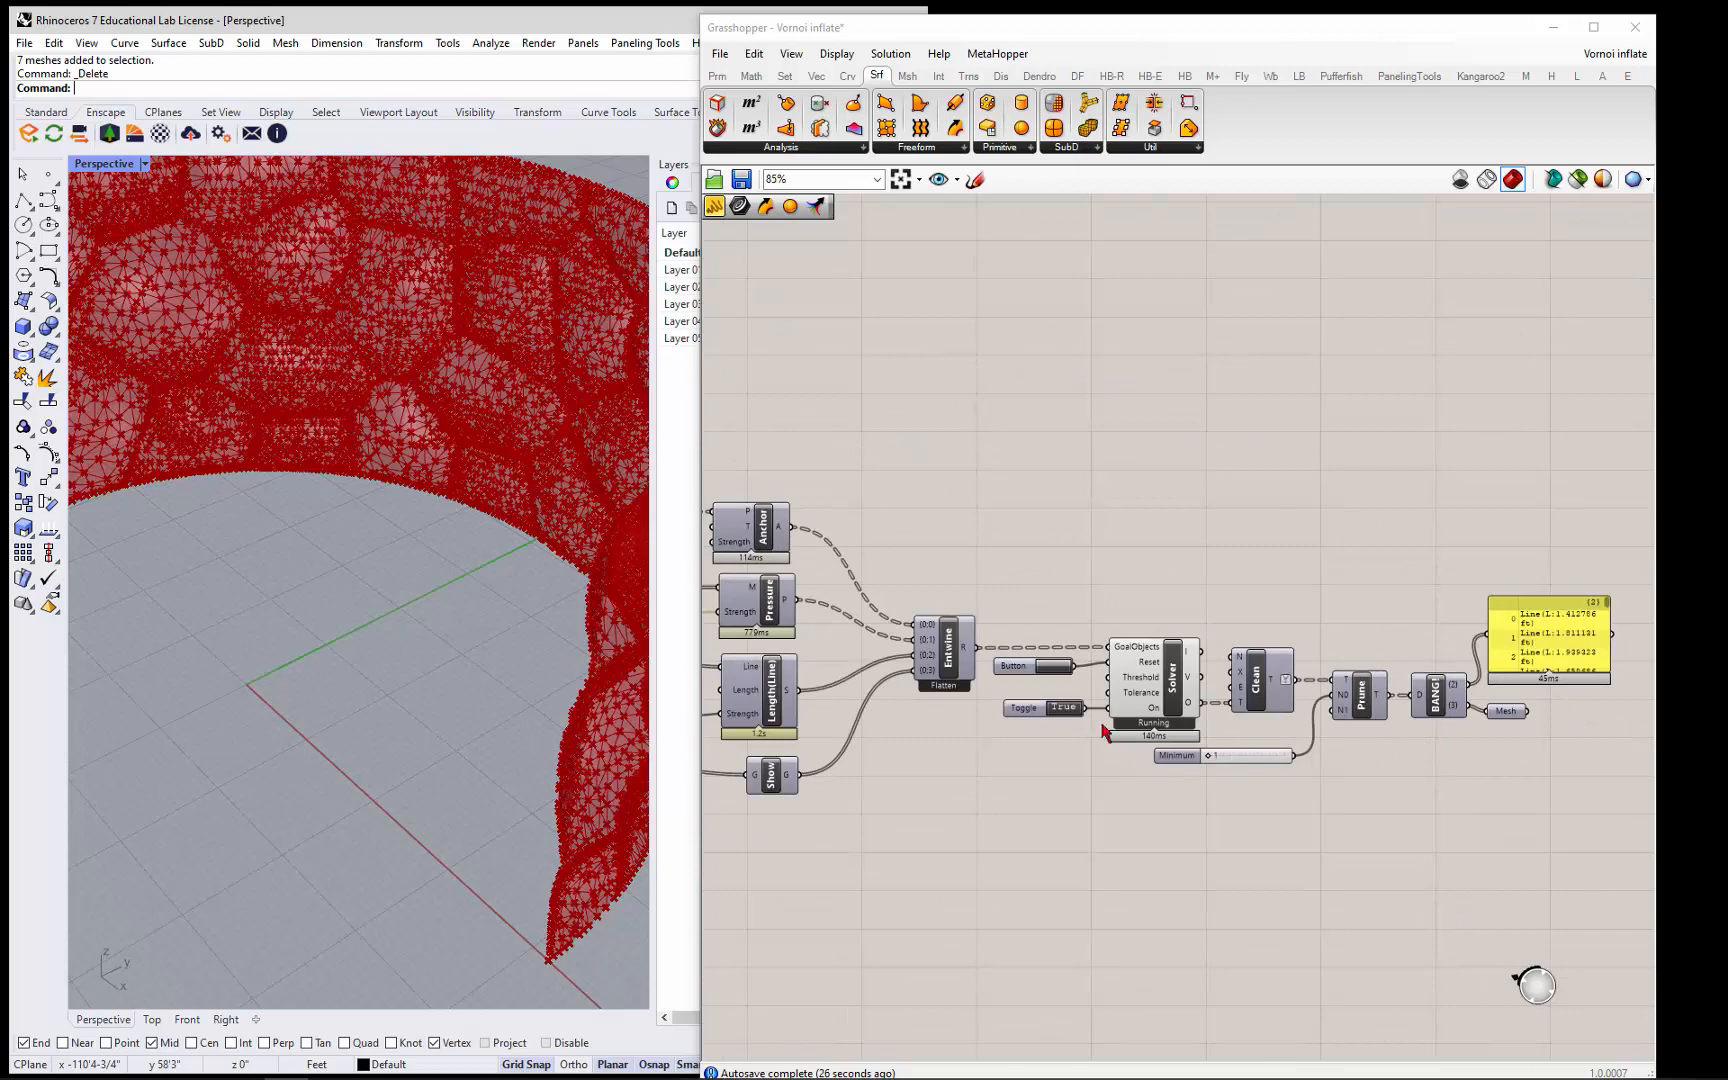
- Toggle the solver False and bake the inflated pillow mesh onto Layer 03 in Rhino
{"action": "left_click", "coordinate": [1066, 708]}
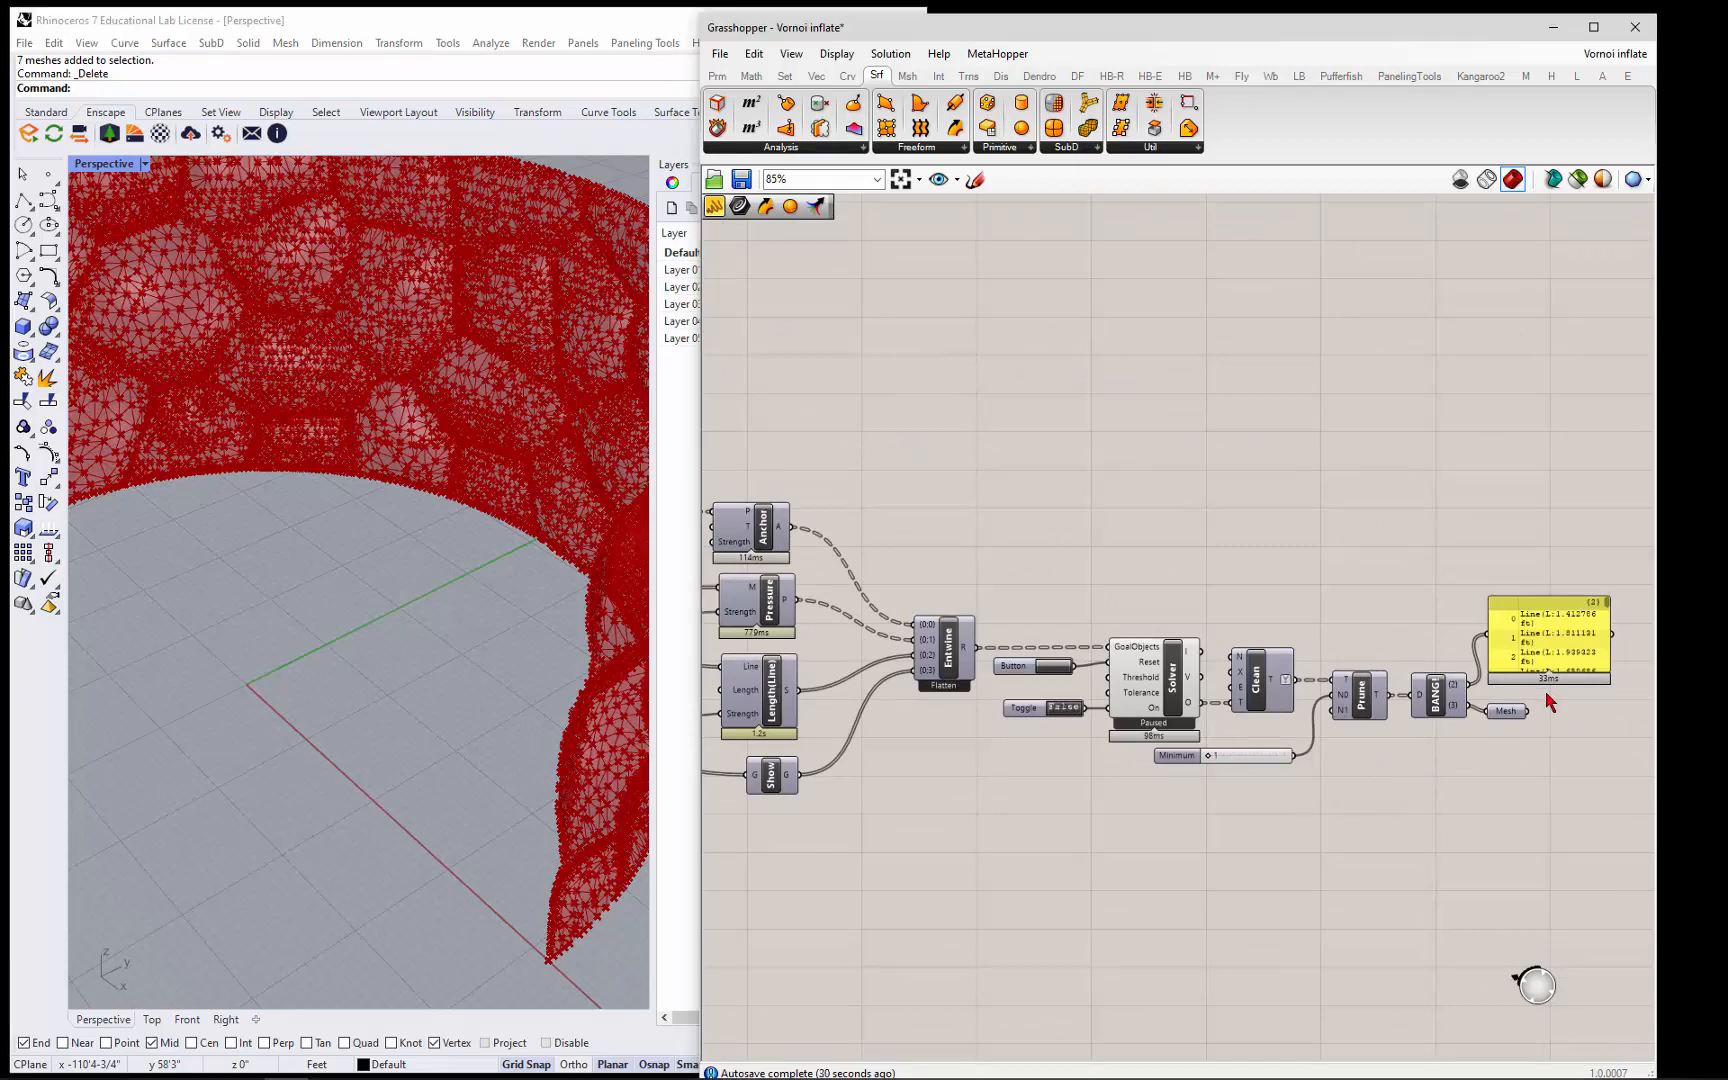
{"action": "right_click", "coordinate": [1490, 720]}
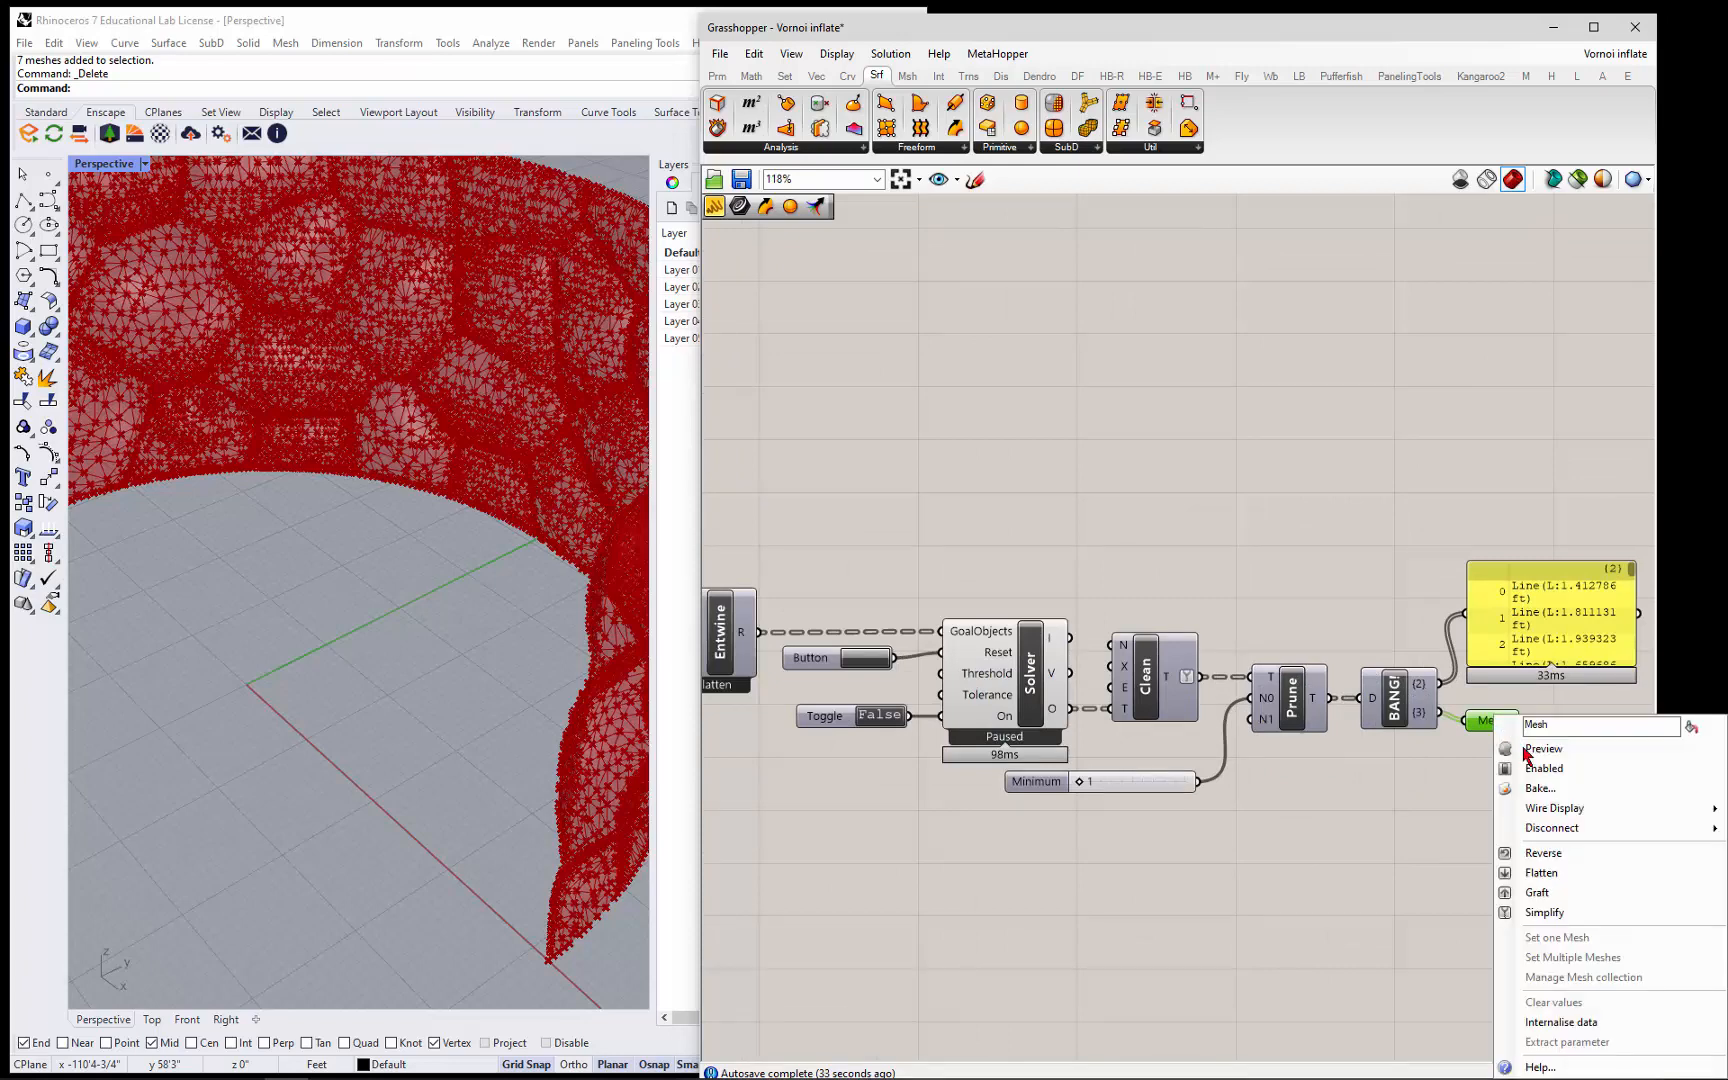
{"action": "left_click", "coordinate": [1544, 748]}
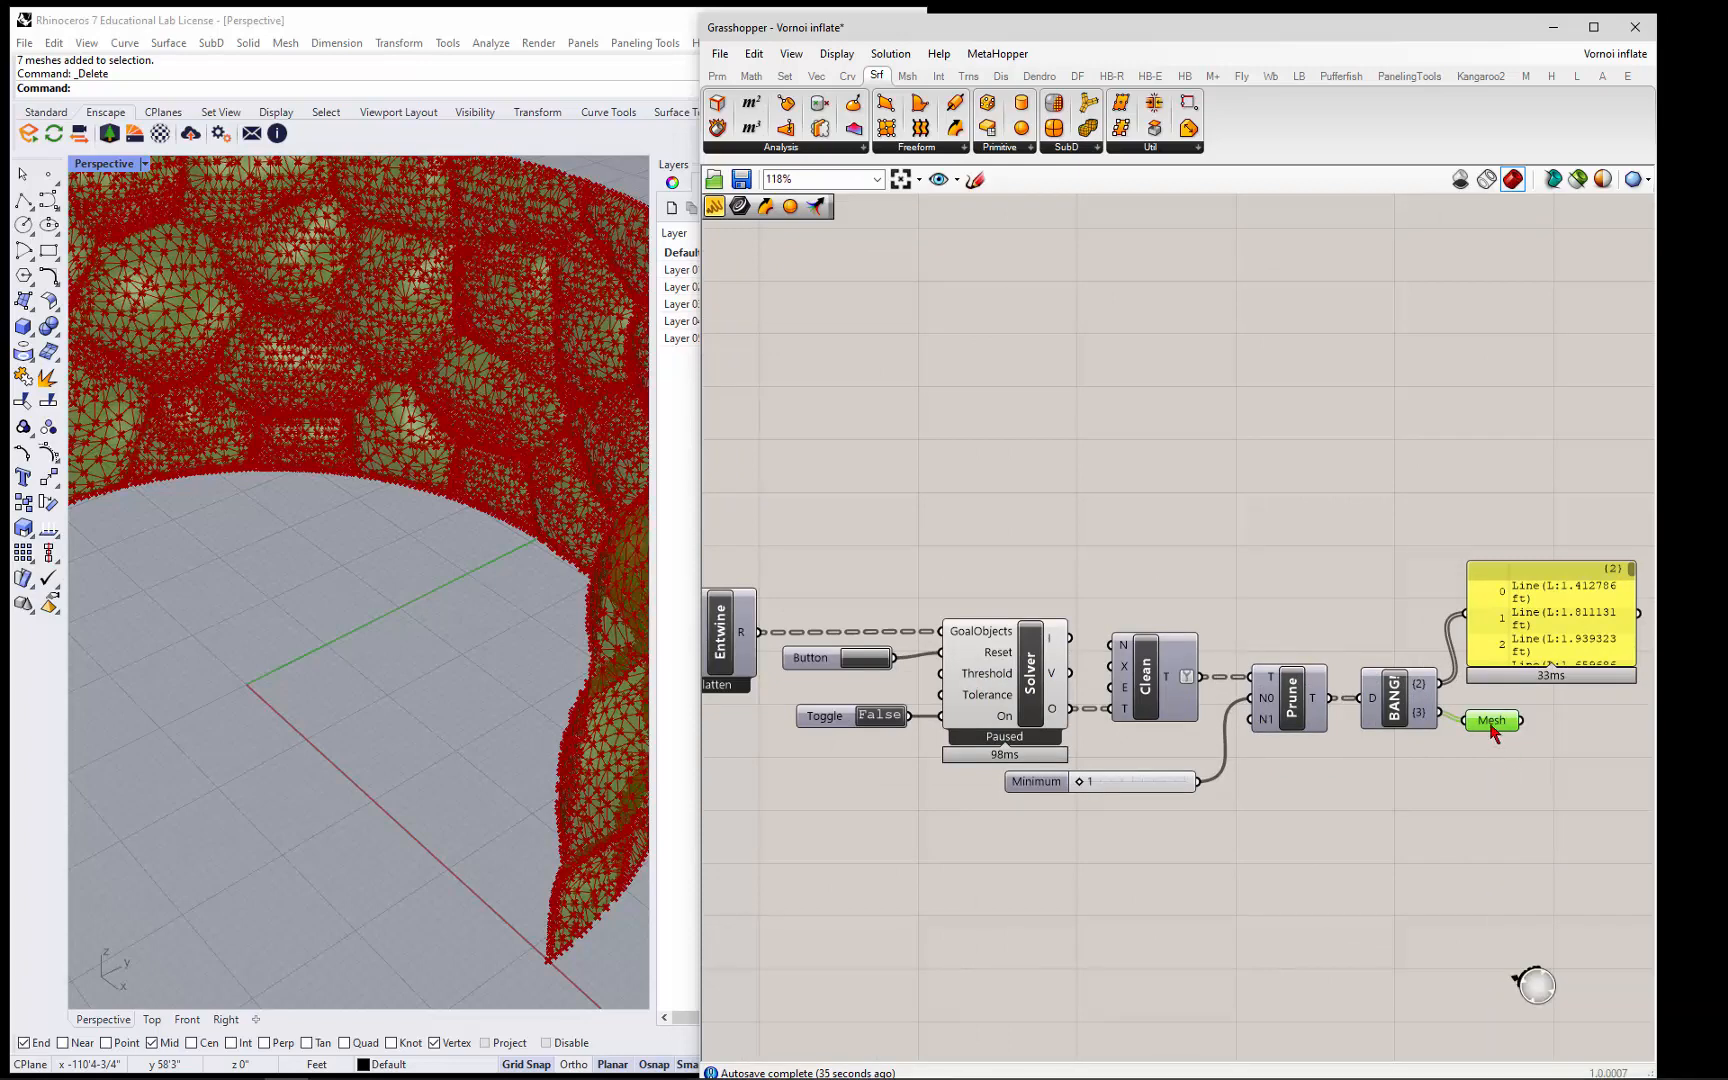
{"action": "mouse_move", "coordinate": [1508, 770]}
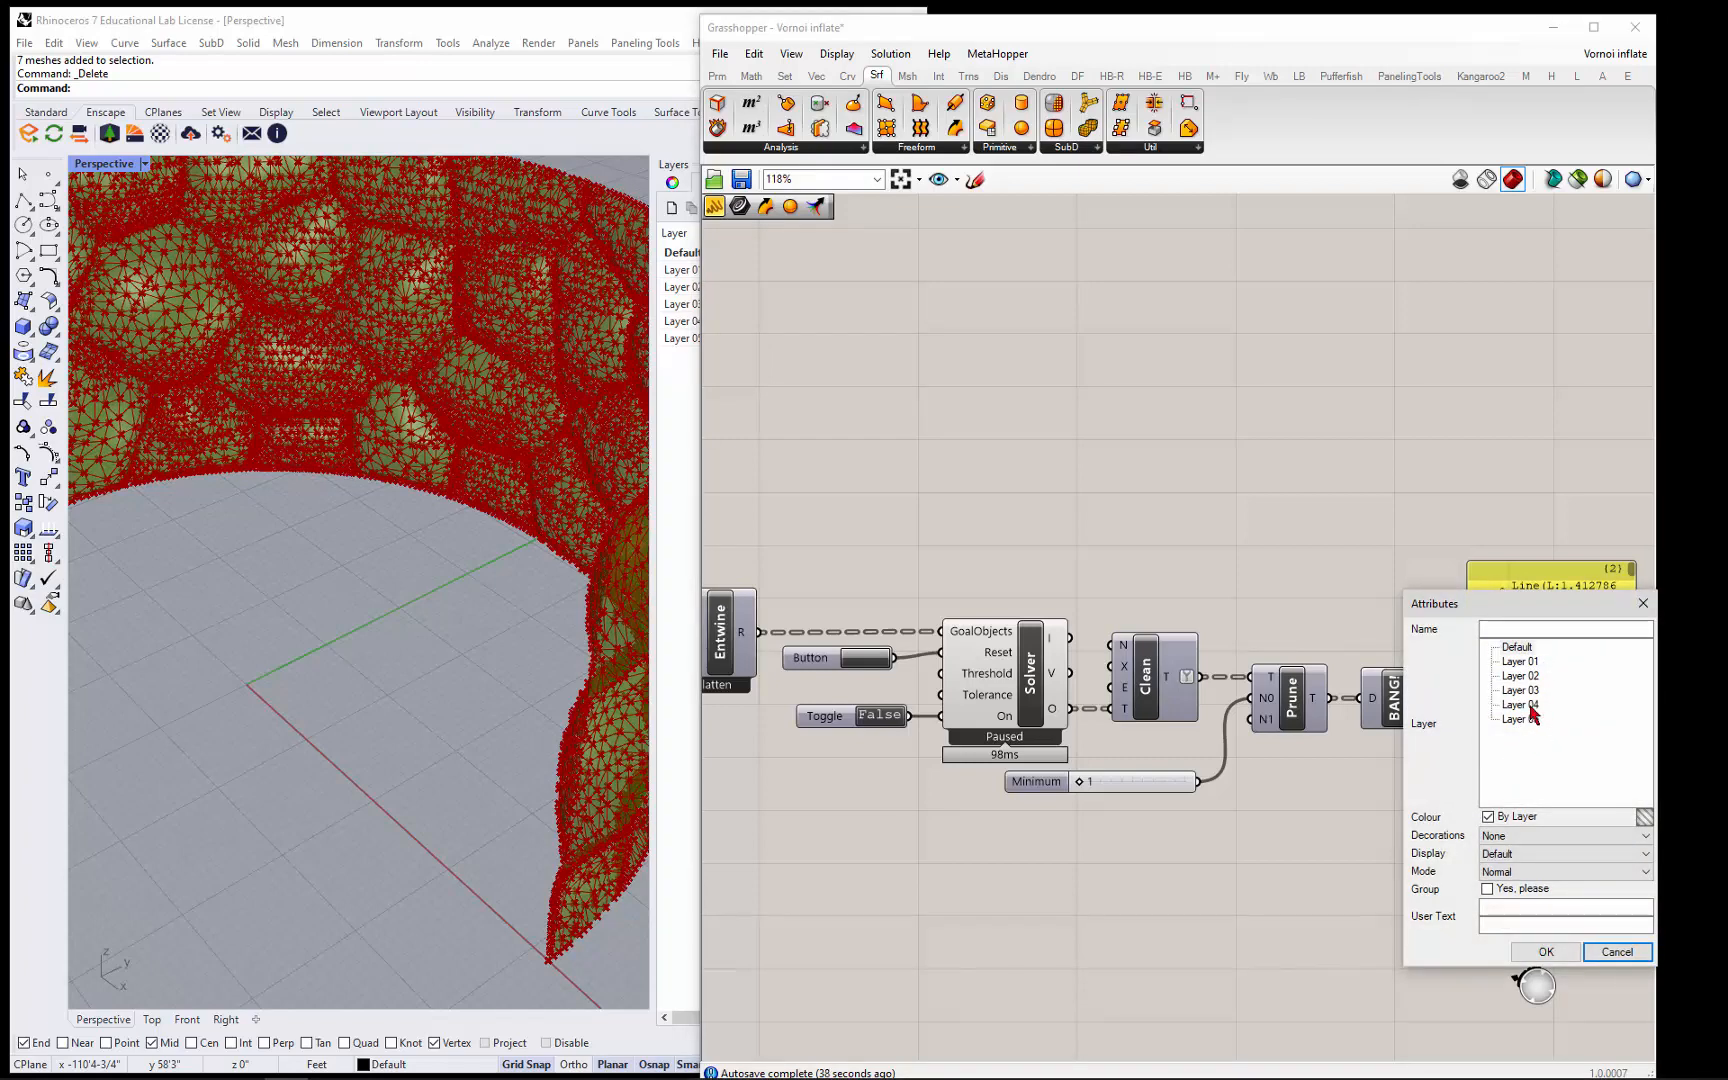
{"action": "left_click", "coordinate": [1520, 690]}
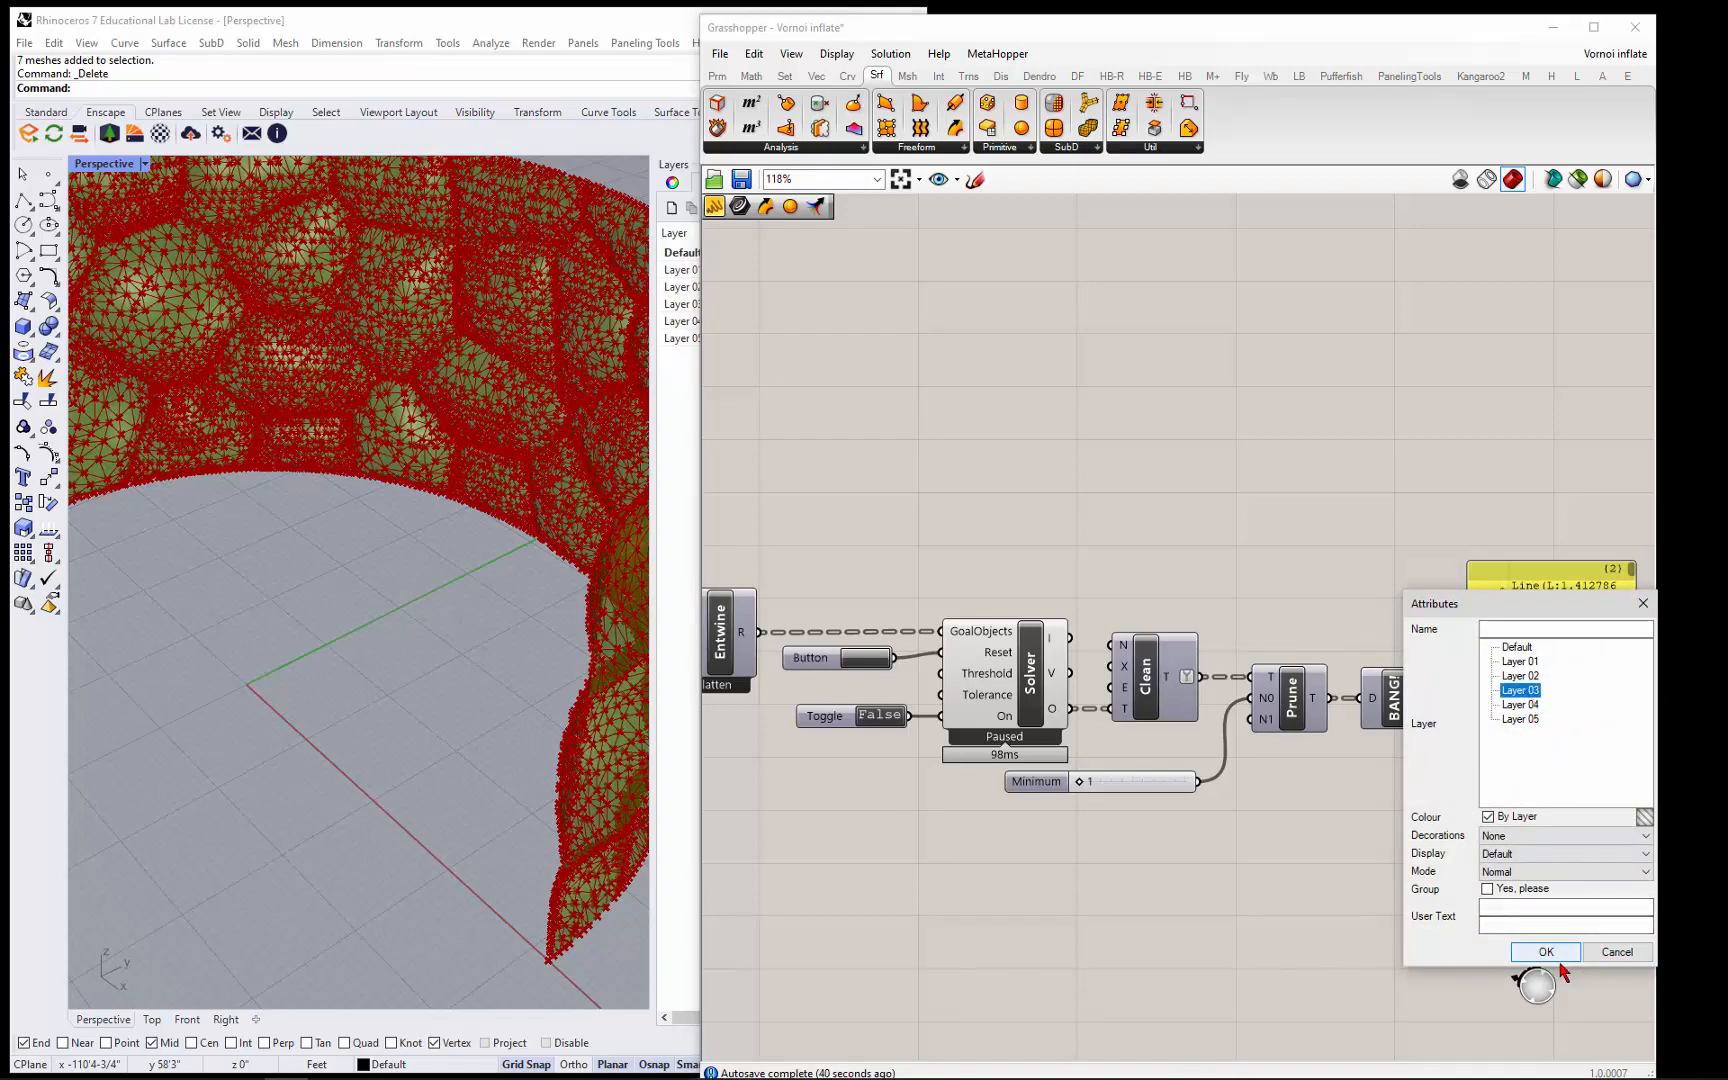
{"action": "left_click", "coordinate": [1546, 952]}
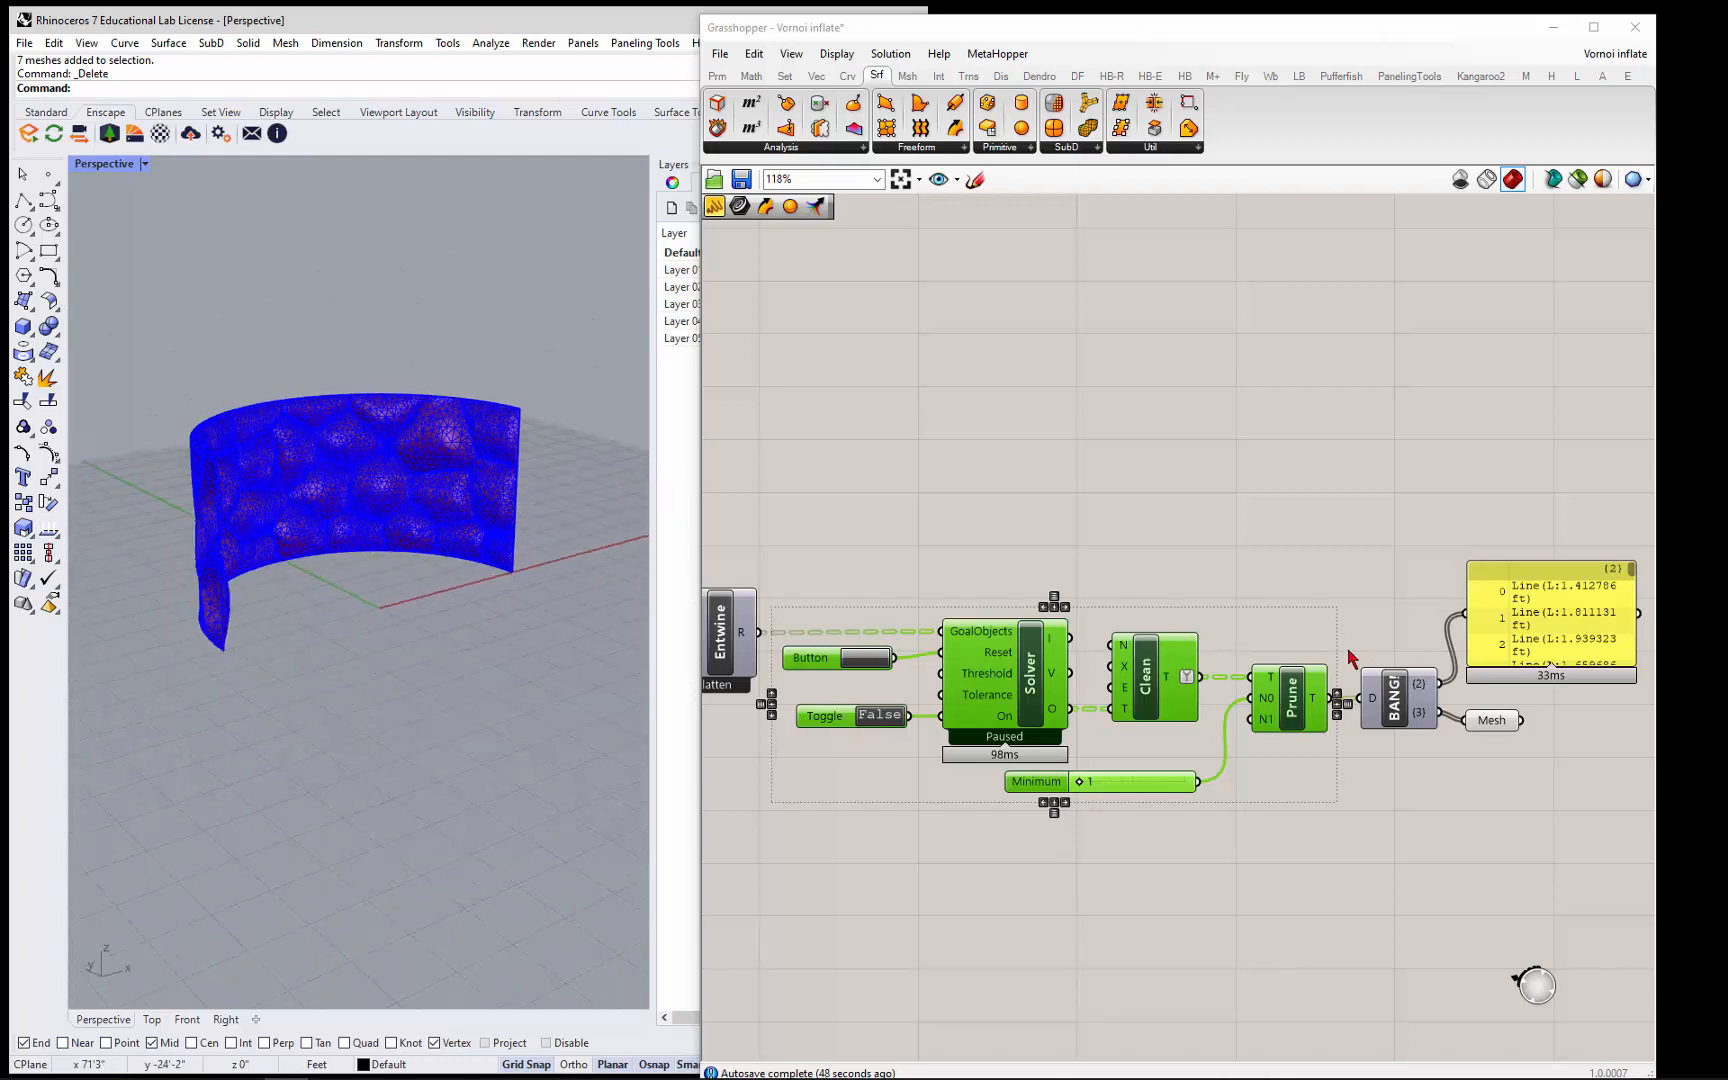
{"action": "scroll", "scroll_direction": "down", "scroll_amount": 3}
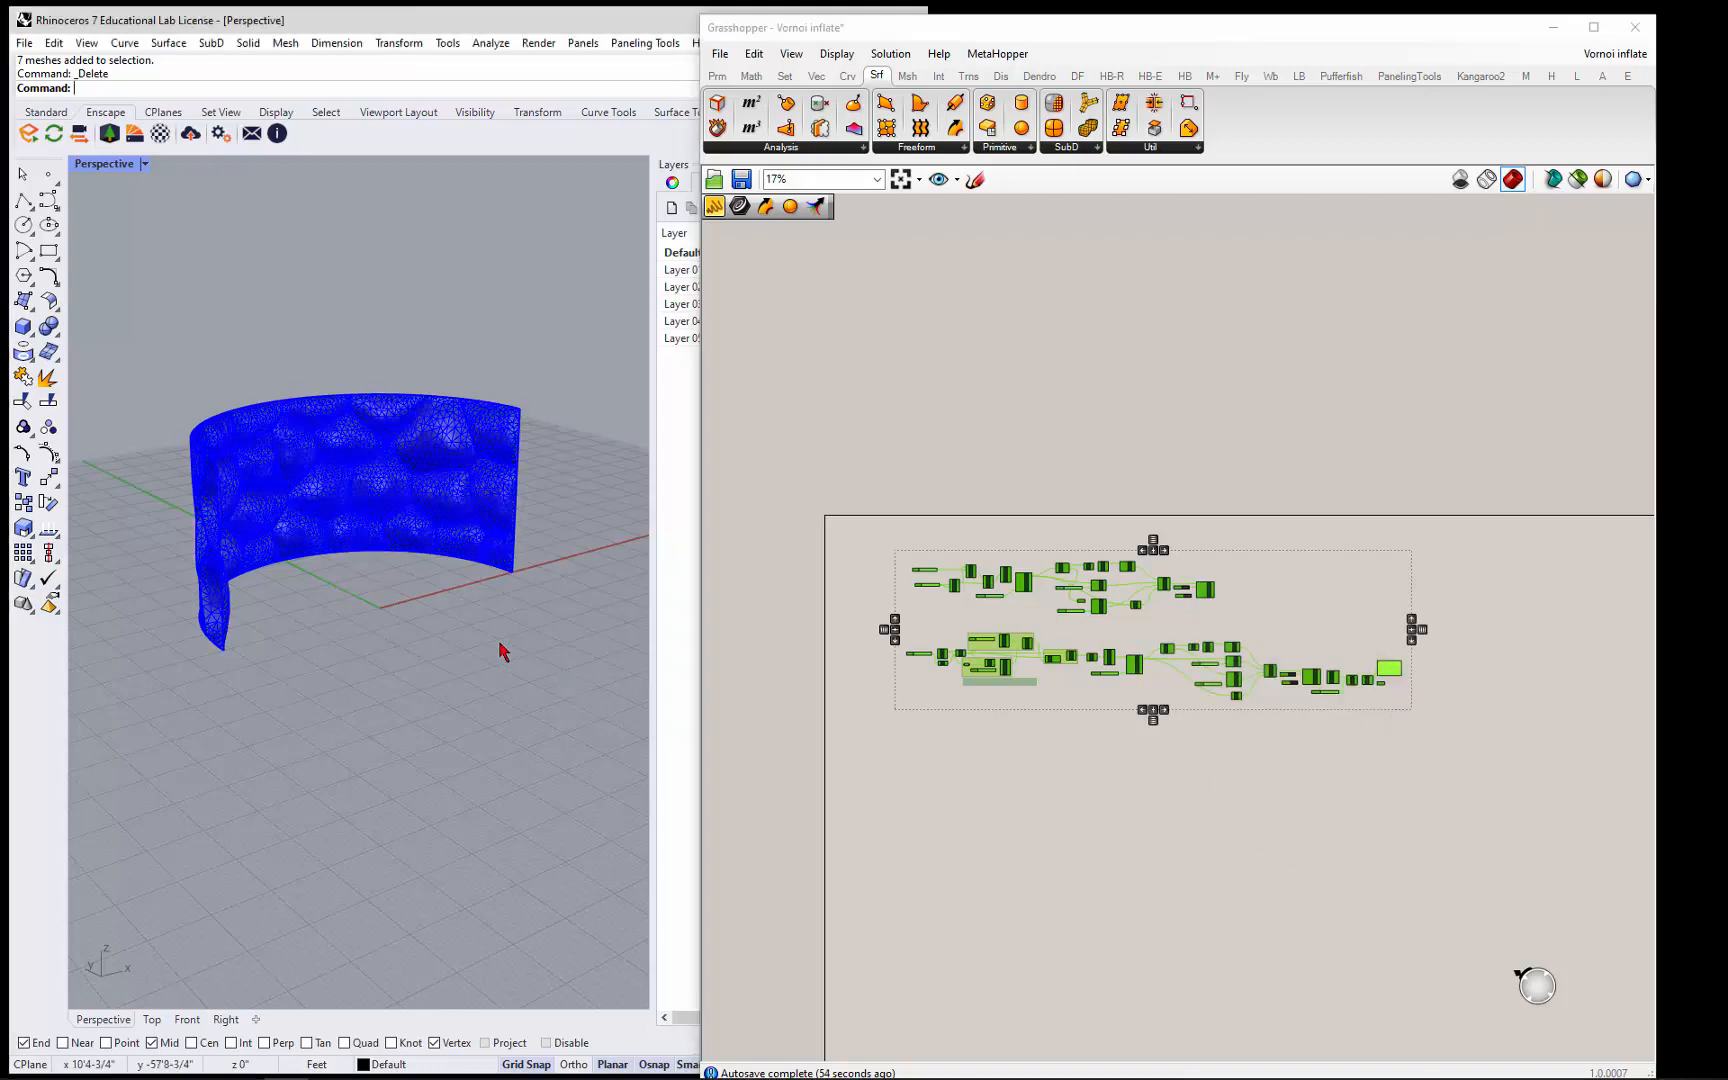
{"action": "scroll", "scroll_direction": "up", "scroll_amount": 3}
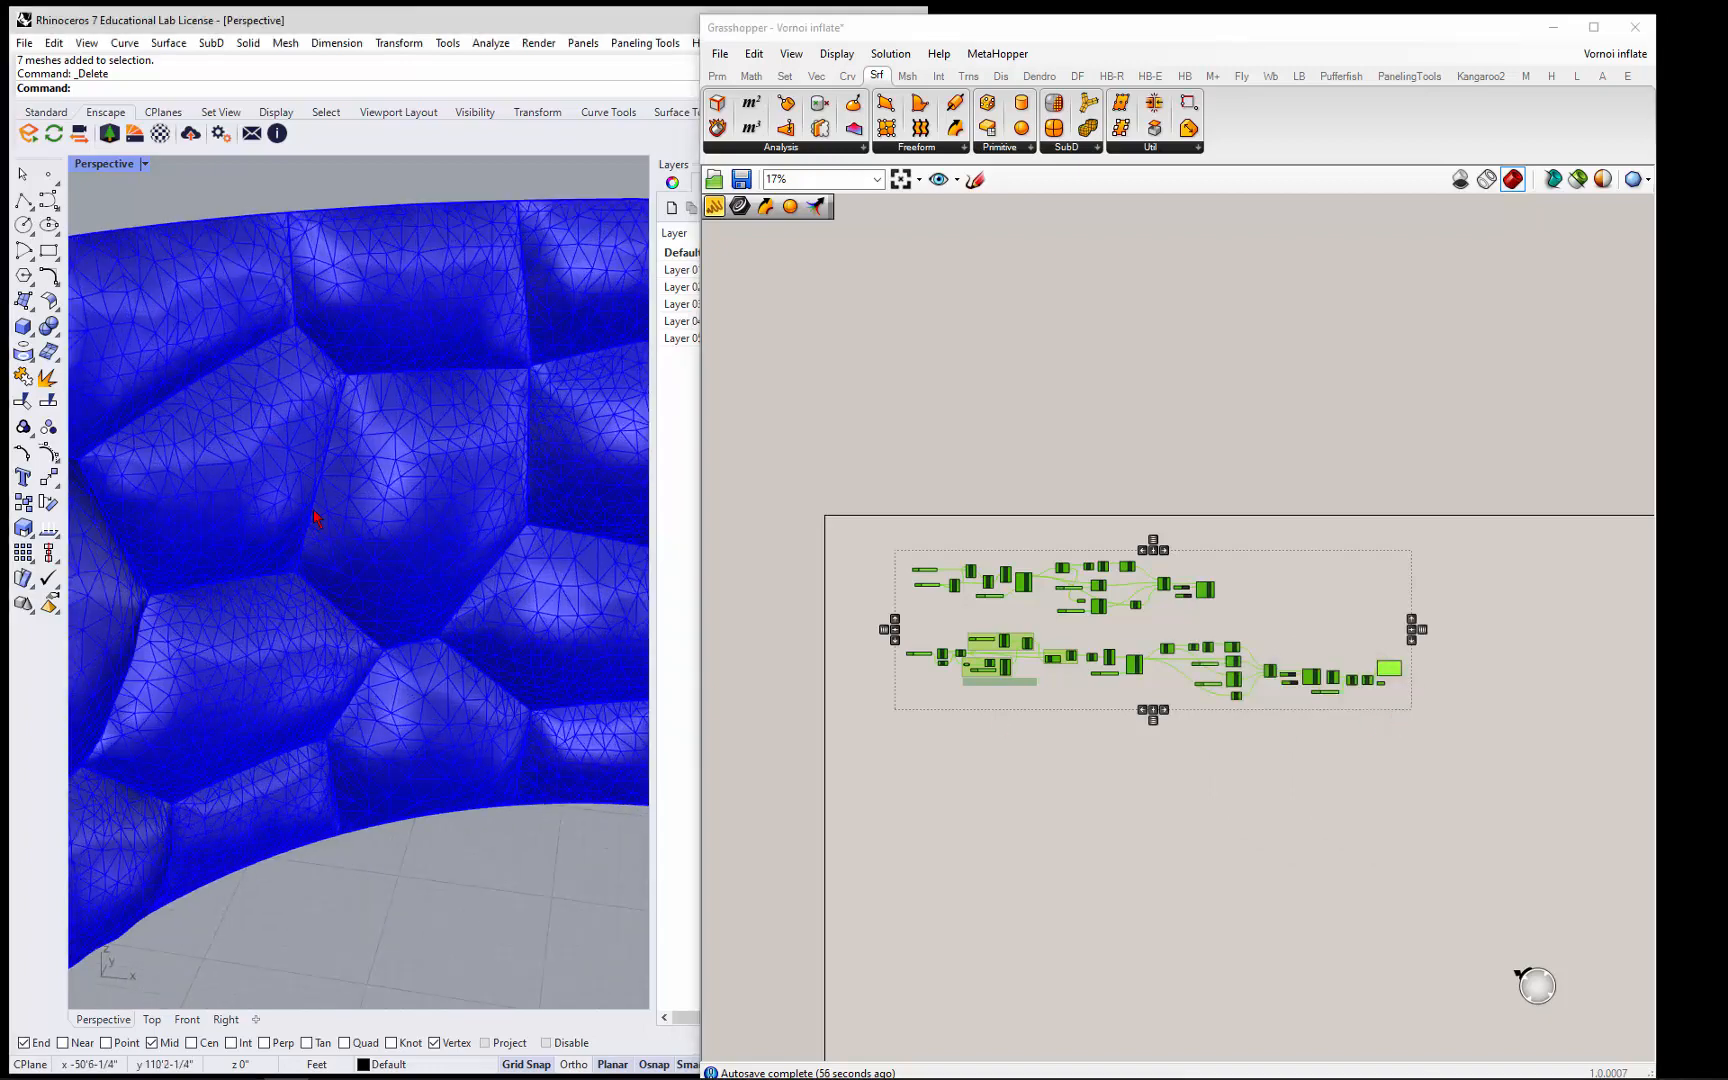